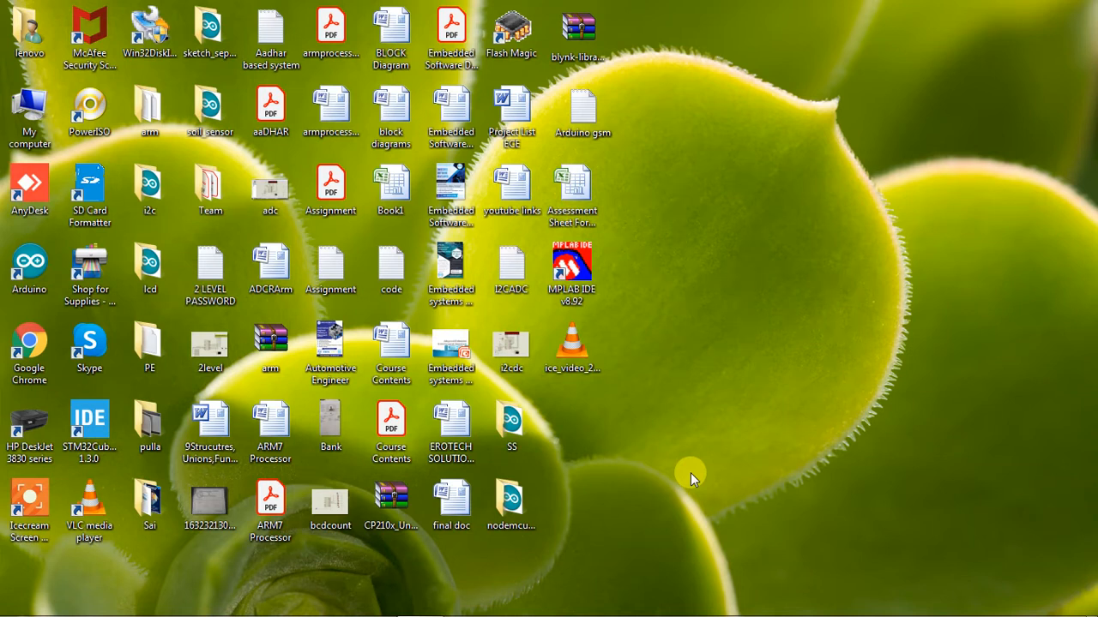
pyautogui.moveTo(686, 409)
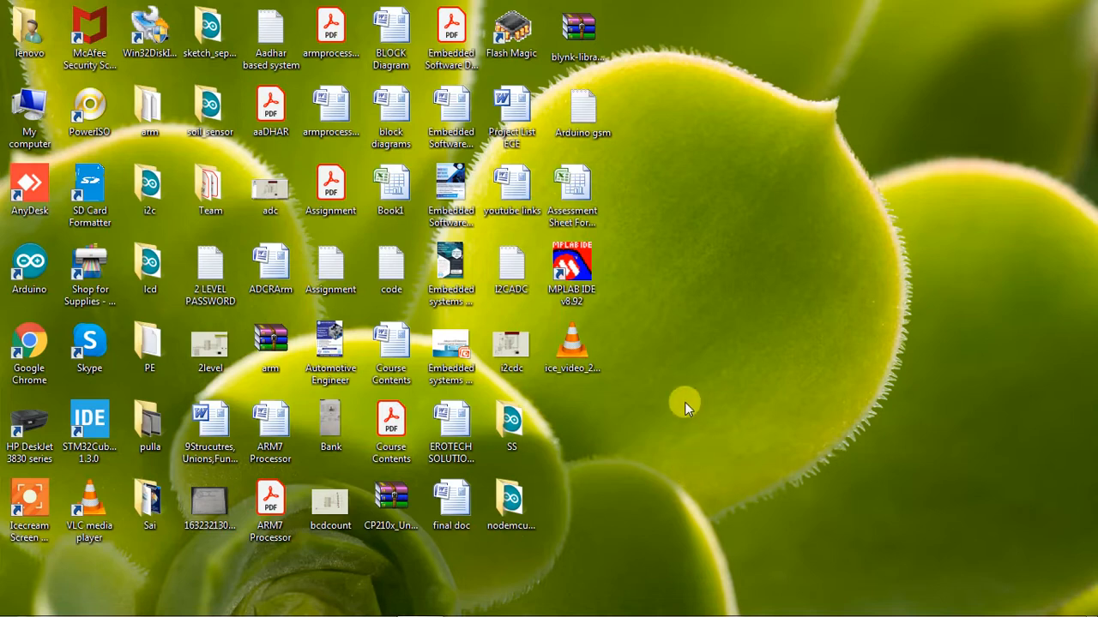
# Launch MPLAB IDE v8.92 from its desktop shortcut to an empty workspace
pyautogui.doubleClick(572, 271)
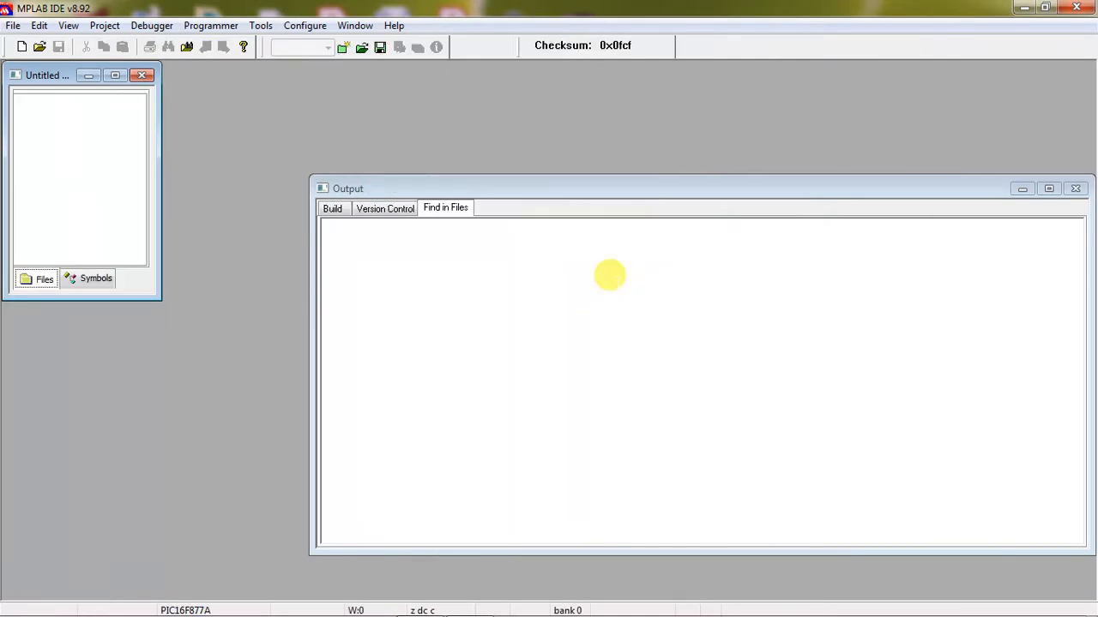
pyautogui.moveTo(178, 146)
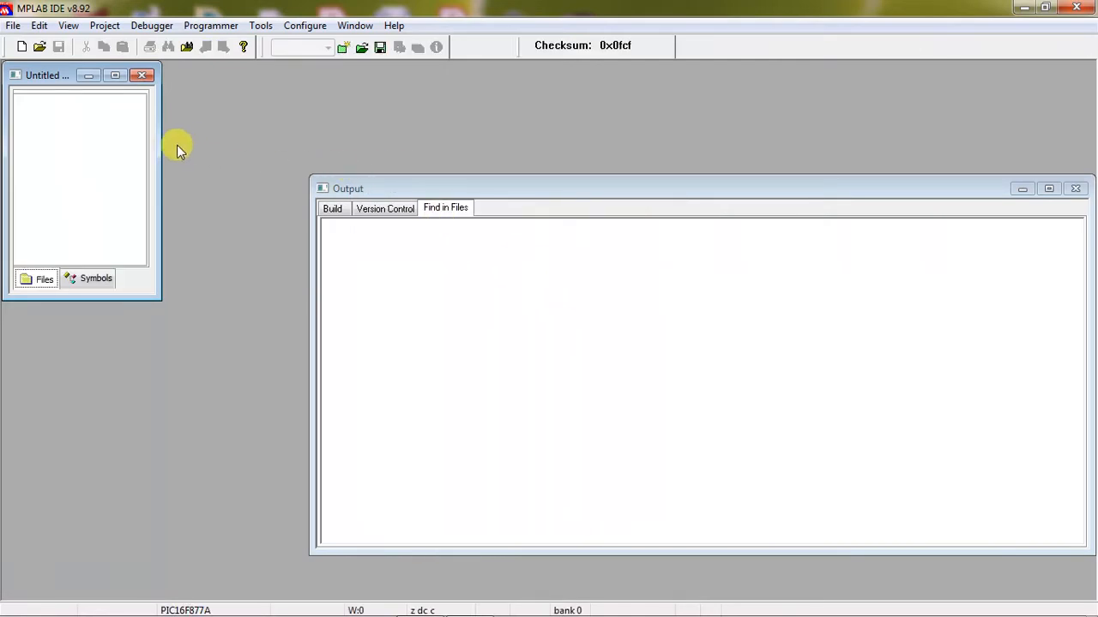
pyautogui.moveTo(105, 26)
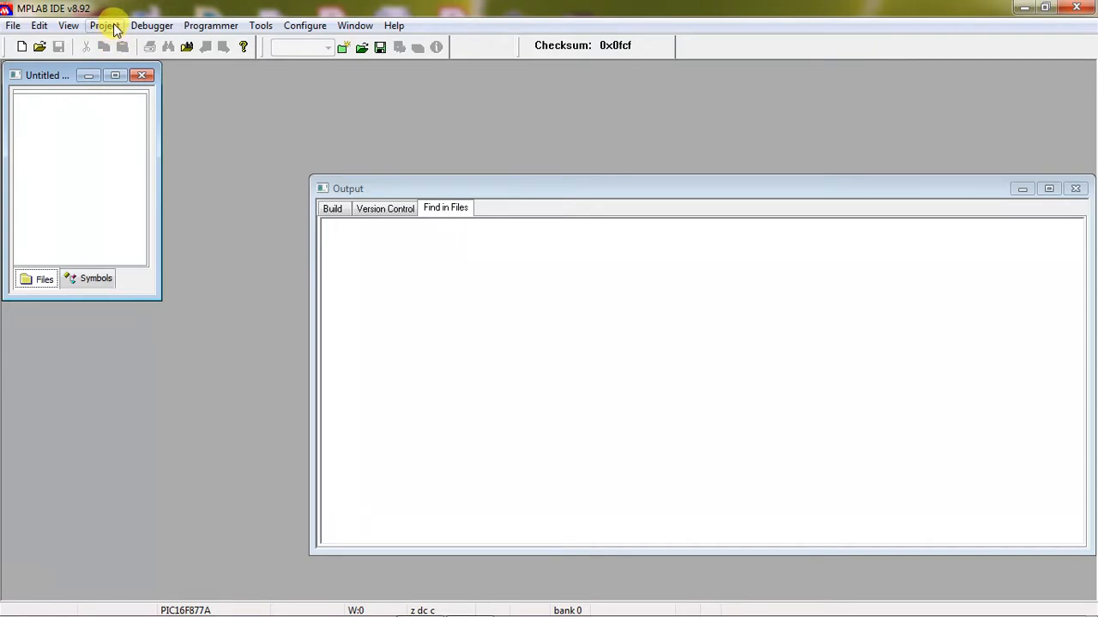
pyautogui.moveTo(112, 34)
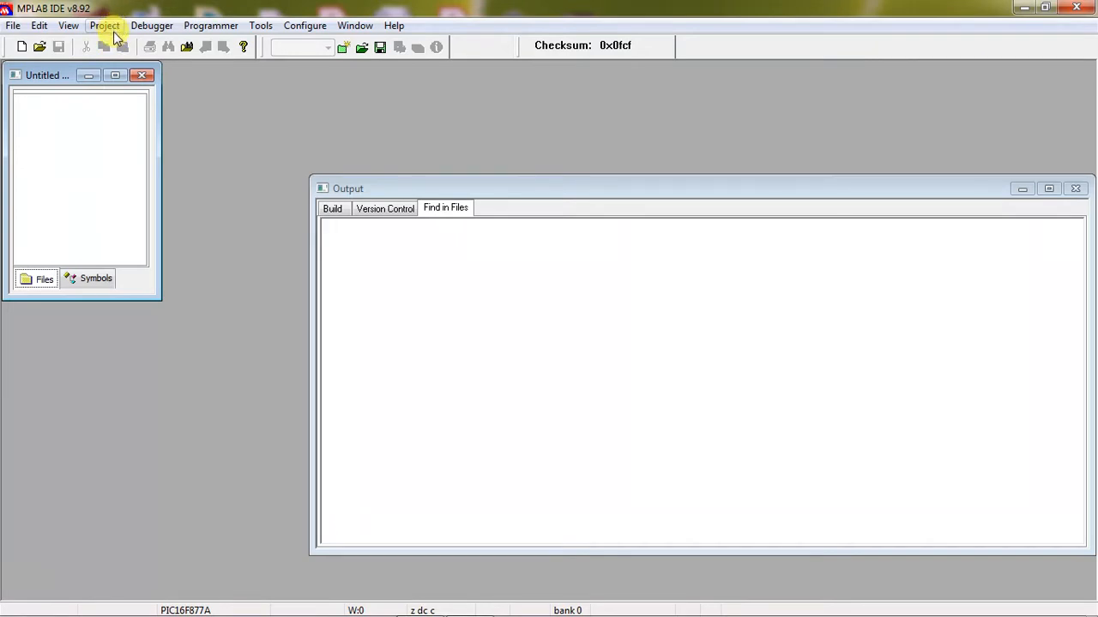
# Start the Project Wizard and choose PIC16F877A as the target device
pyautogui.click(103, 26)
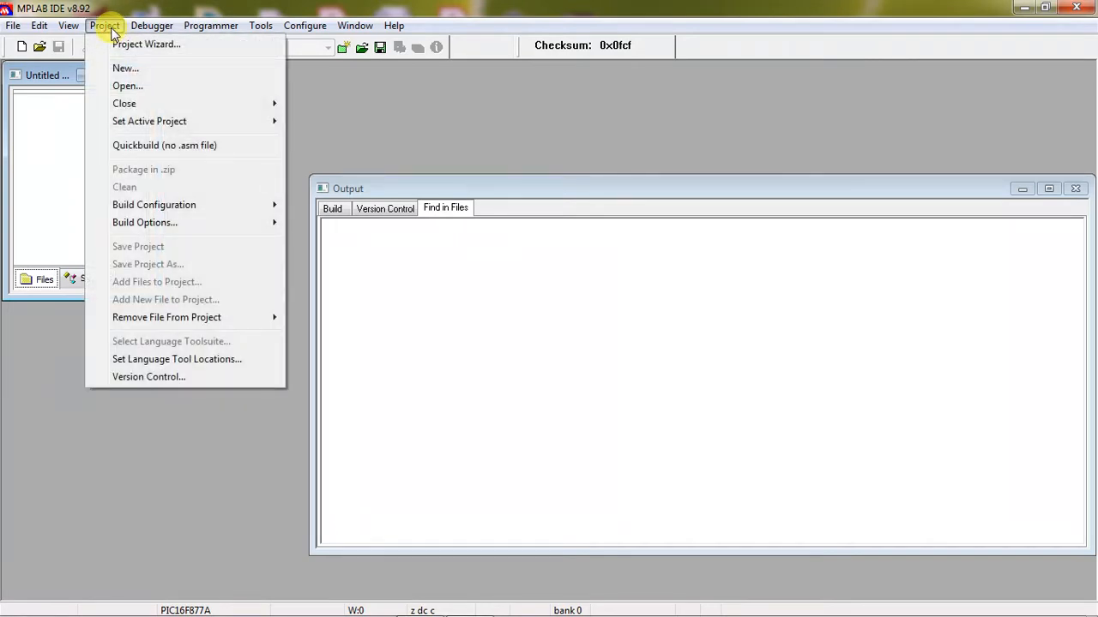
pyautogui.moveTo(146, 45)
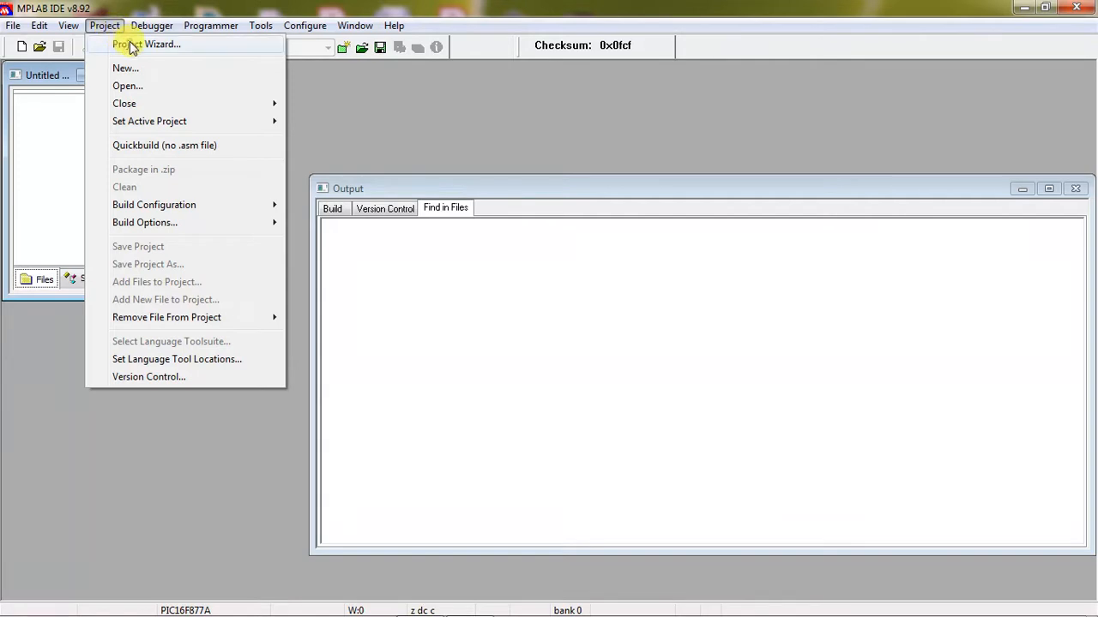
pyautogui.click(144, 45)
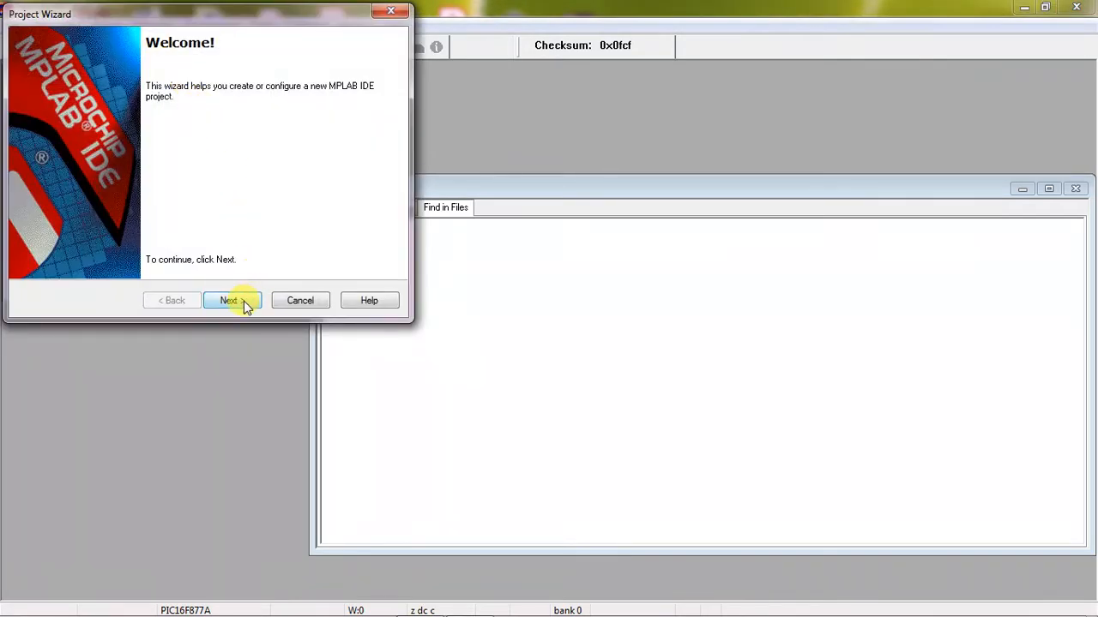
pyautogui.click(229, 300)
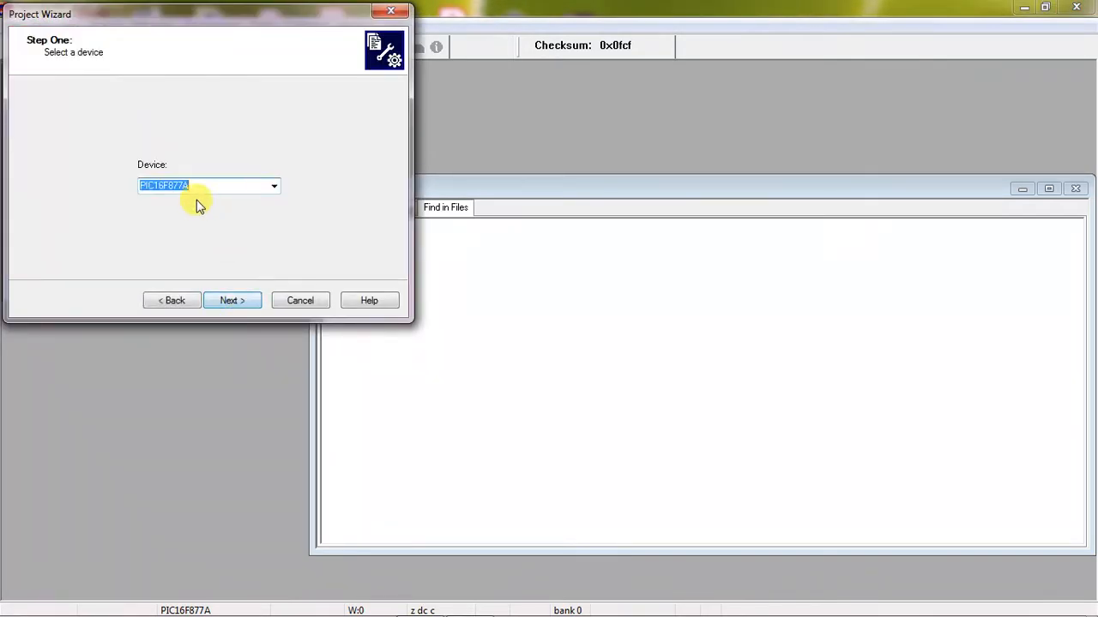
pyautogui.click(210, 185)
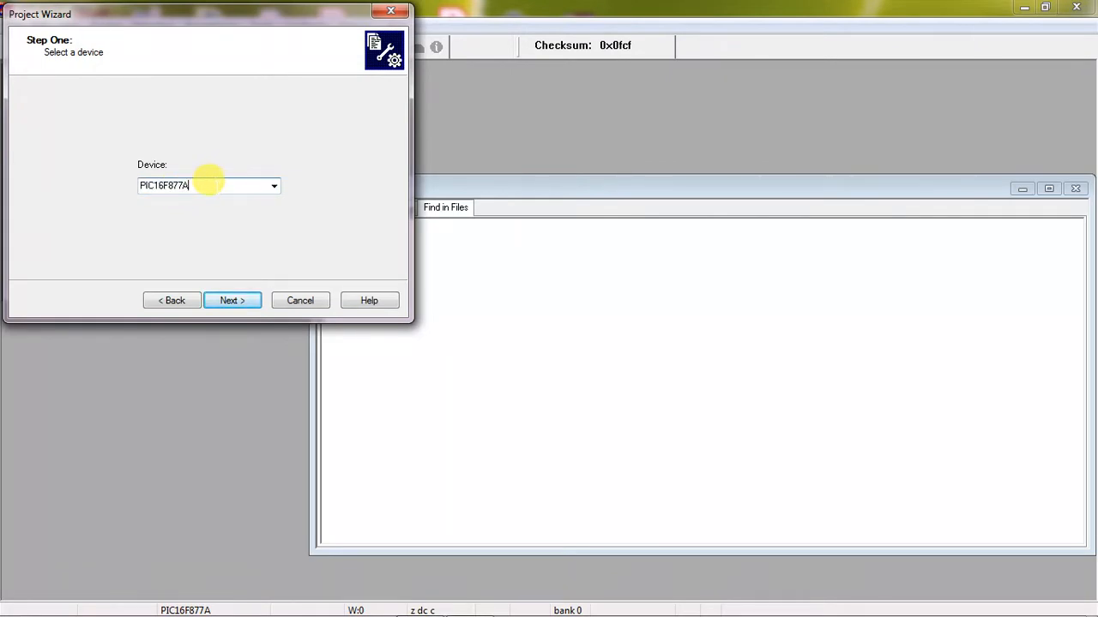
pyautogui.moveTo(221, 220)
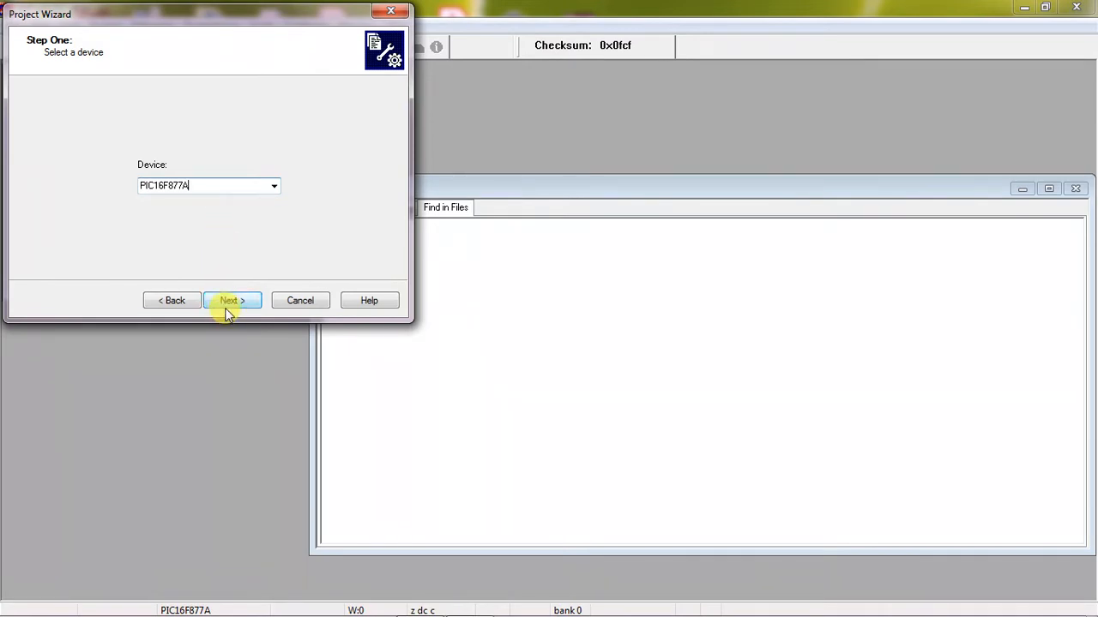
# Move to the toolsuite step and review the available language toolsuites, keeping HI-TECH Universal
pyautogui.click(231, 300)
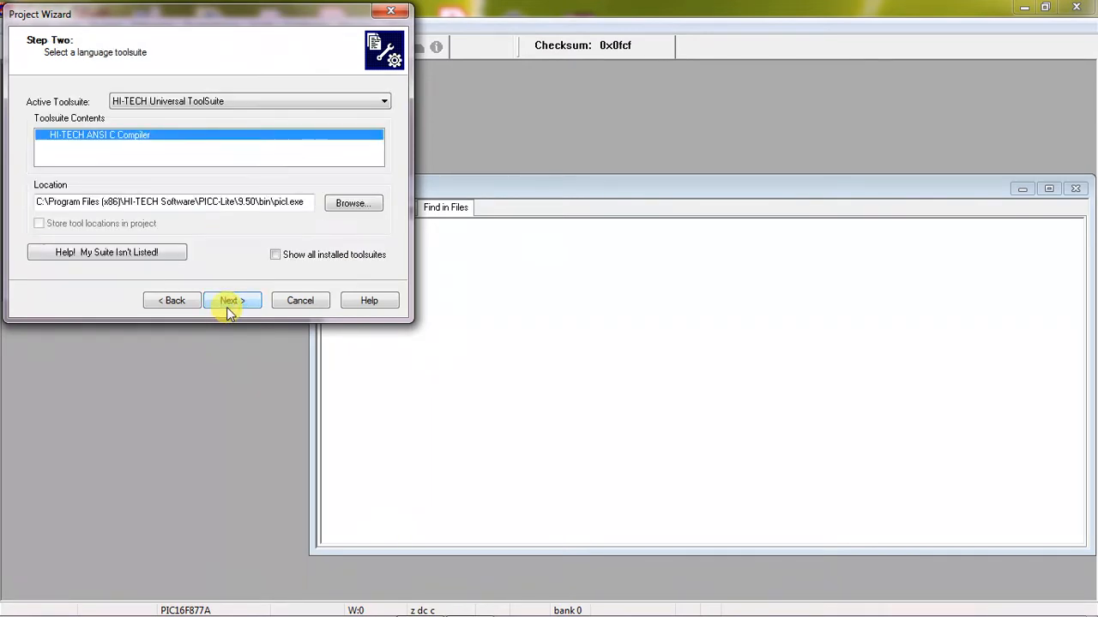
pyautogui.click(384, 102)
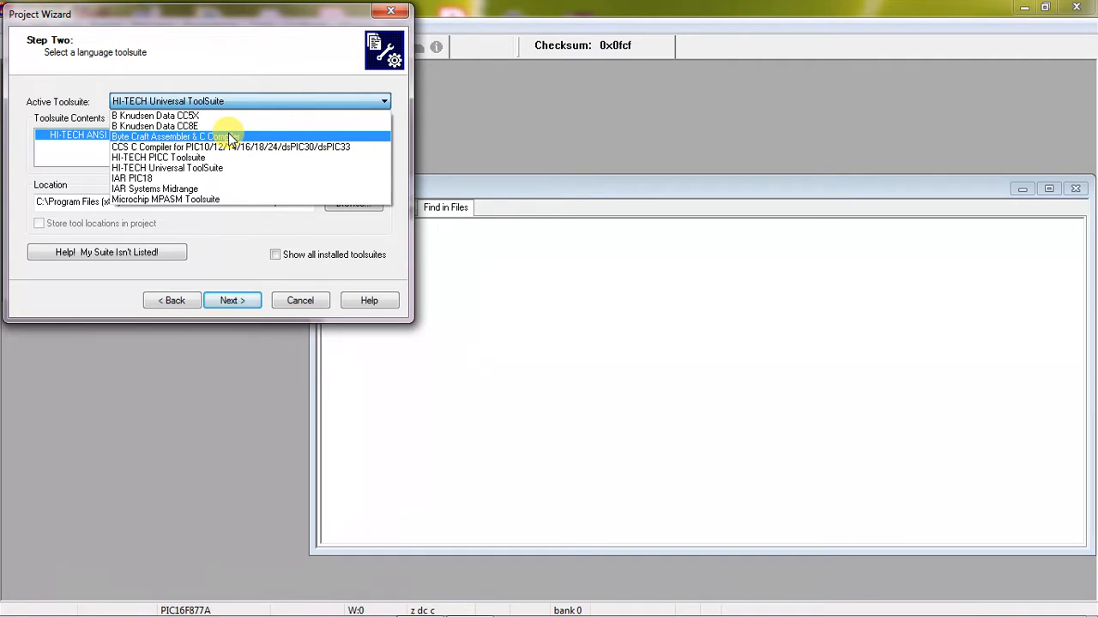
pyautogui.moveTo(203, 179)
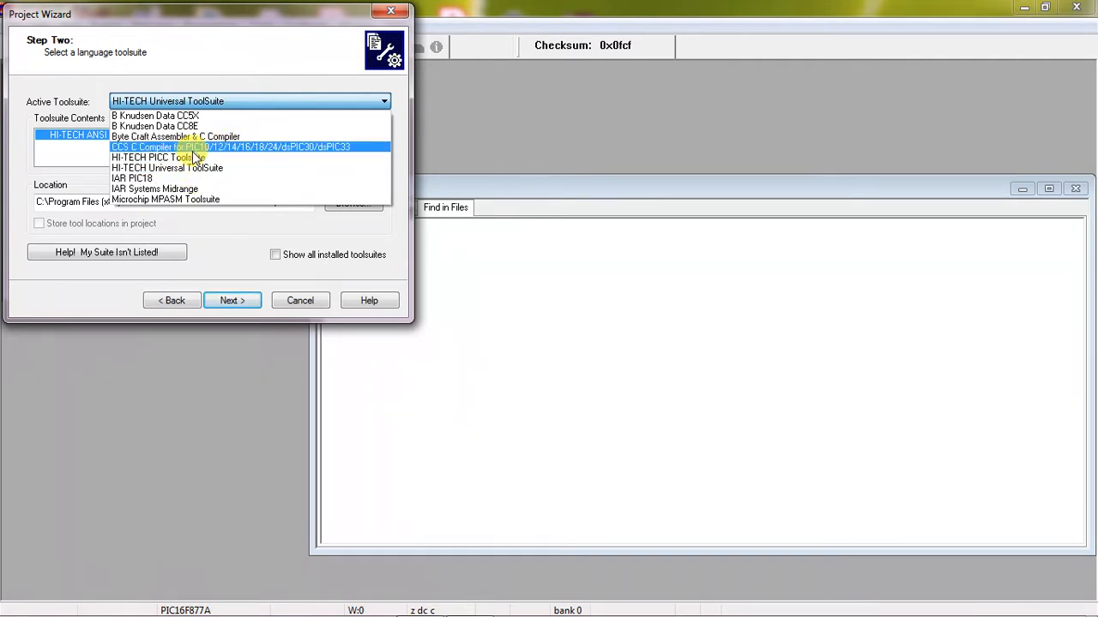
pyautogui.moveTo(189, 189)
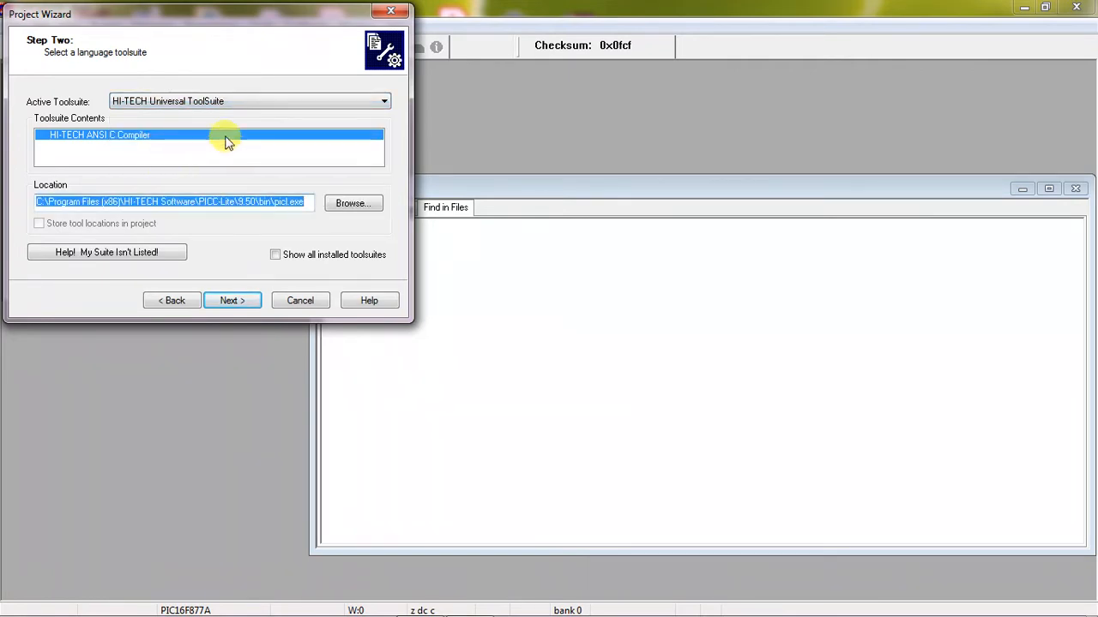
pyautogui.moveTo(265, 128)
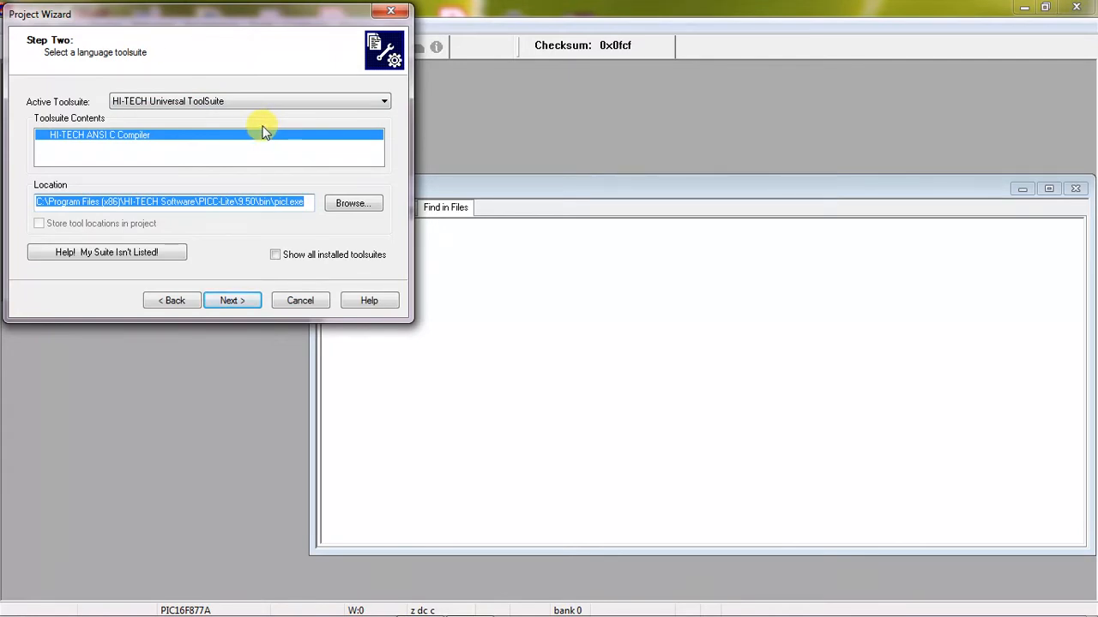
pyautogui.moveTo(112, 154)
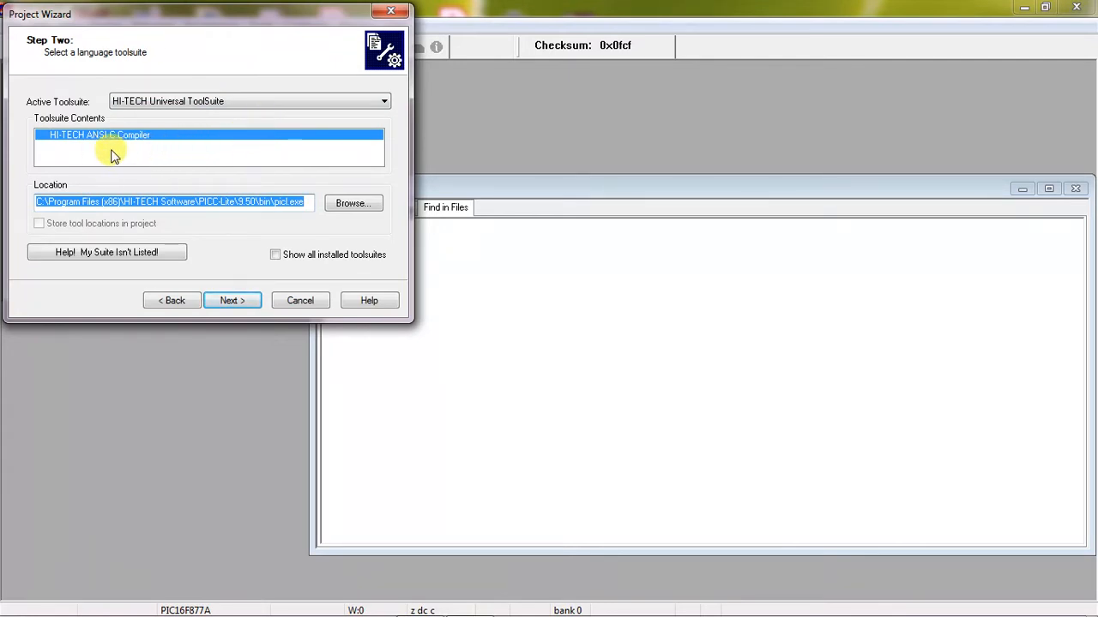
pyautogui.moveTo(213, 116)
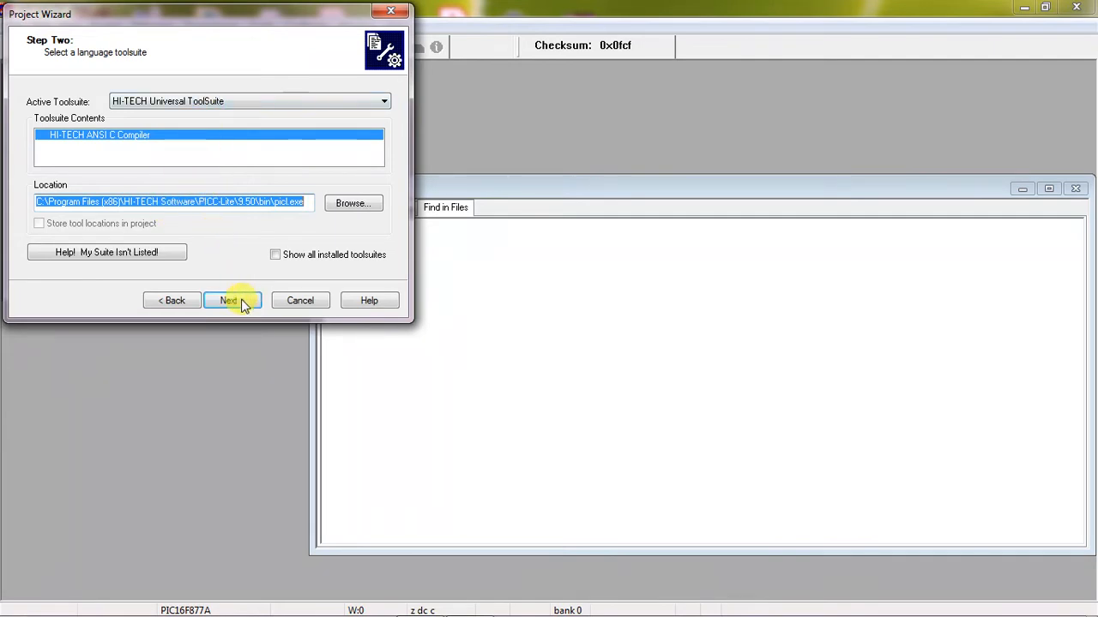
# Save the new project file as lcdinterfacing in D:\PIC and continue to adding files
pyautogui.click(230, 301)
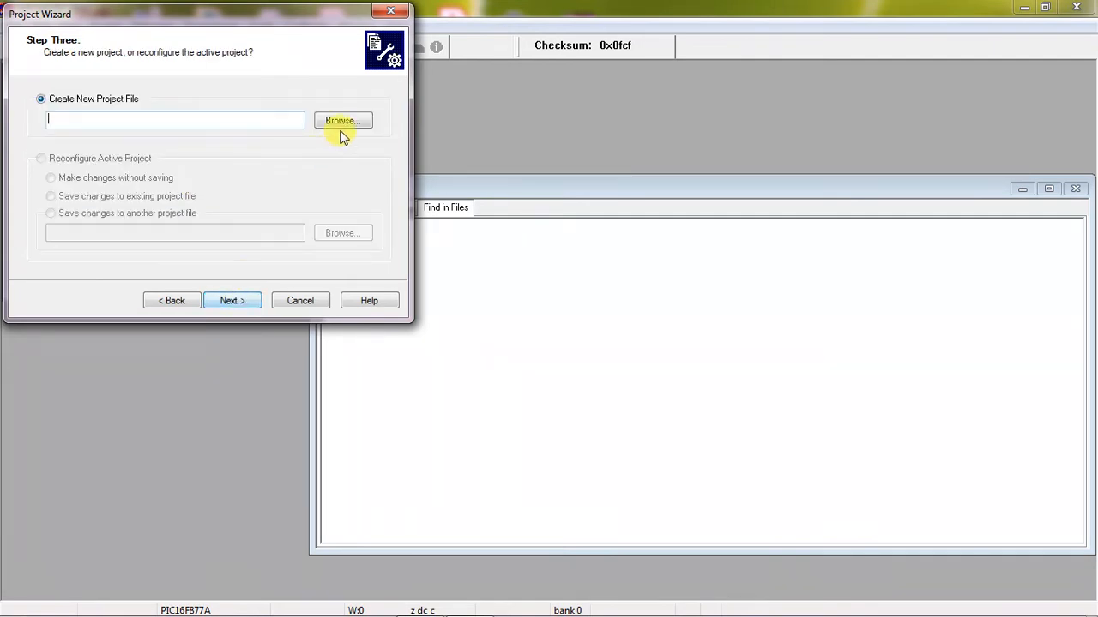
pyautogui.click(343, 120)
pyautogui.write('lcdinterfacing')
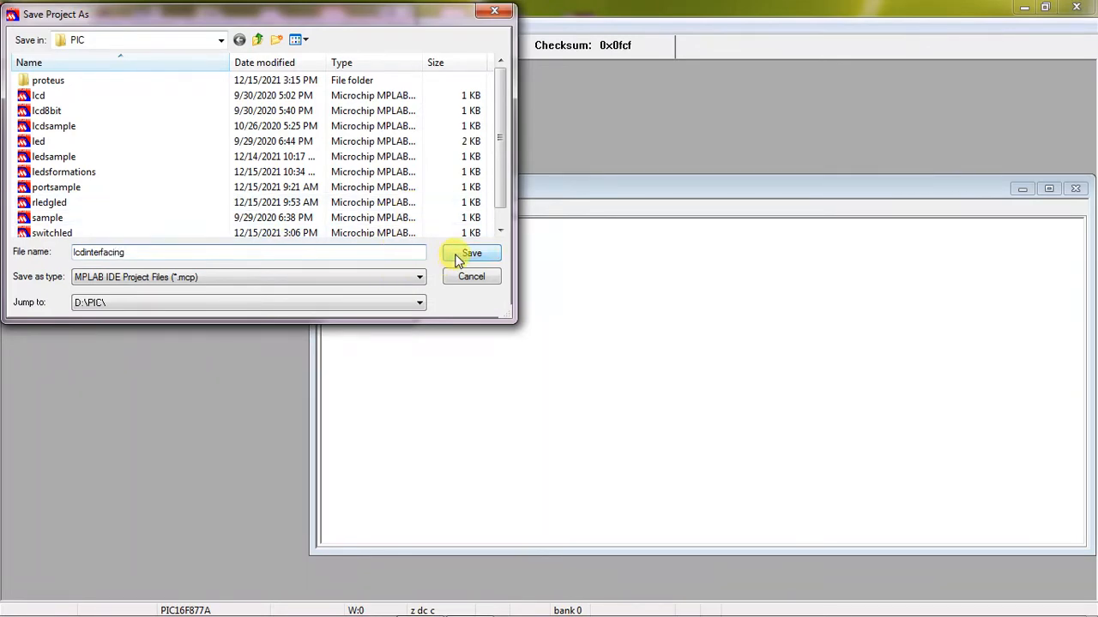
pyautogui.click(470, 252)
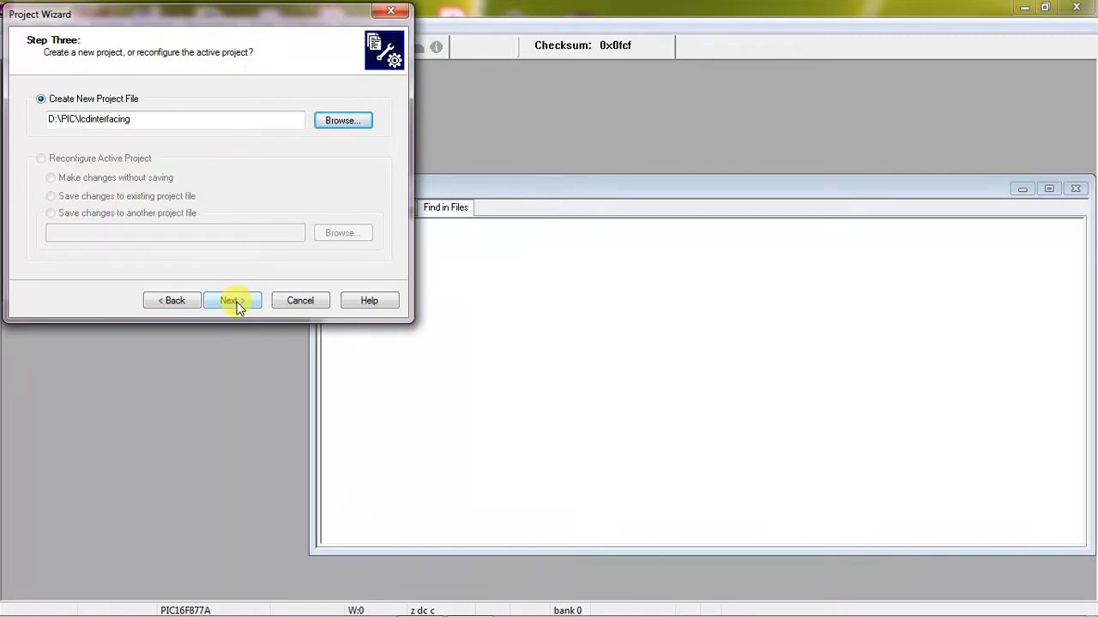
pyautogui.click(231, 300)
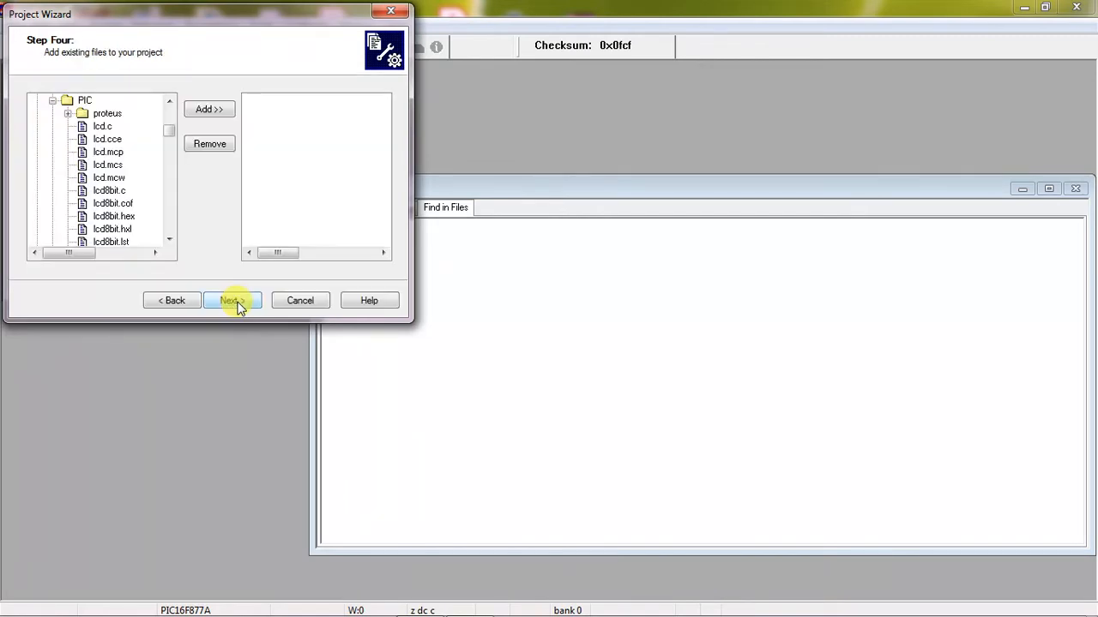
# Finish the wizard without adding files so the lcdinterfacing project opens
pyautogui.click(232, 300)
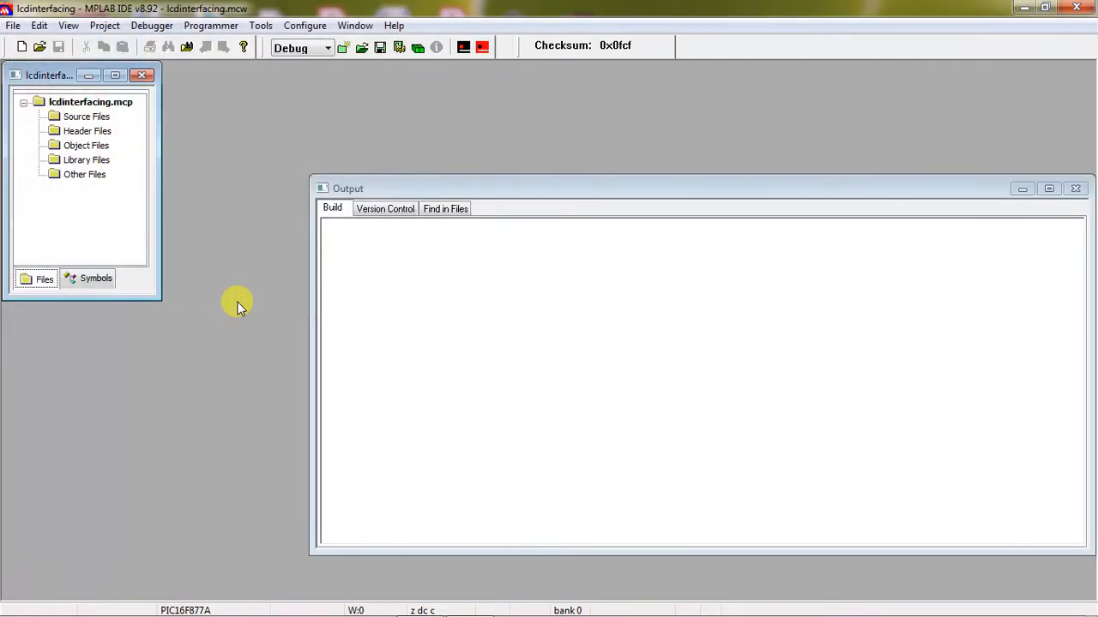
pyautogui.moveTo(514, 408)
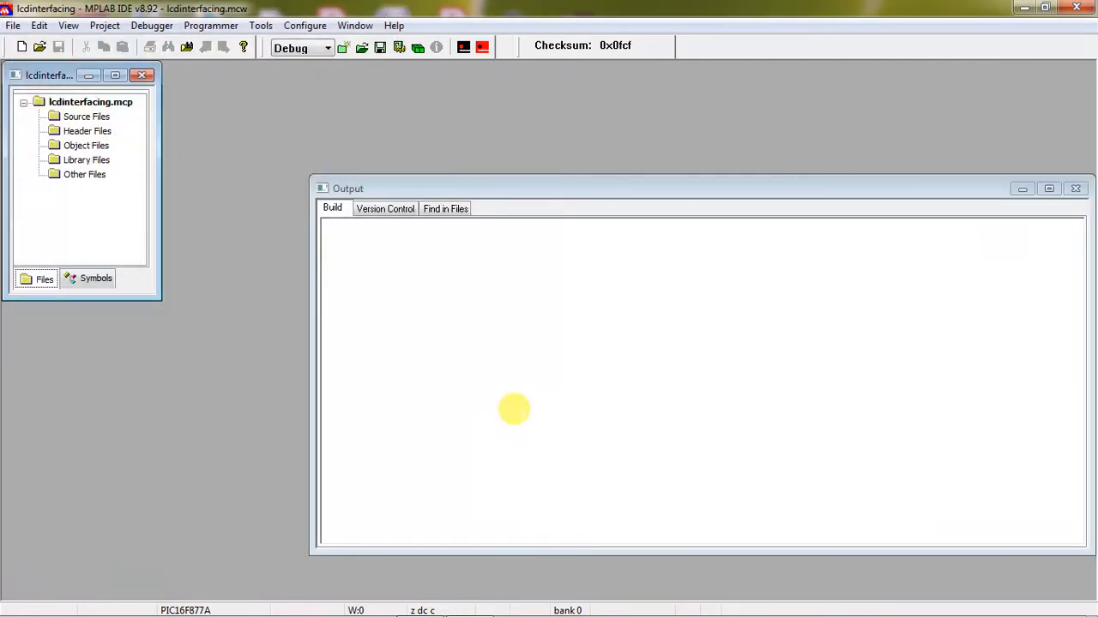
pyautogui.moveTo(134, 163)
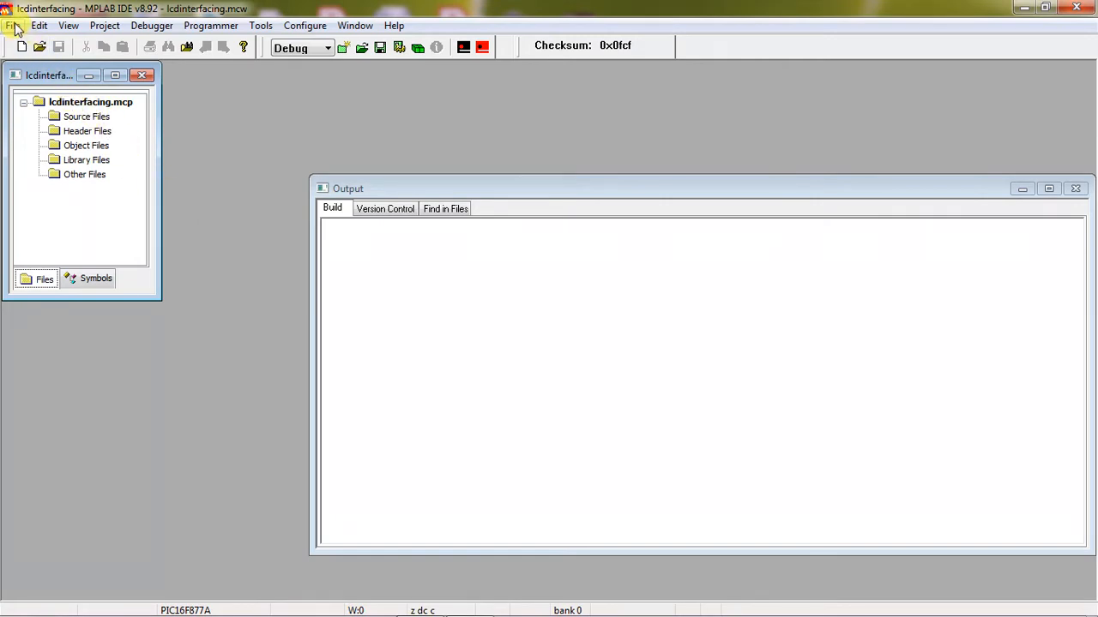
# Create a new source file containing #include<pic.h> and #define rs RC0
pyautogui.click(14, 25)
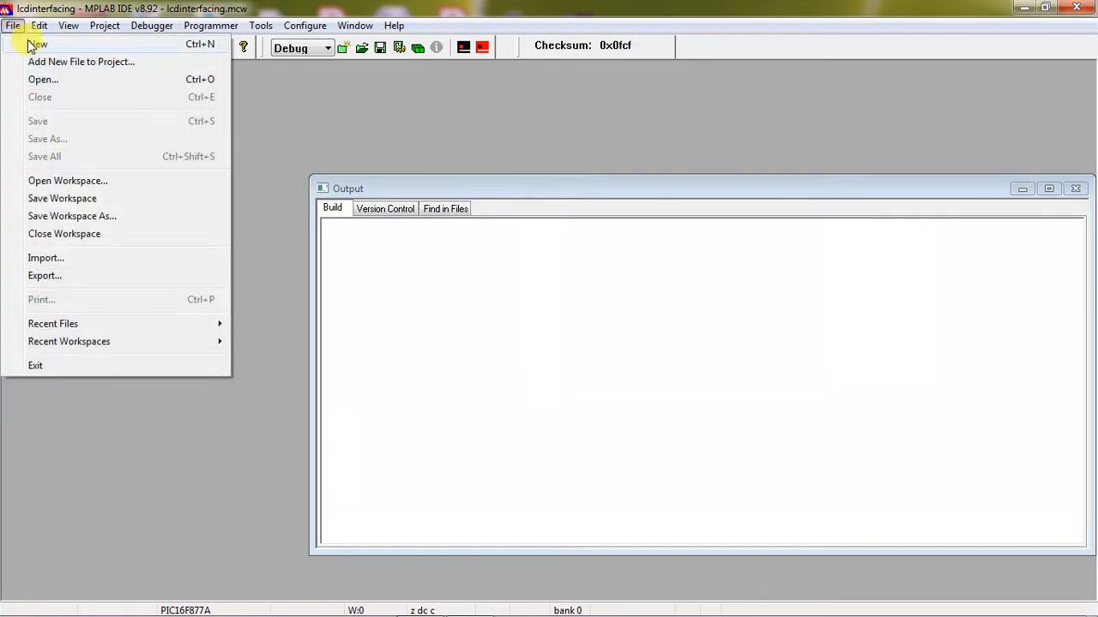
pyautogui.click(38, 44)
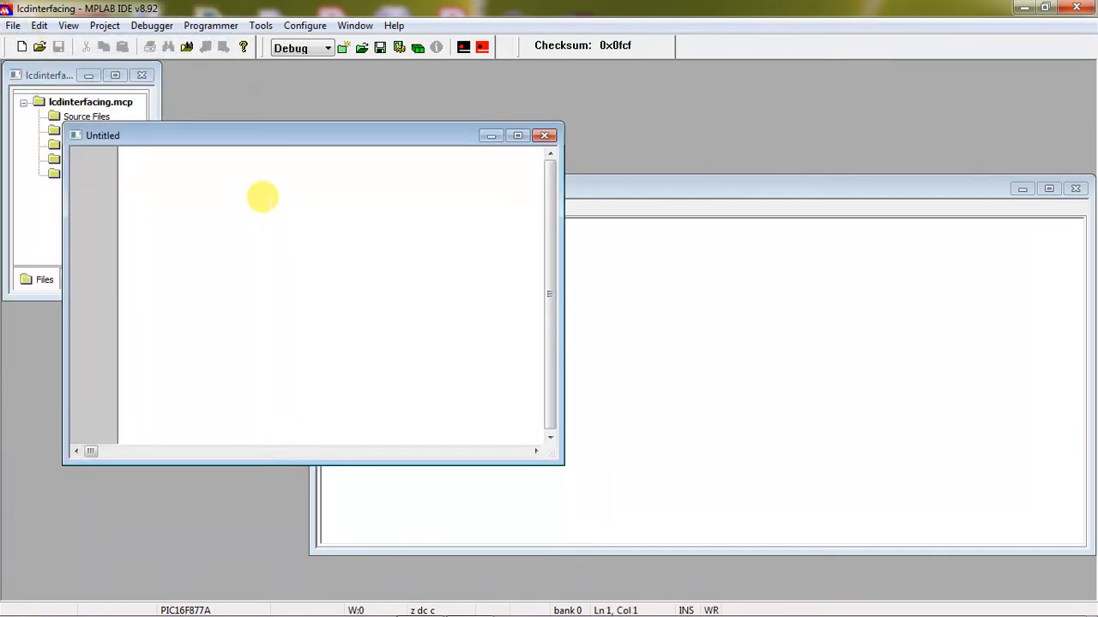
pyautogui.write('#include<>')
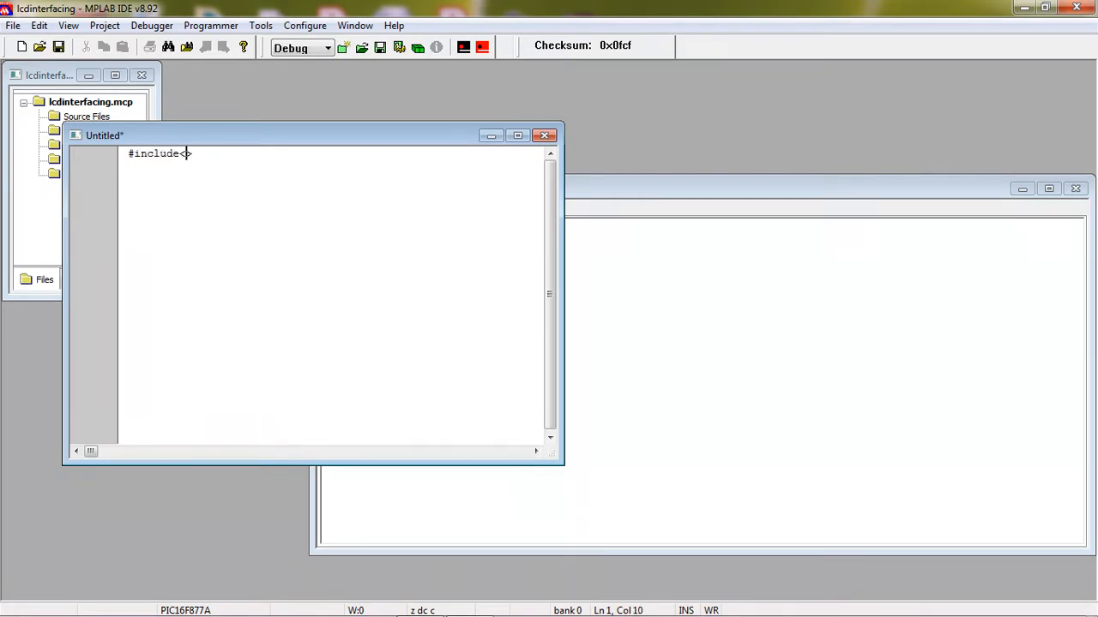
pyautogui.write('pic')
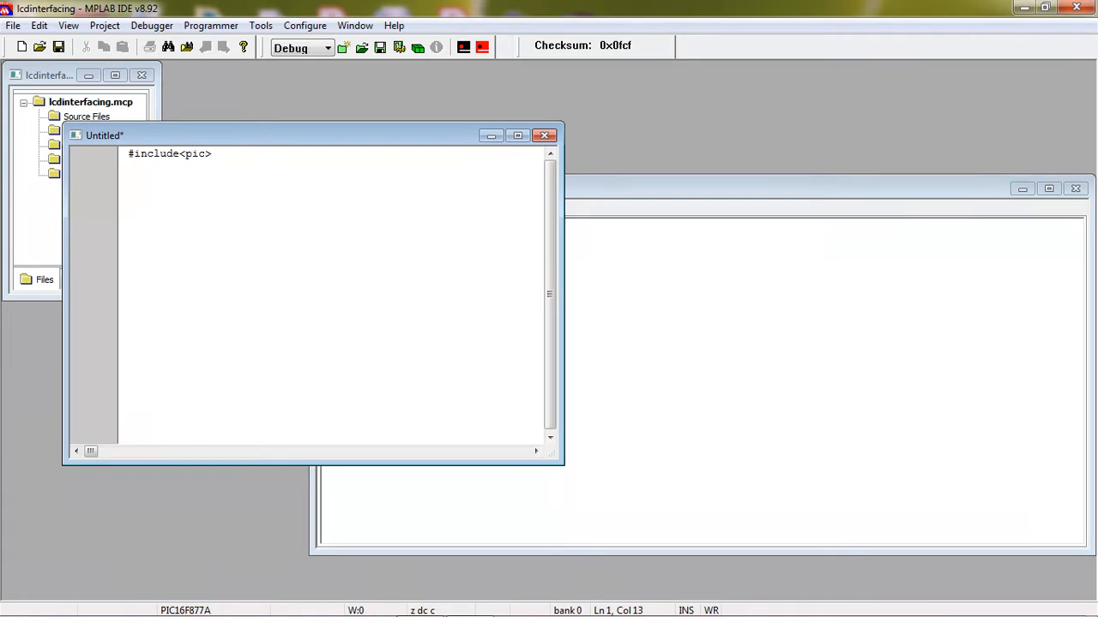
pyautogui.write('.h>')
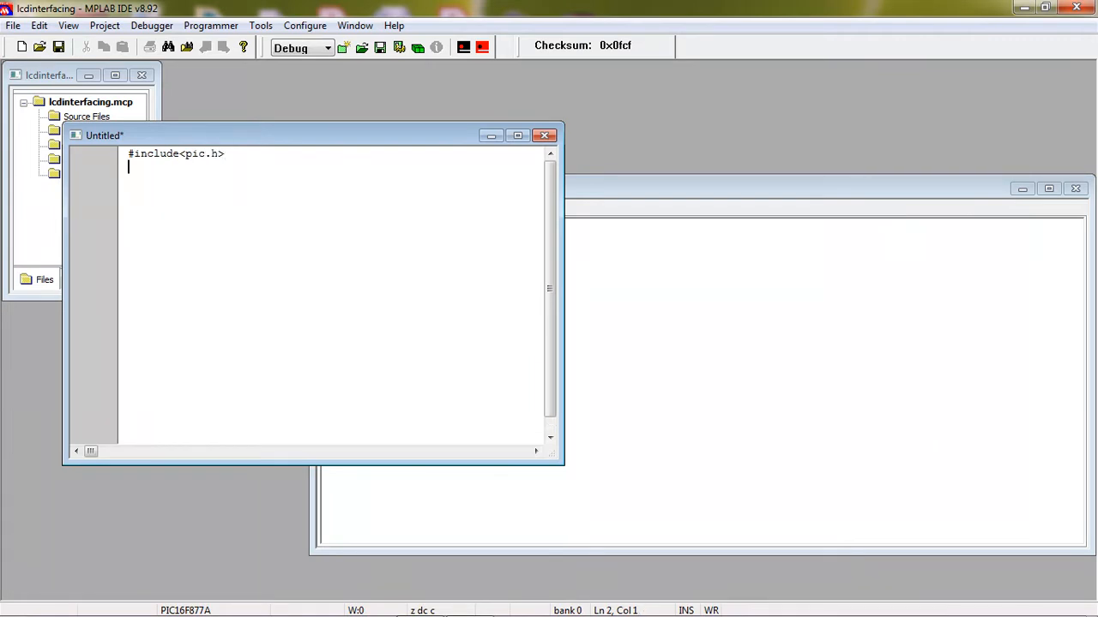
pyautogui.moveTo(300, 48)
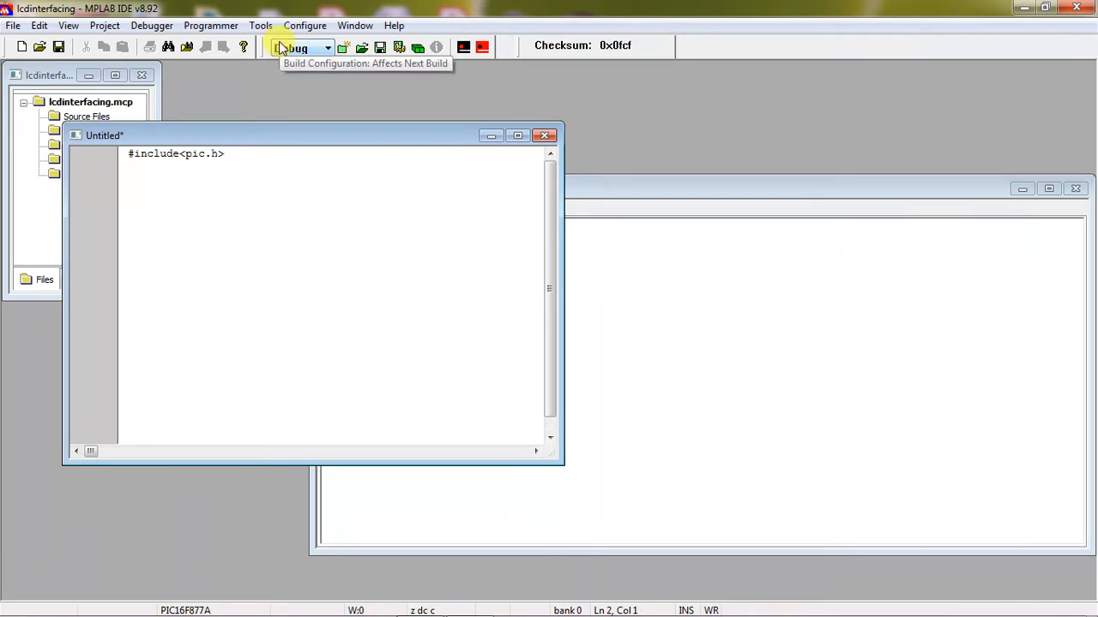
pyautogui.write('#define')
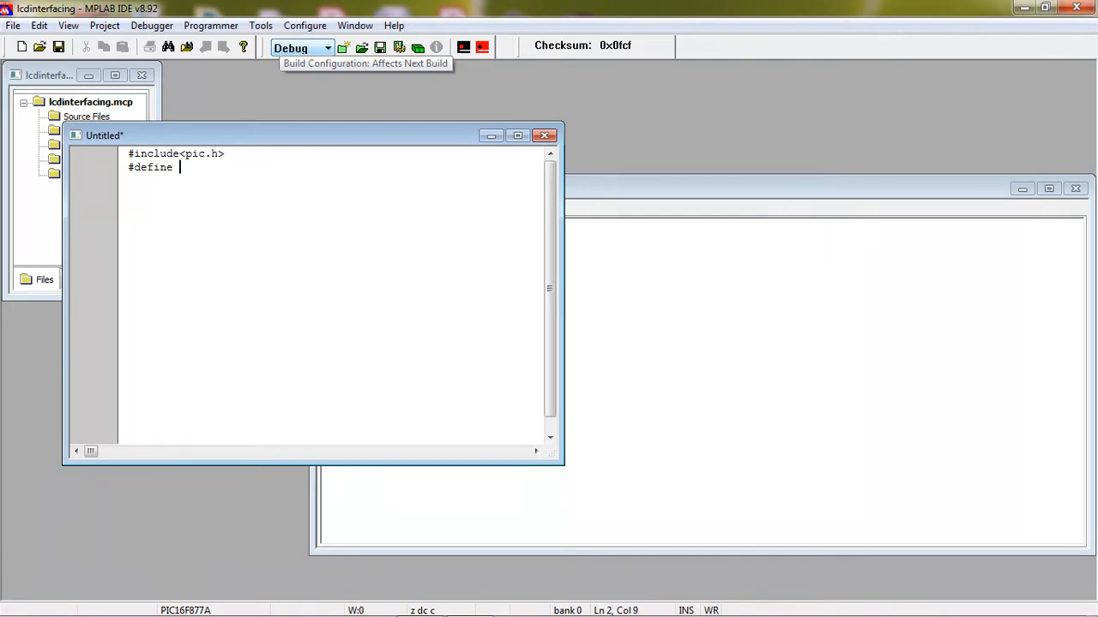
pyautogui.write('rs')
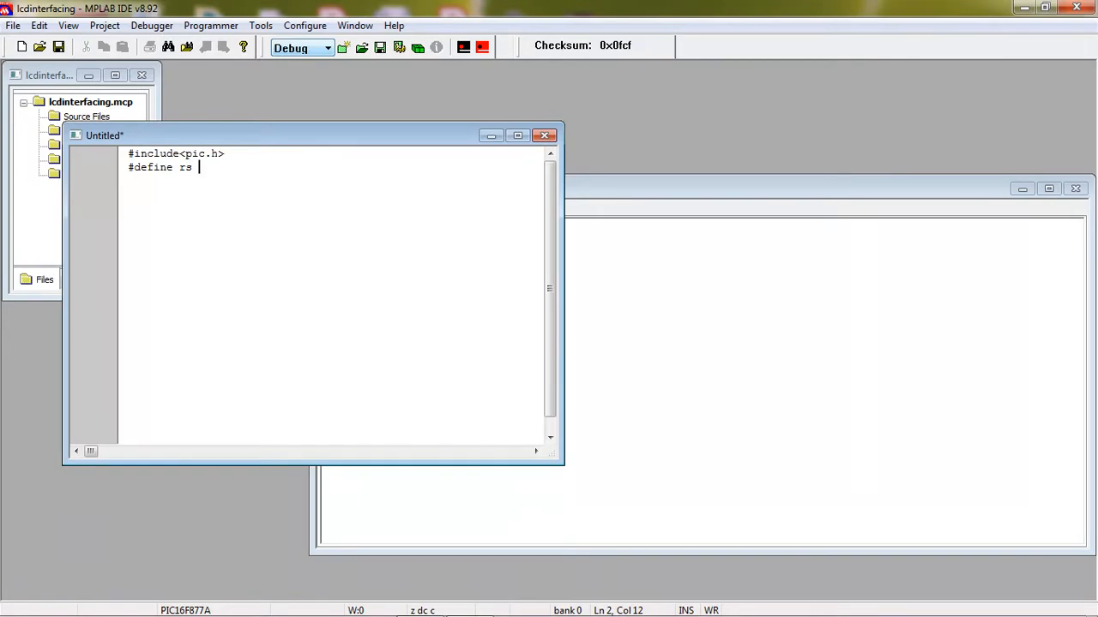
pyautogui.write('RC0')
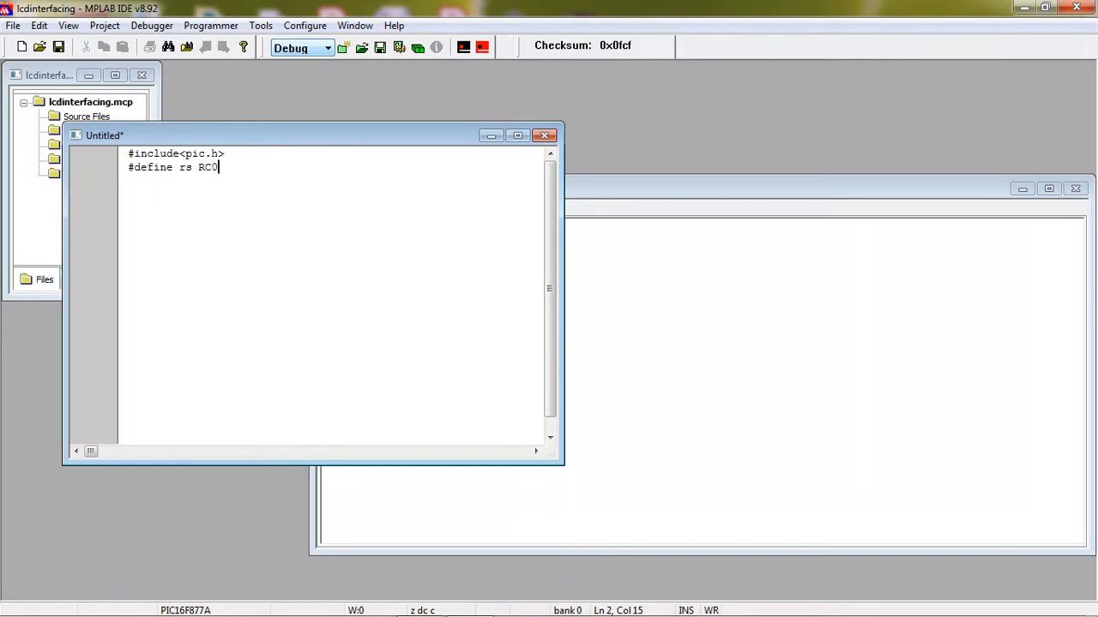
pyautogui.moveTo(453, 89)
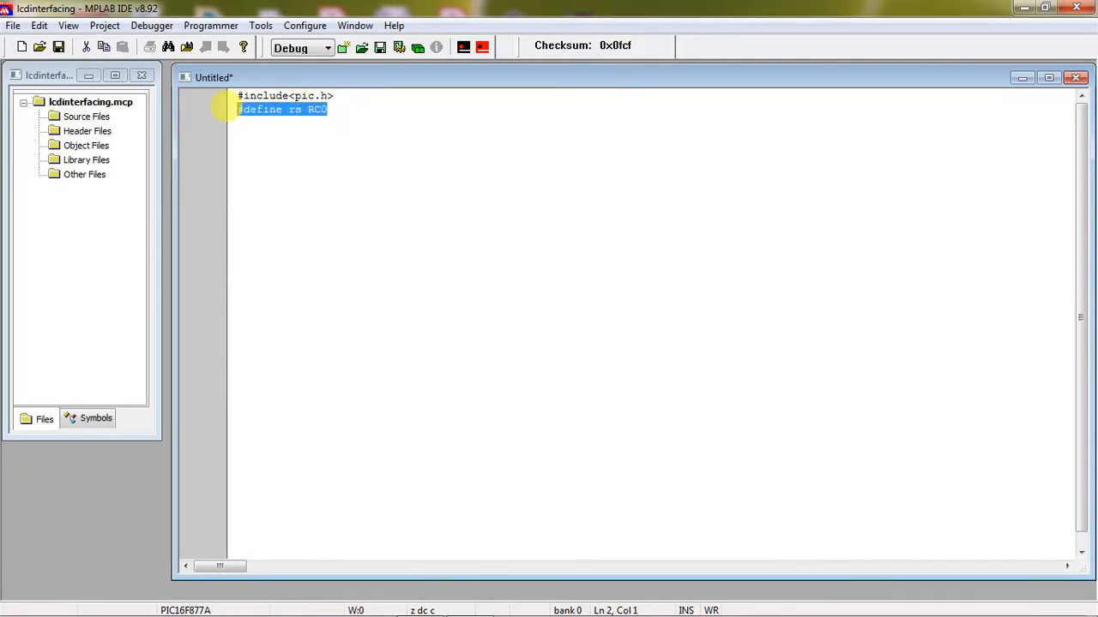
# Duplicate the rs define line and edit the copies to #define rw RC1 and #define en RC2
pyautogui.click(327, 110)
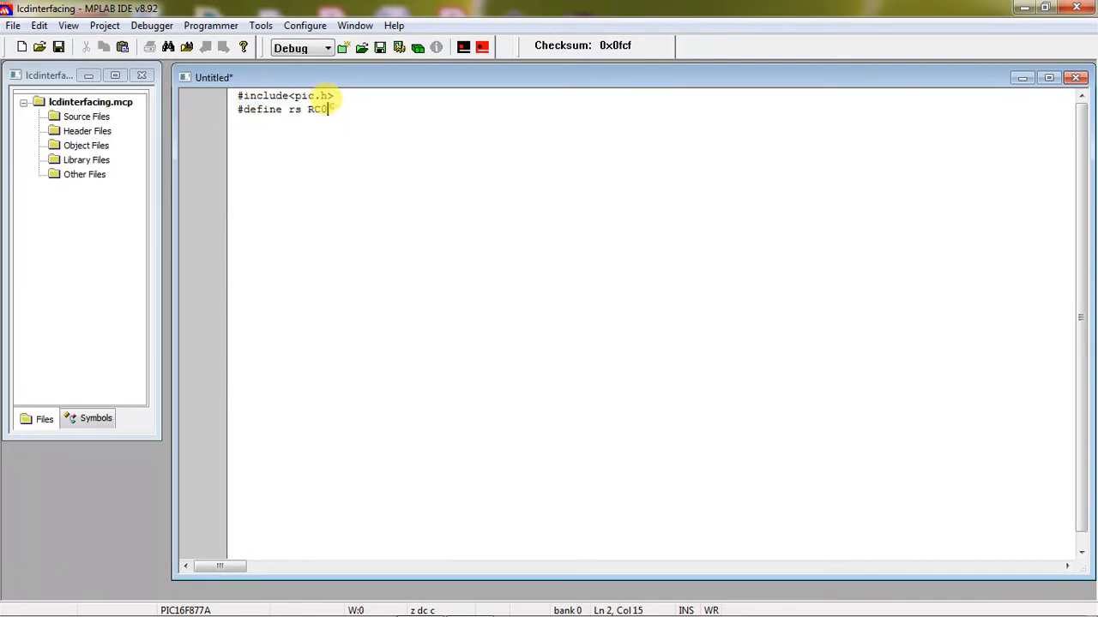
pyautogui.write('#define rs RC0')
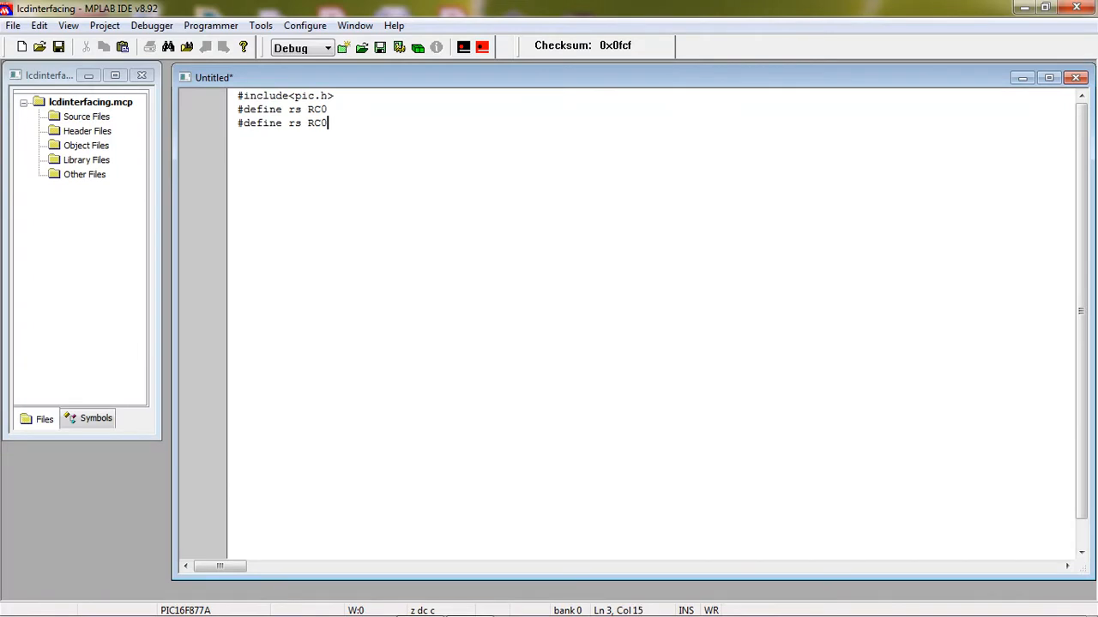
pyautogui.doubleClick(295, 123)
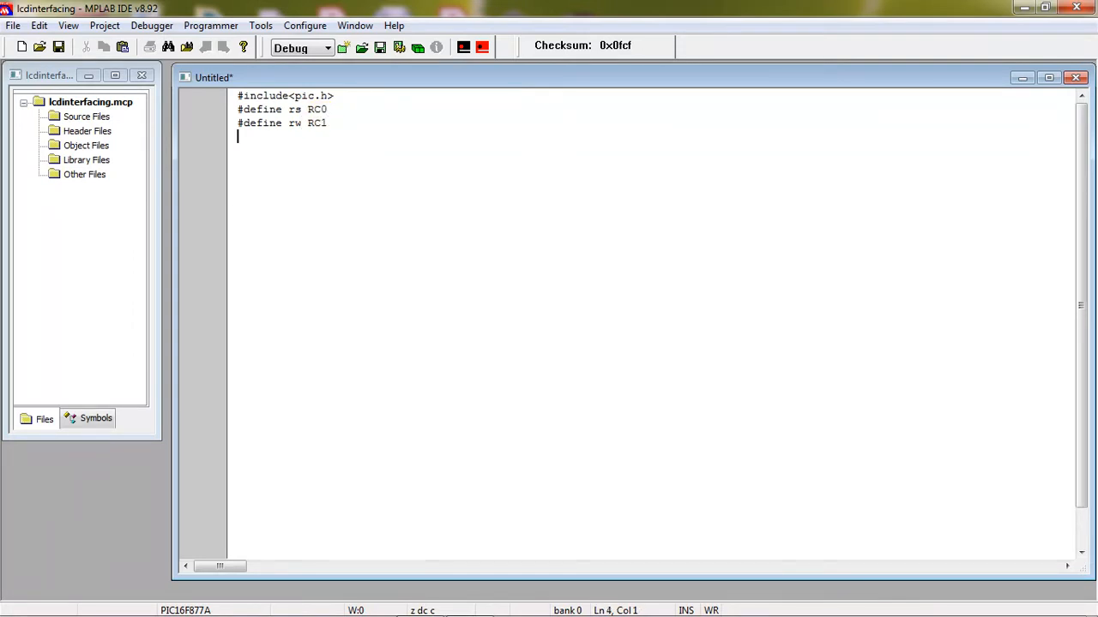
pyautogui.write('#define rs RC0')
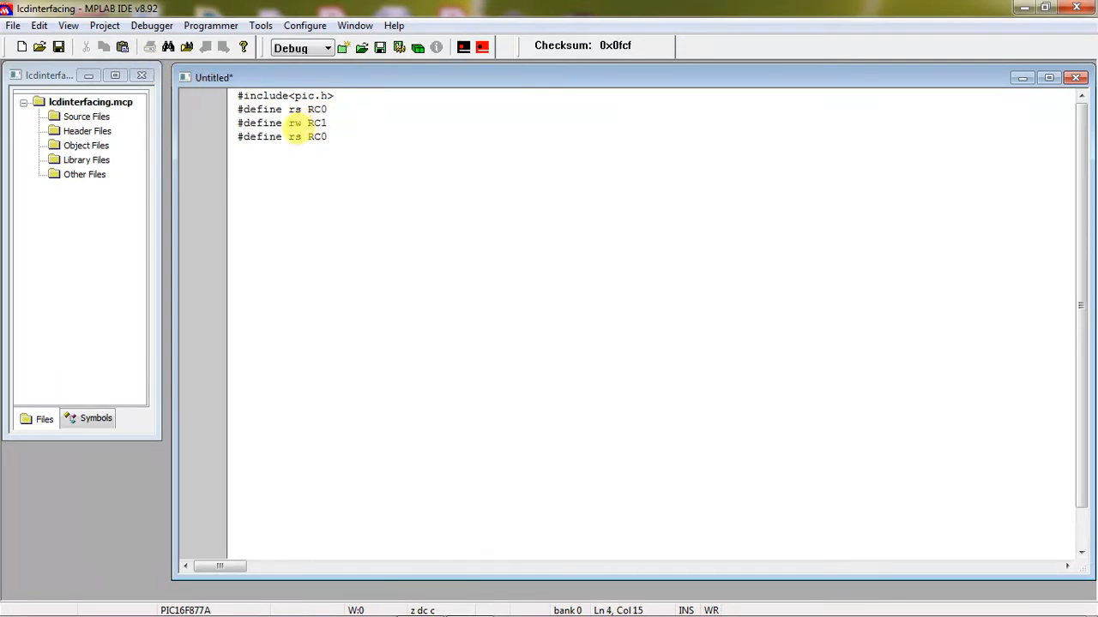
pyautogui.press('BackSpace')
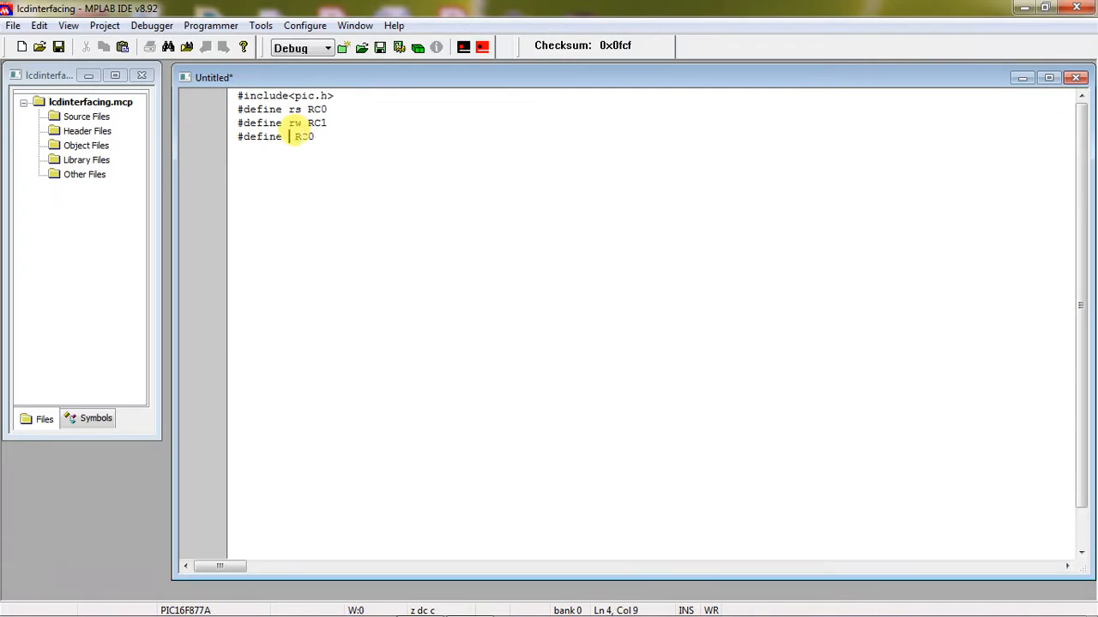
pyautogui.write('en')
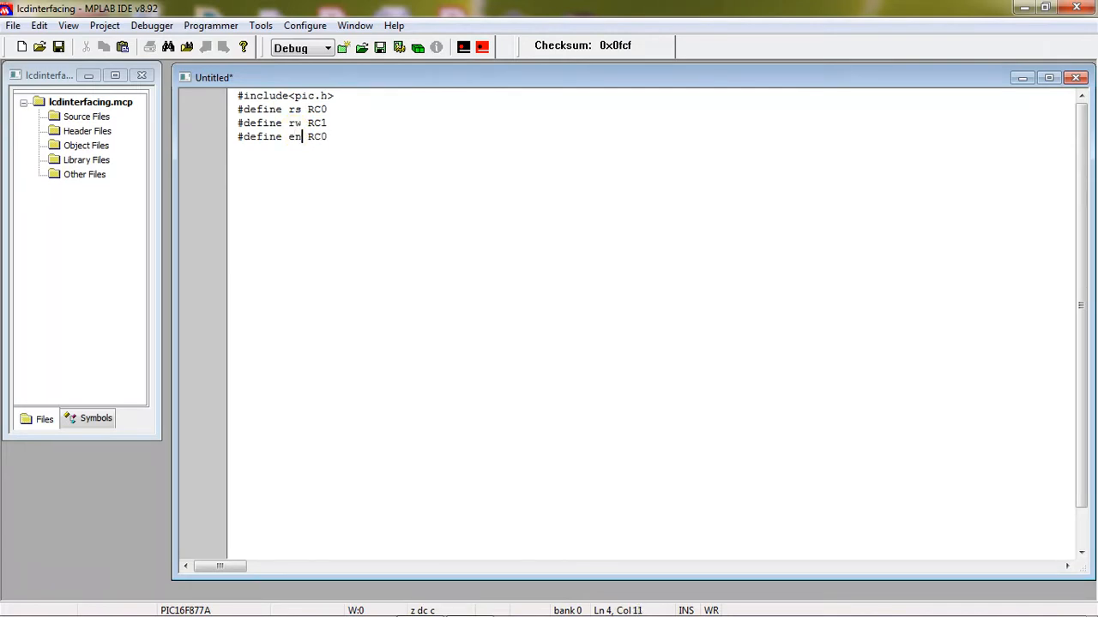
pyautogui.write('2')
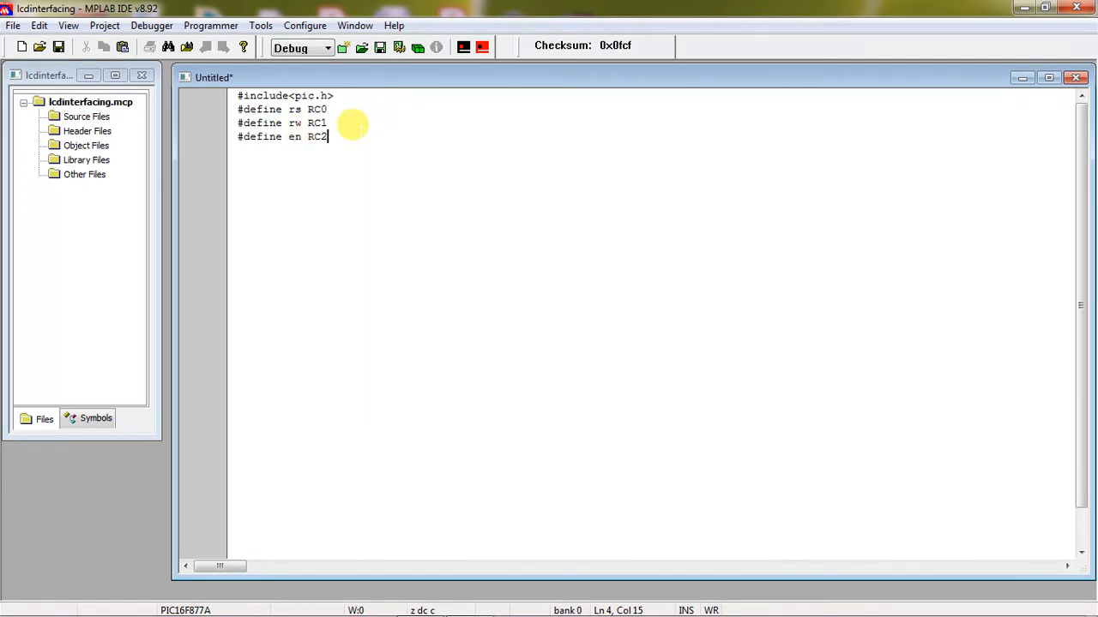
# Add an empty void main() function with braces and place the cursor inside its body
pyautogui.press('enter')
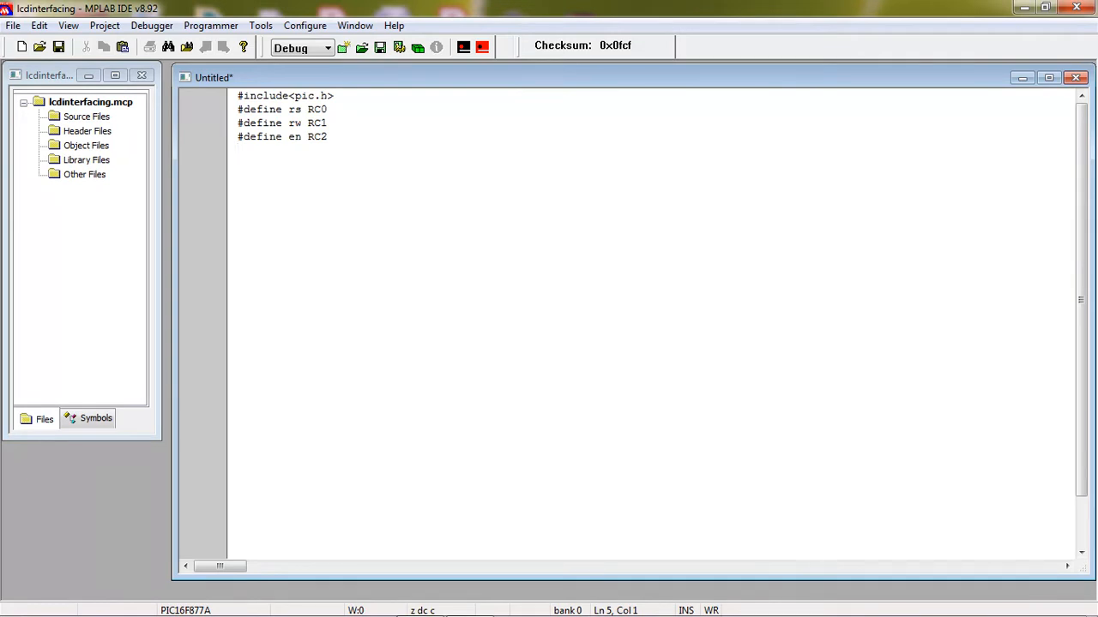
pyautogui.write('void')
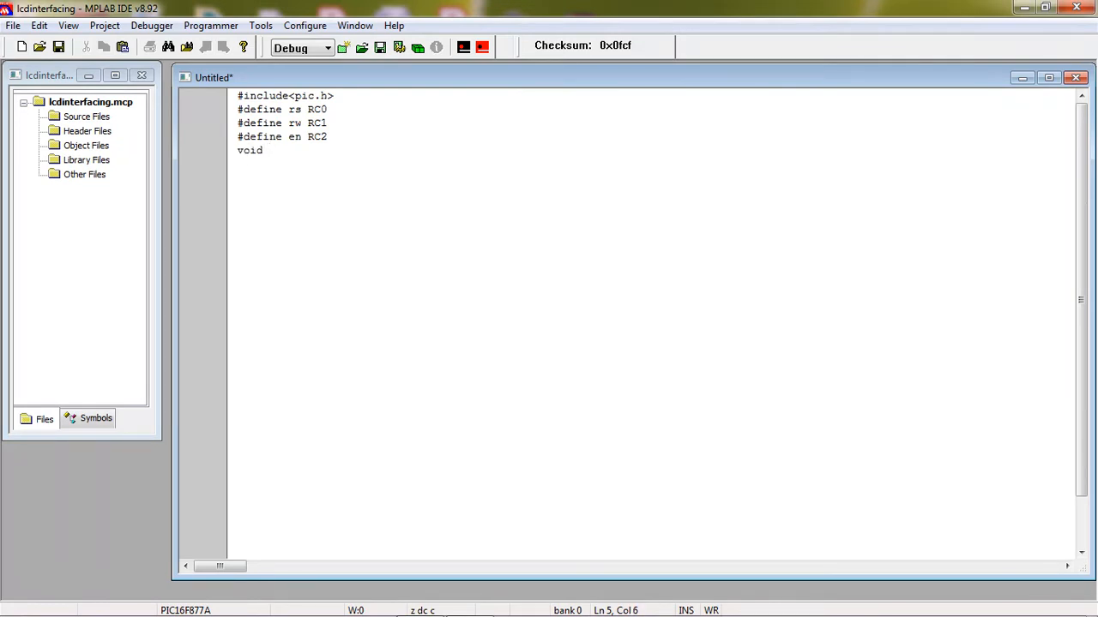
pyautogui.write('main()')
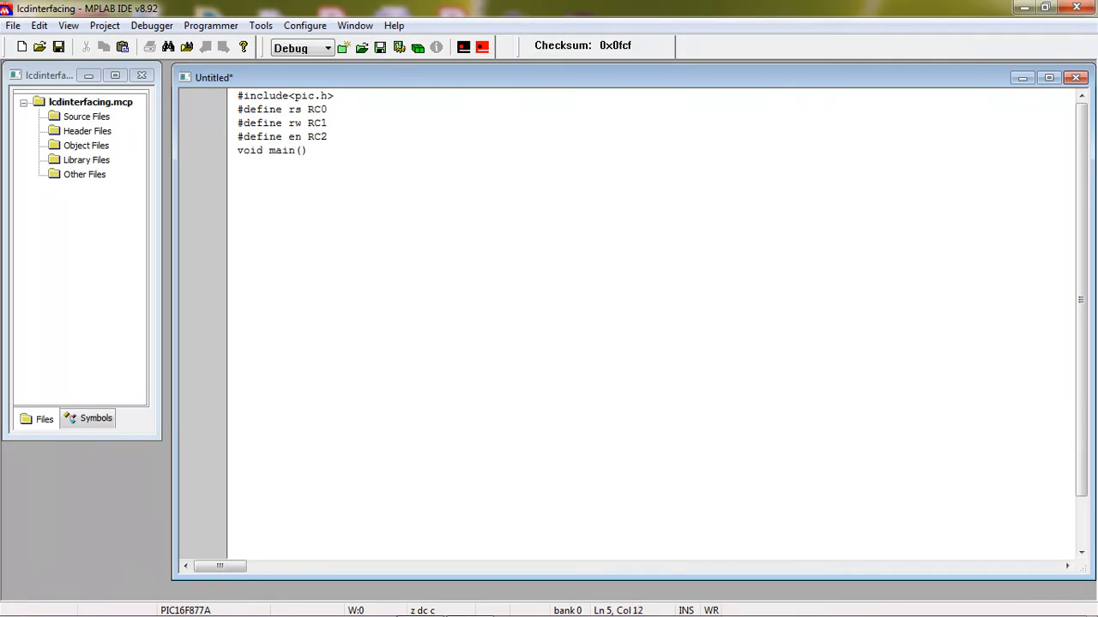
pyautogui.write('{')
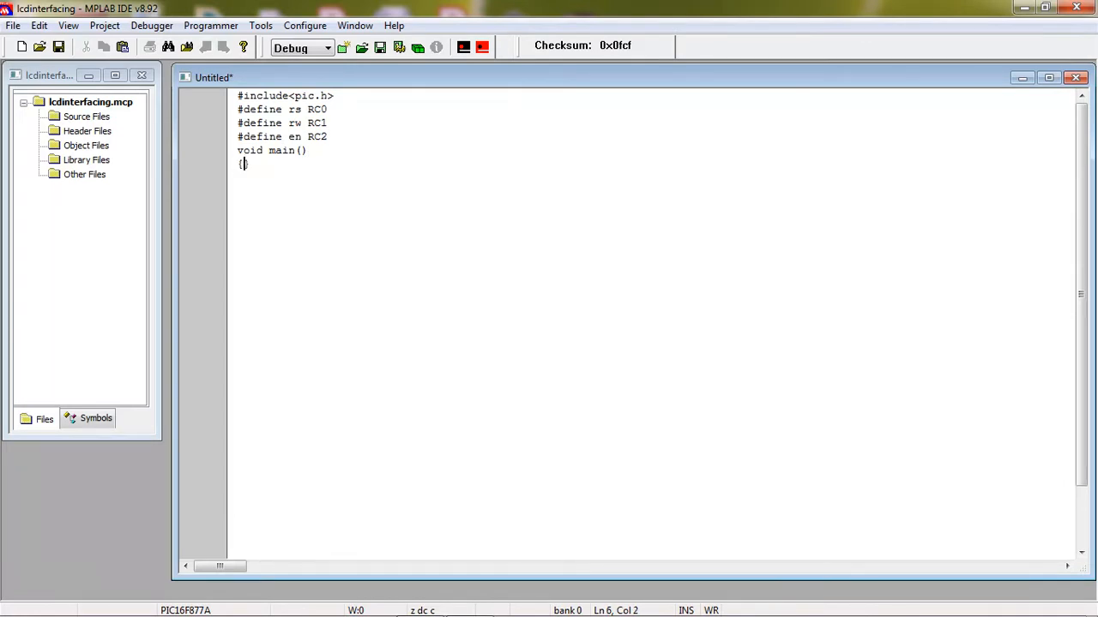
pyautogui.write('}')
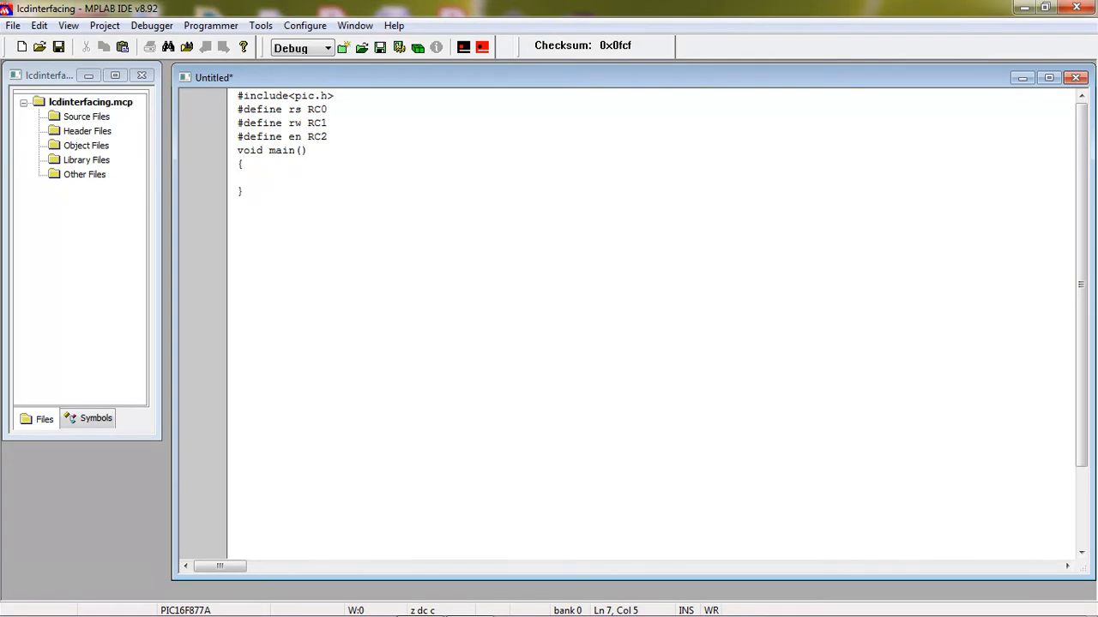
pyautogui.doubleClick(315, 138)
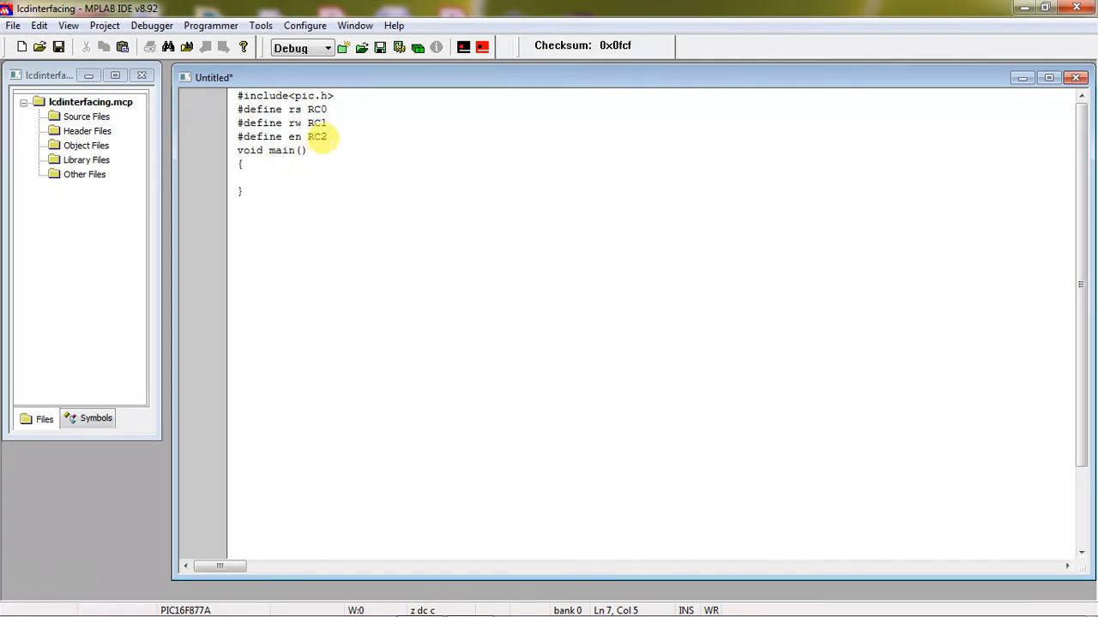
pyautogui.click(264, 176)
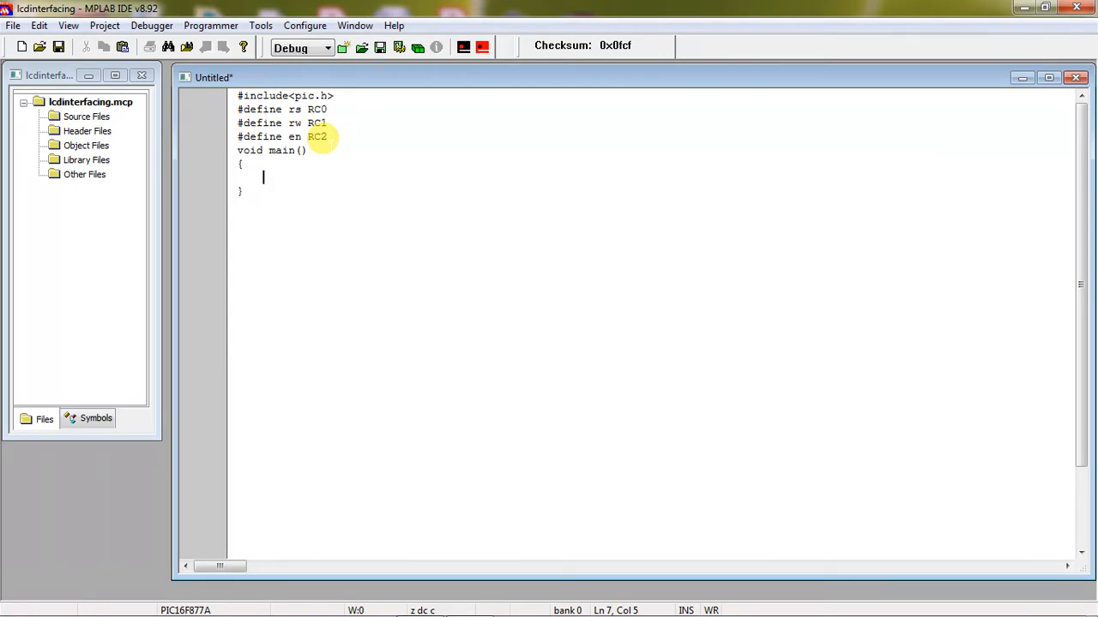
pyautogui.moveTo(283, 171)
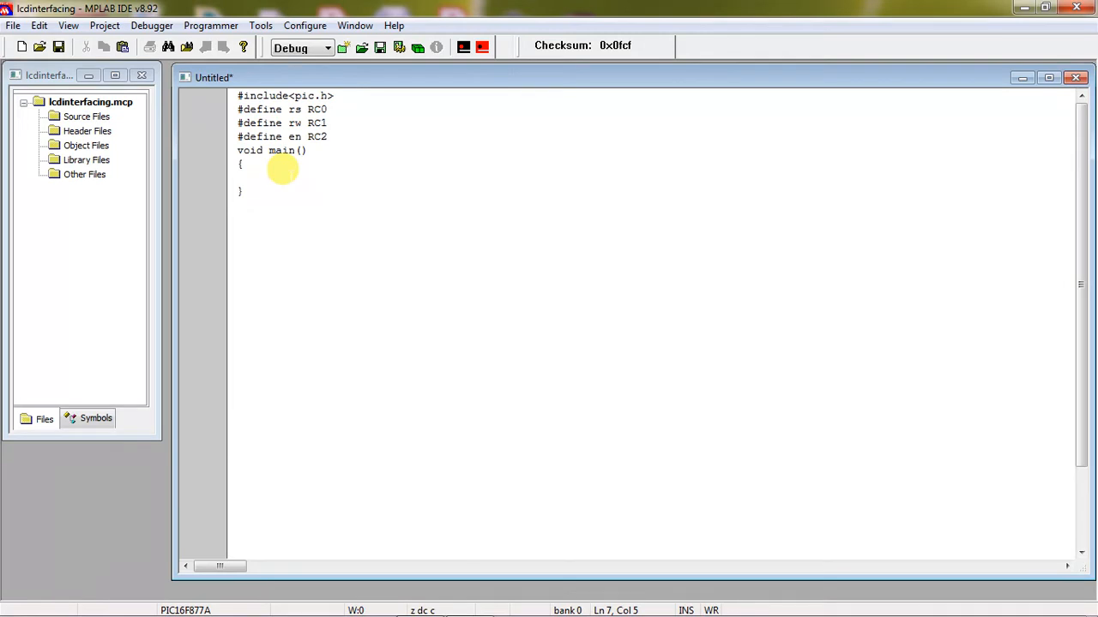
# Write TRISB=0X00; with the comment PORTB CONFIGURED OUTPUT
pyautogui.write('TR')
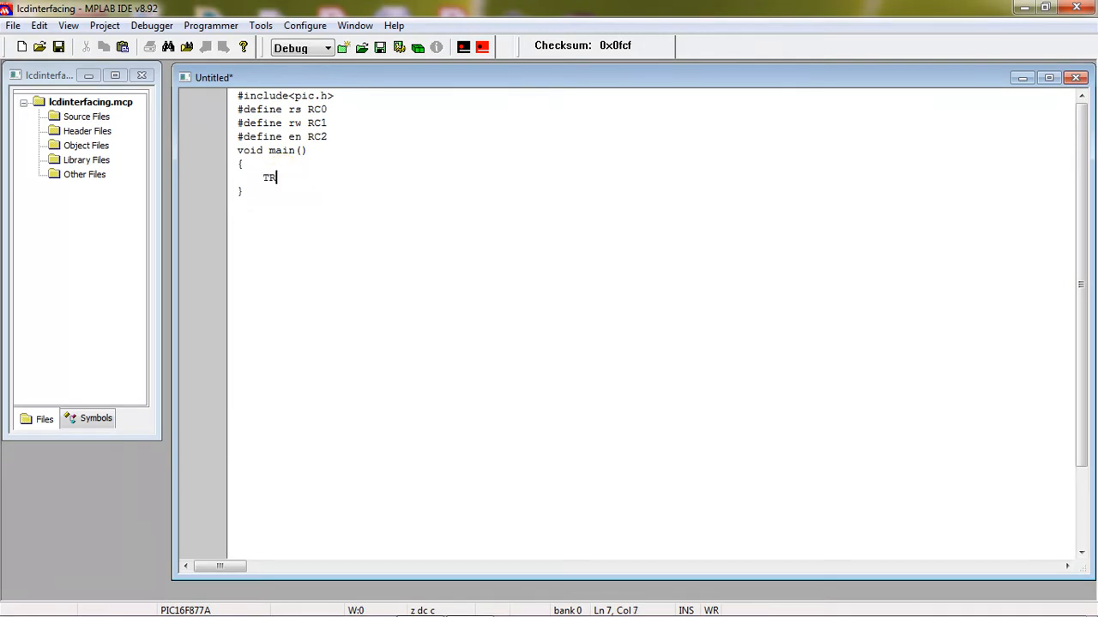
pyautogui.write('IS')
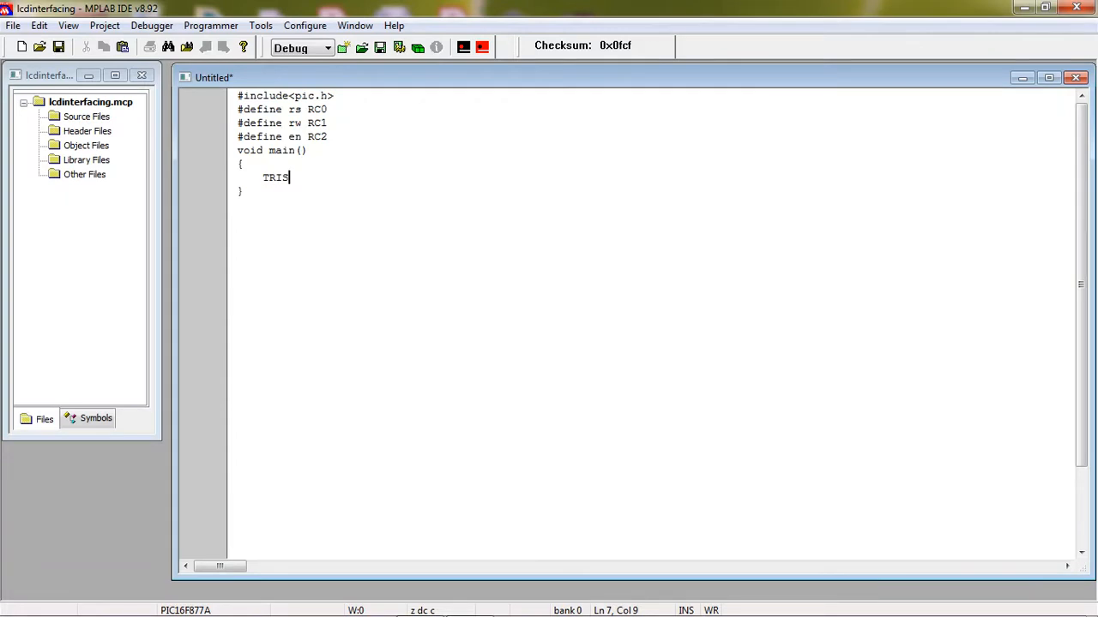
pyautogui.write('B')
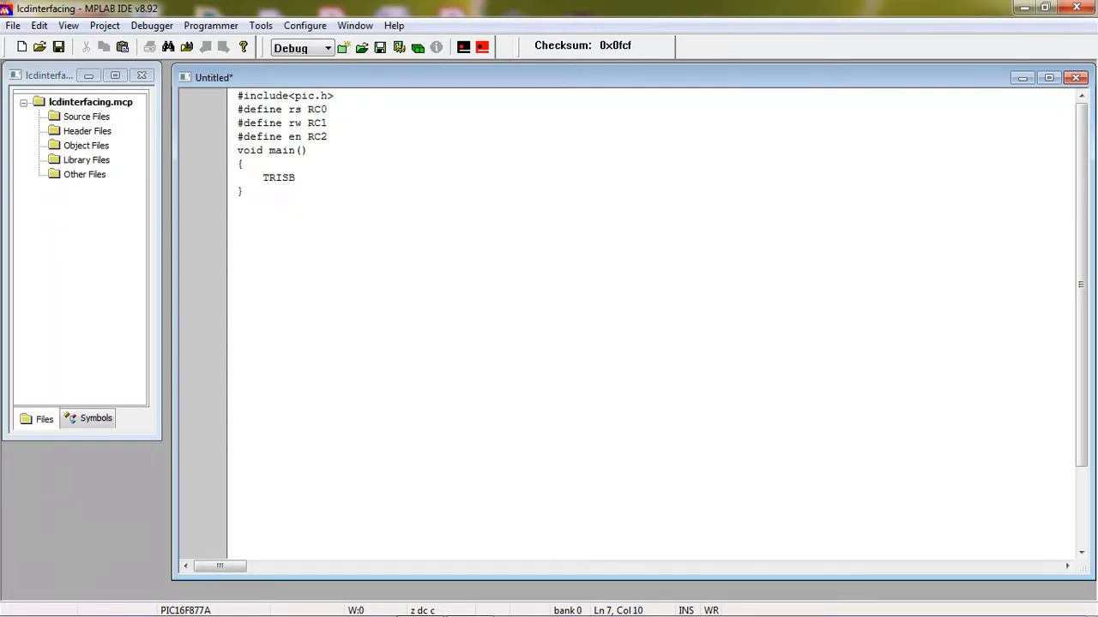
pyautogui.write('=0X00')
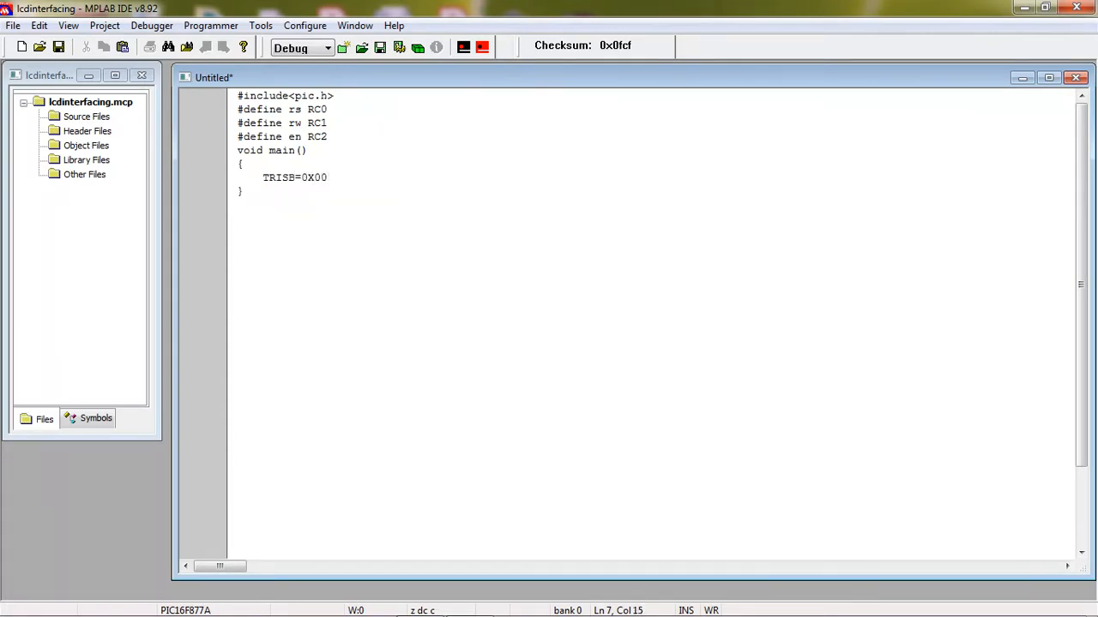
pyautogui.write(';//P')
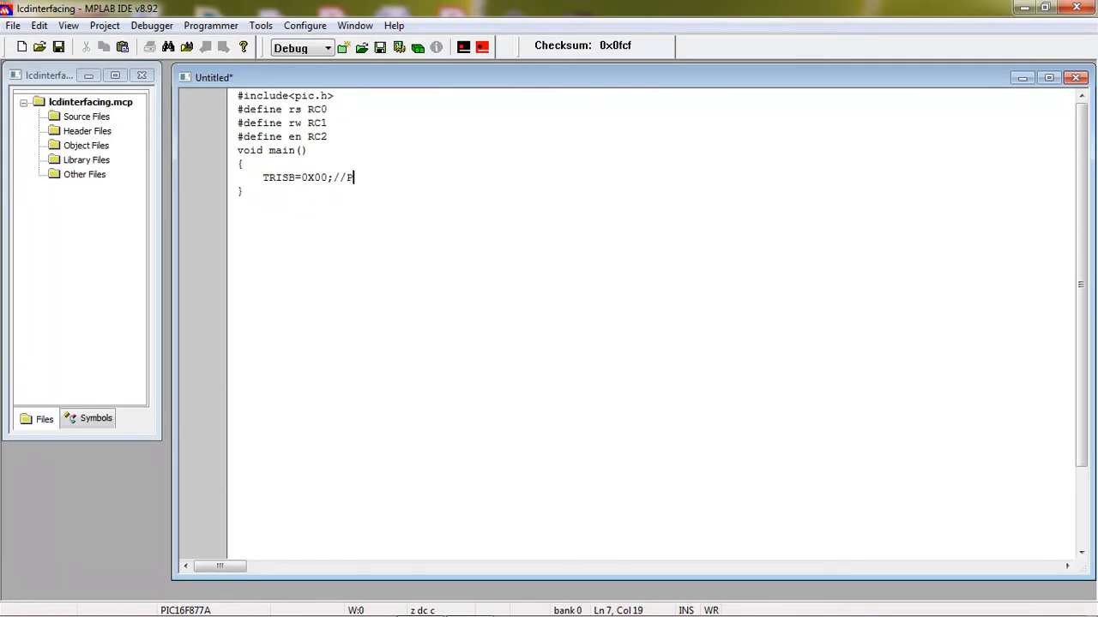
pyautogui.write('ORTB')
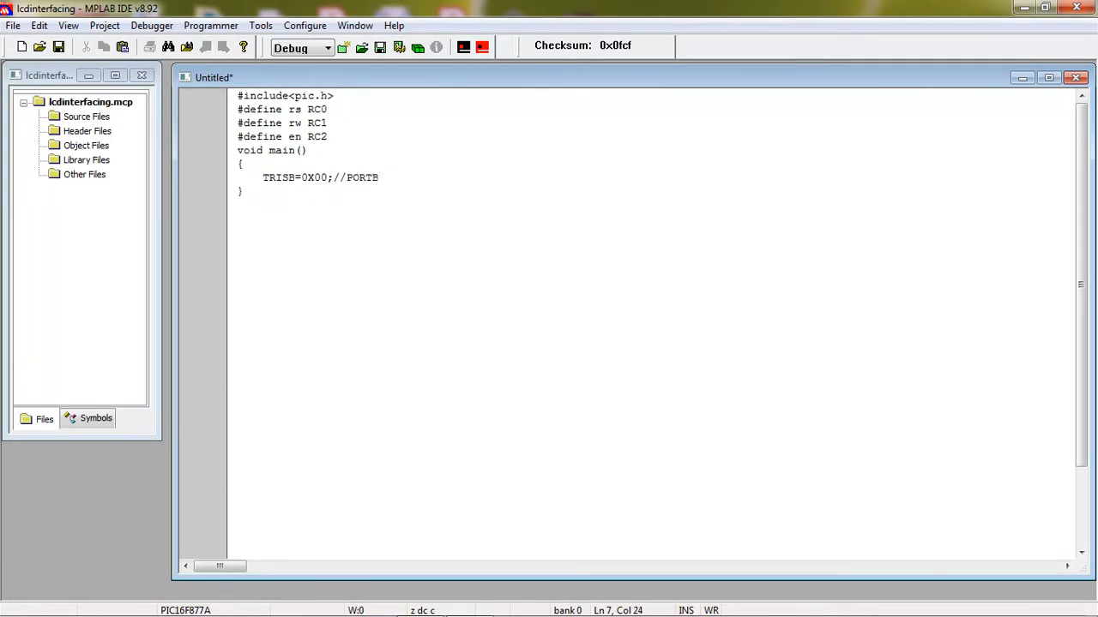
pyautogui.write('CONF')
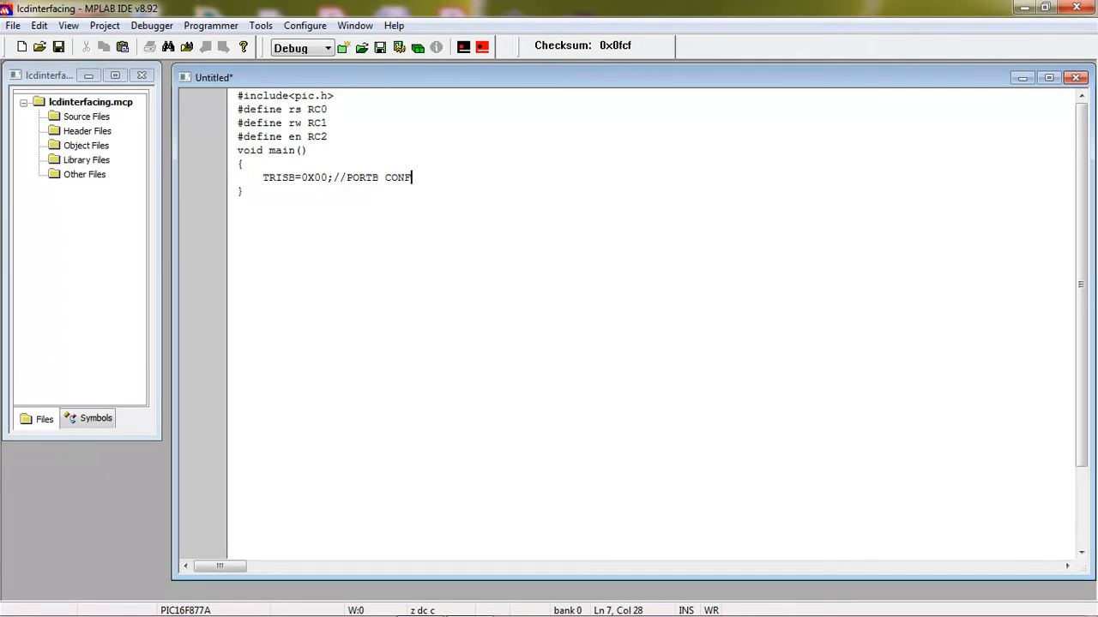
pyautogui.write('IGURED AS')
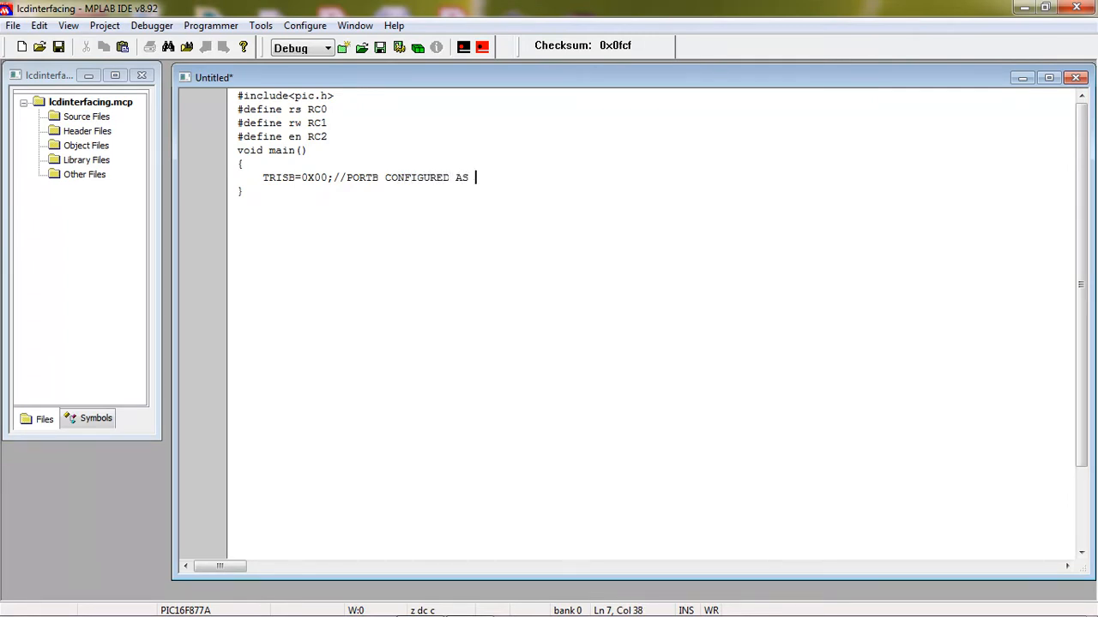
pyautogui.write('OUTPUT')
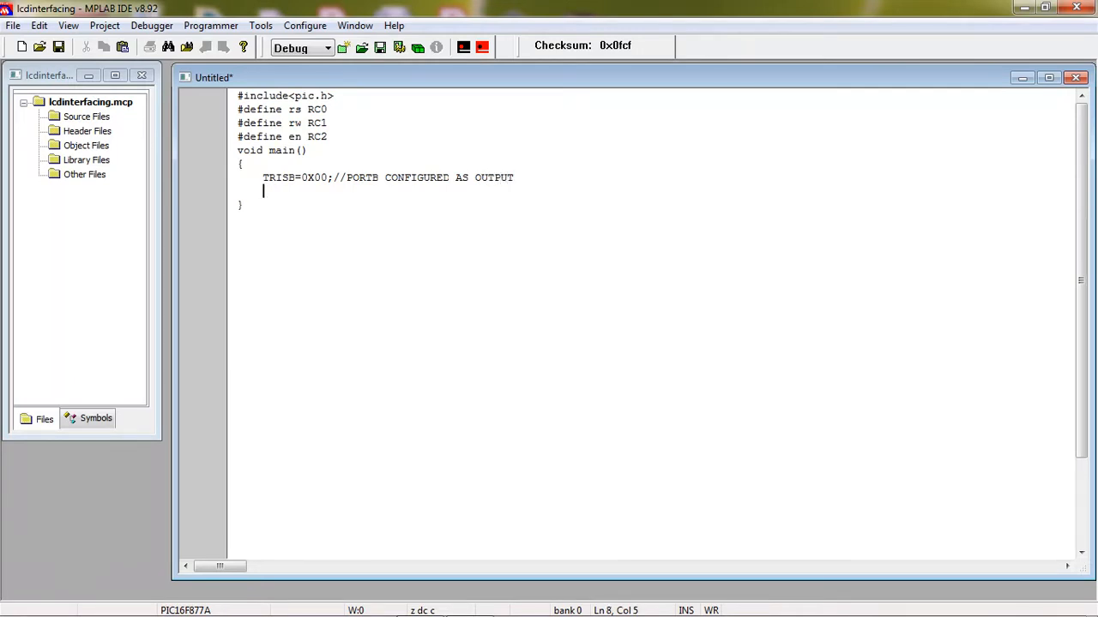
# Write TRISC=0XF8; annotated with its binary pattern 11111000
pyautogui.write('r')
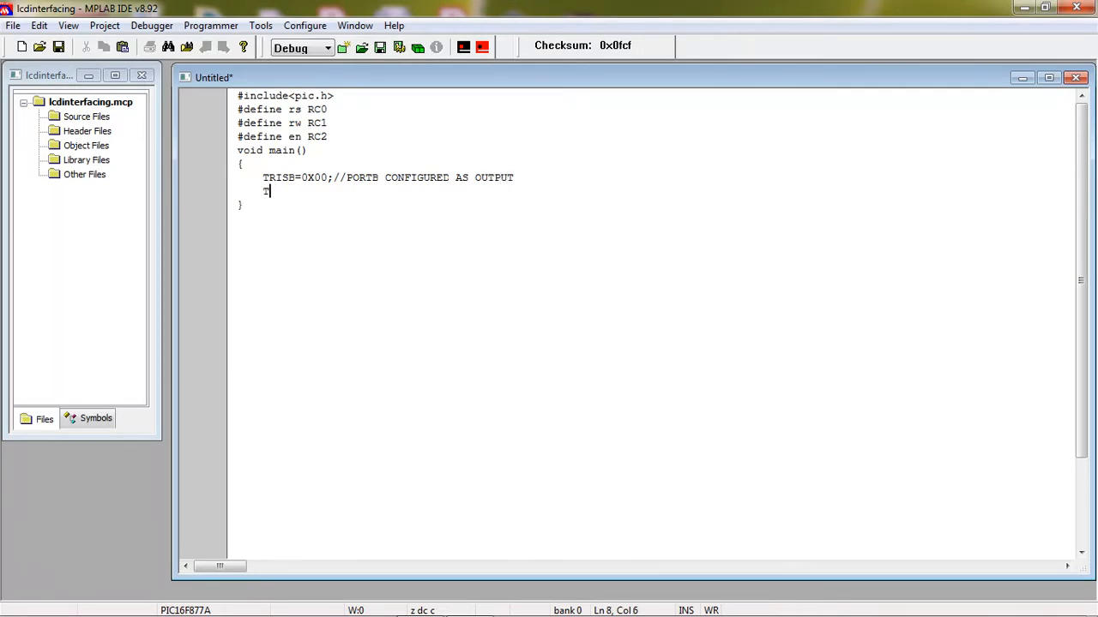
pyautogui.write('TRISC=')
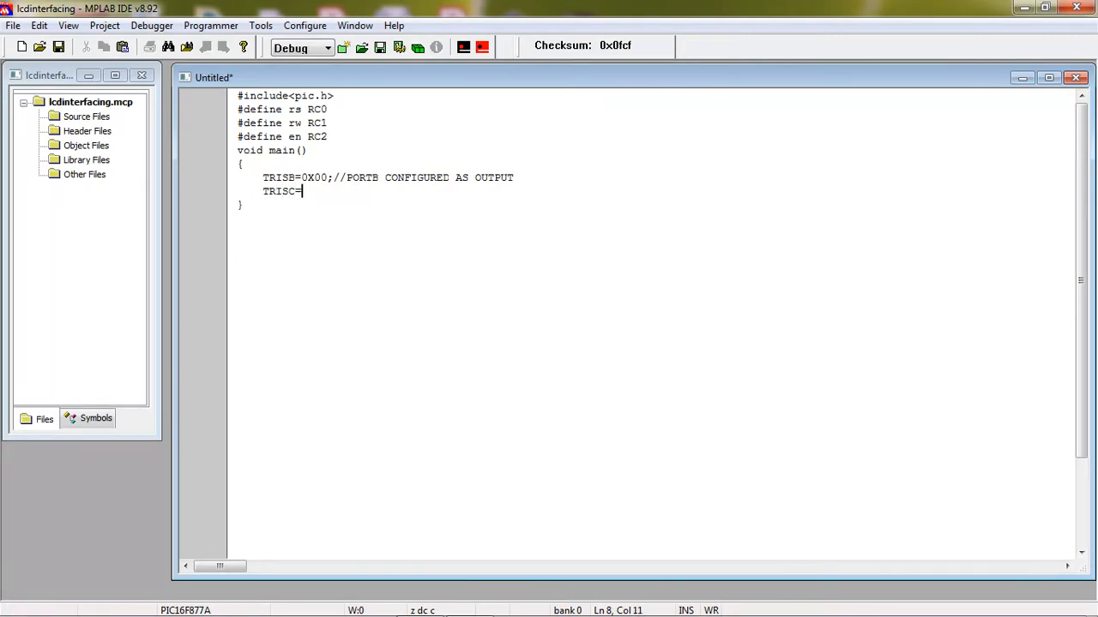
pyautogui.write('0X')
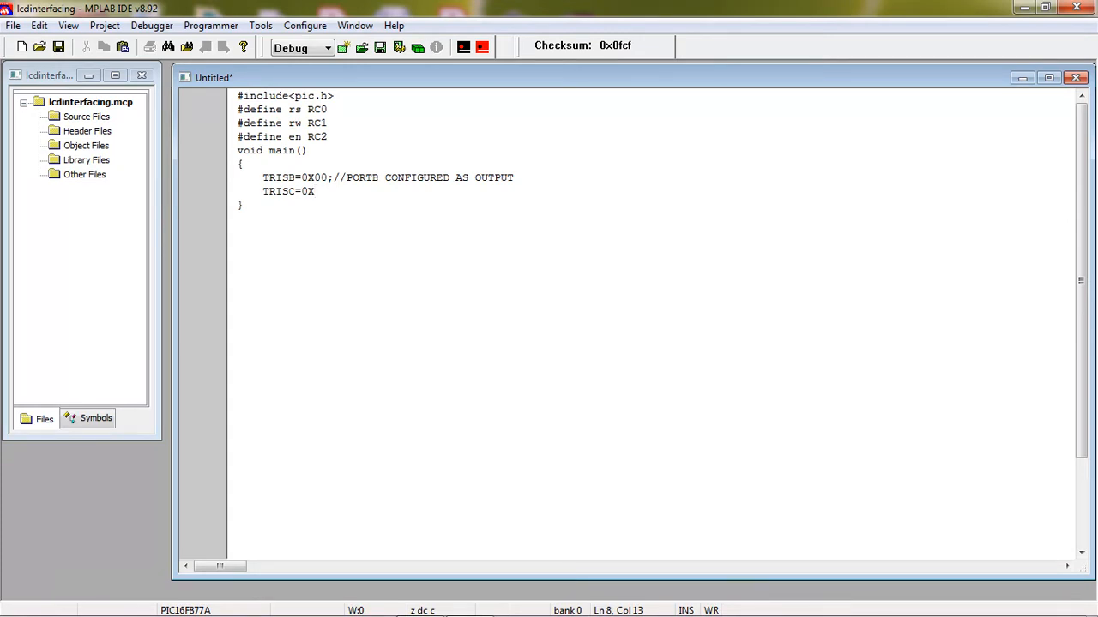
pyautogui.write('F8')
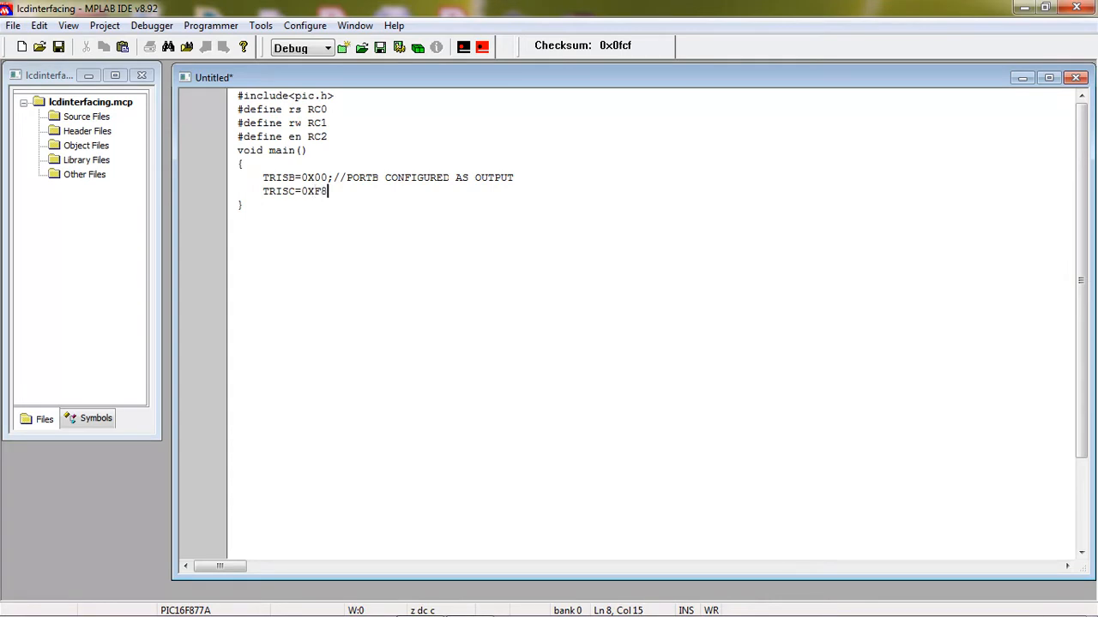
pyautogui.write(';//')
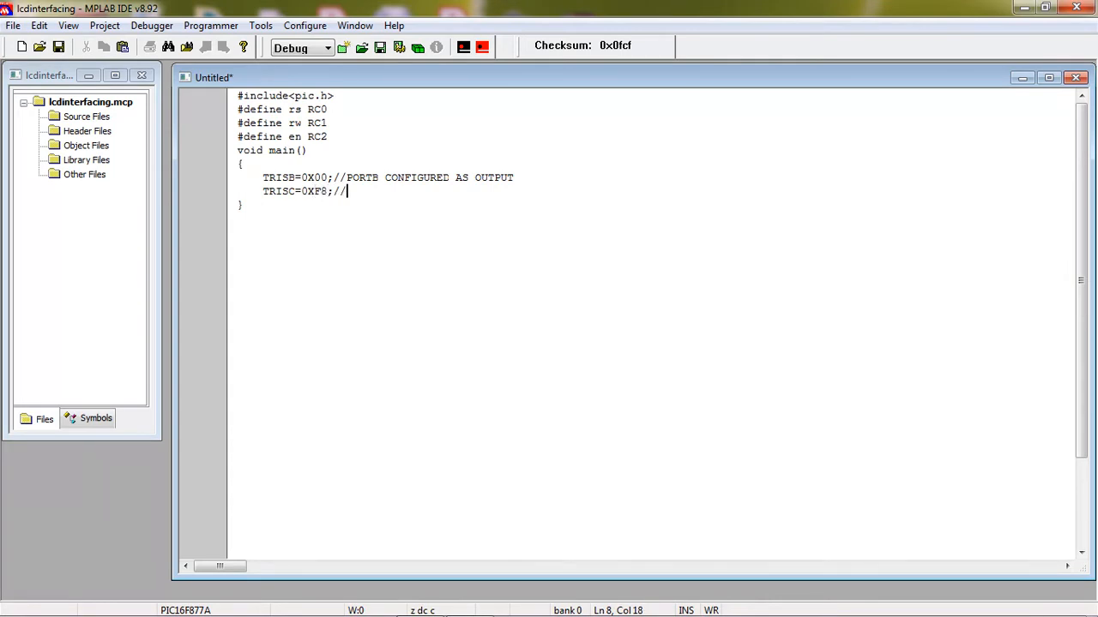
pyautogui.write('111')
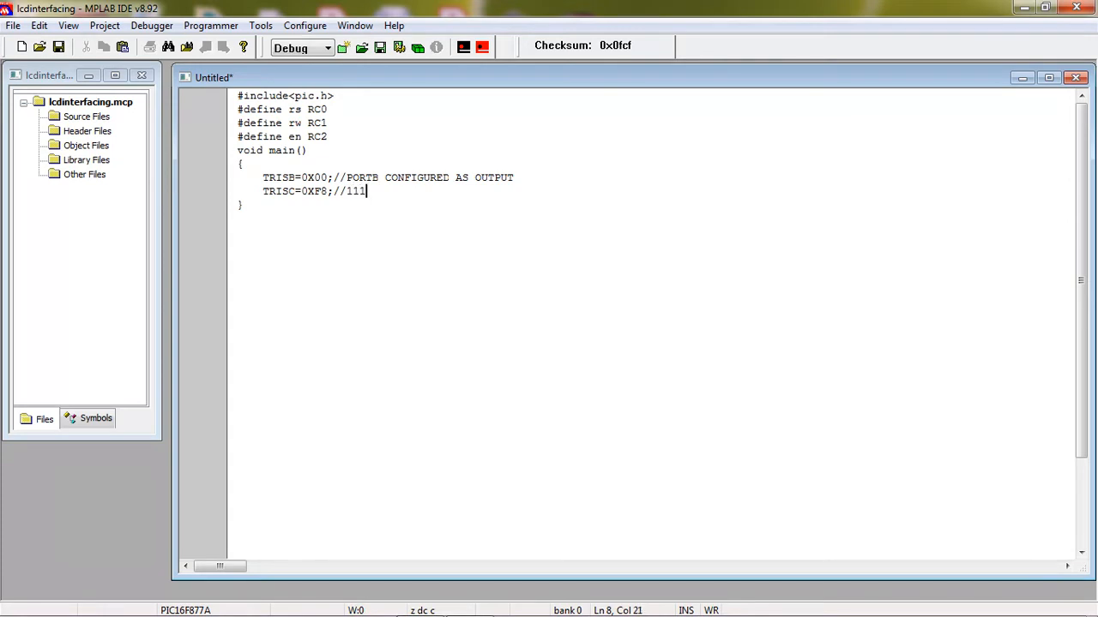
pyautogui.write('11')
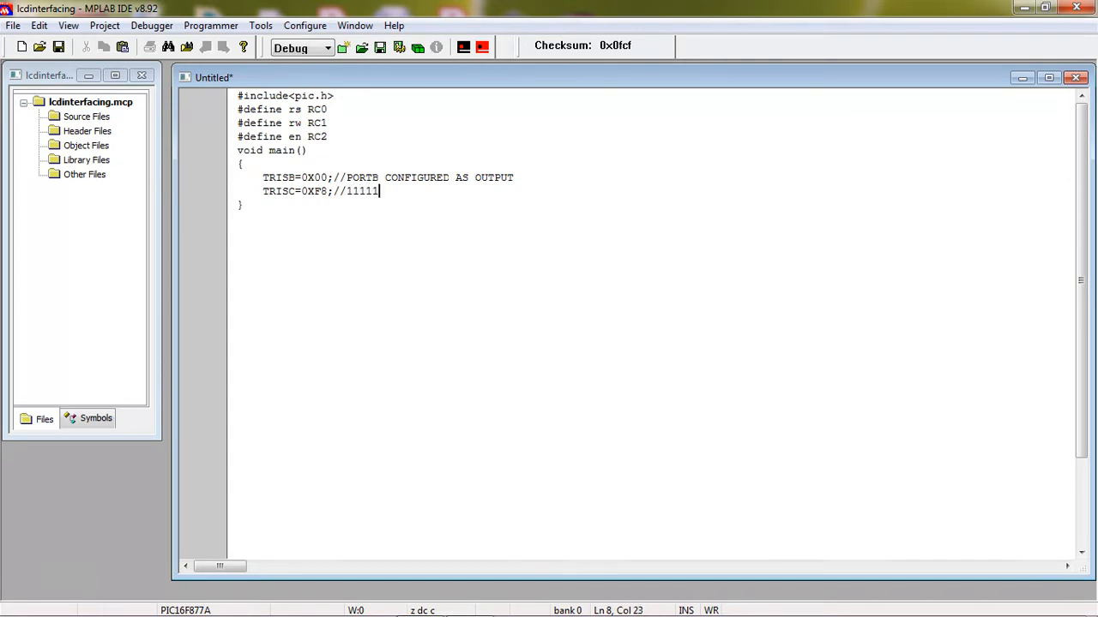
pyautogui.write('000')
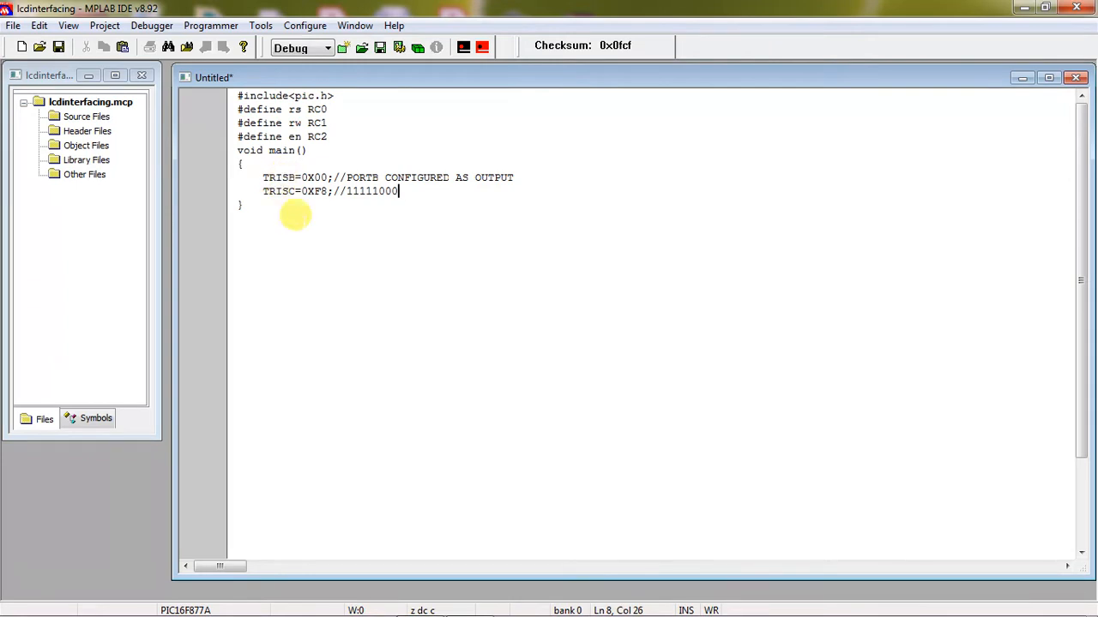
pyautogui.moveTo(415, 197)
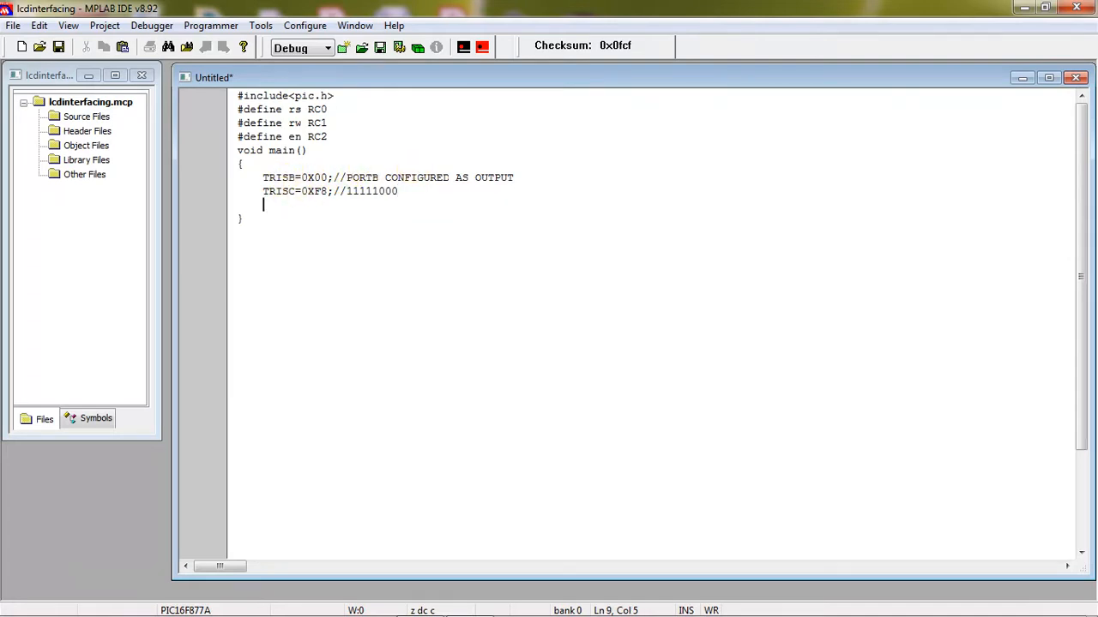
# Write a while(1) loop whose body sets PORTB=0X38
pyautogui.write('W')
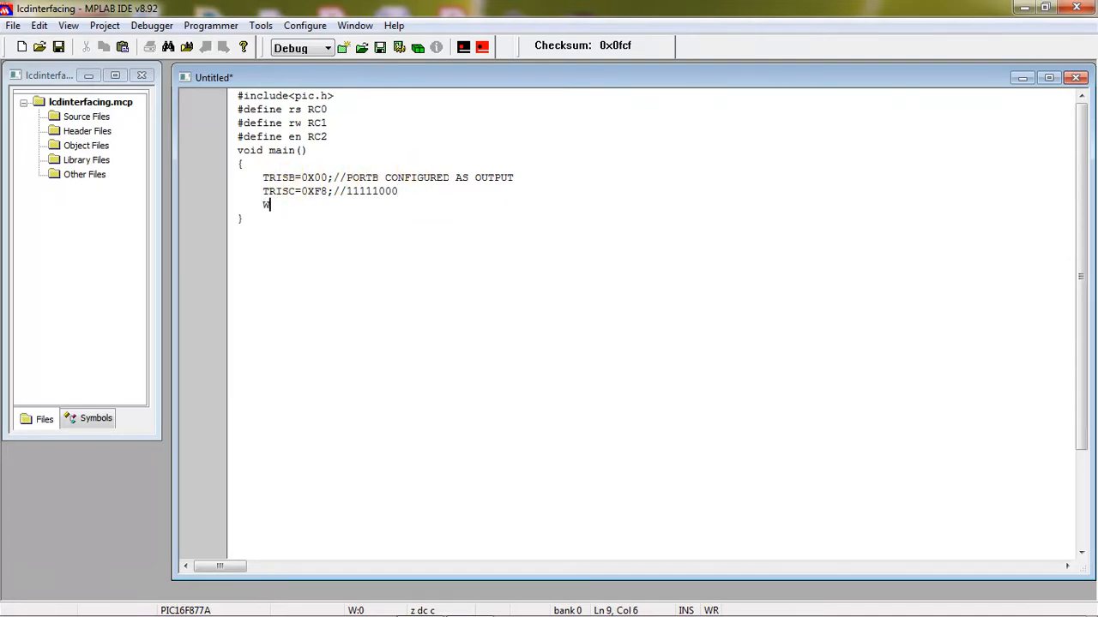
pyautogui.press('BackSpace')
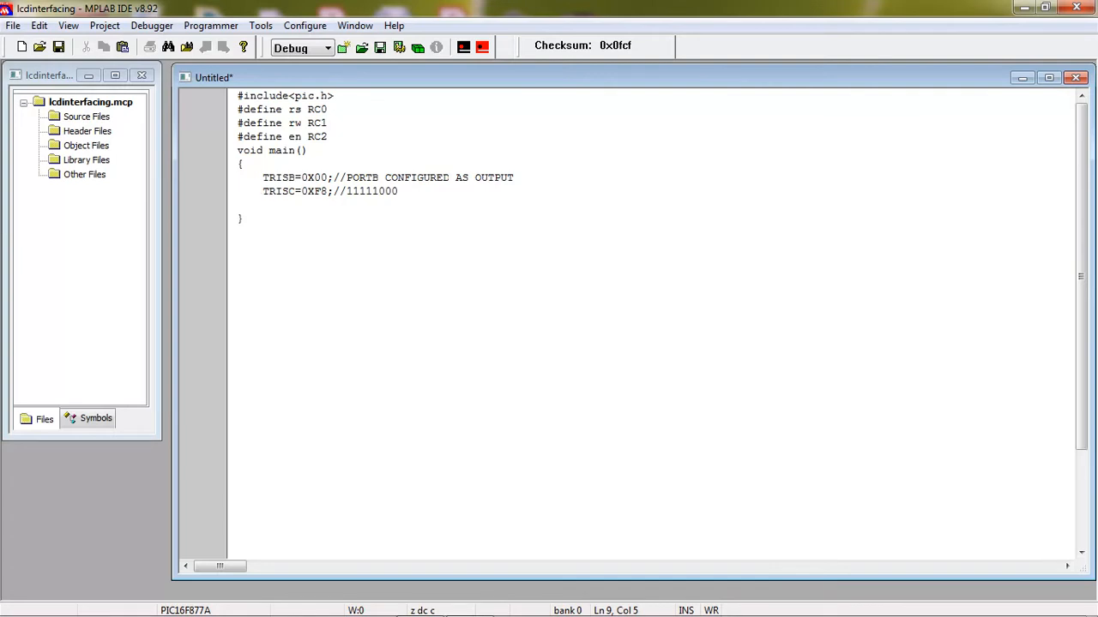
pyautogui.write('while()')
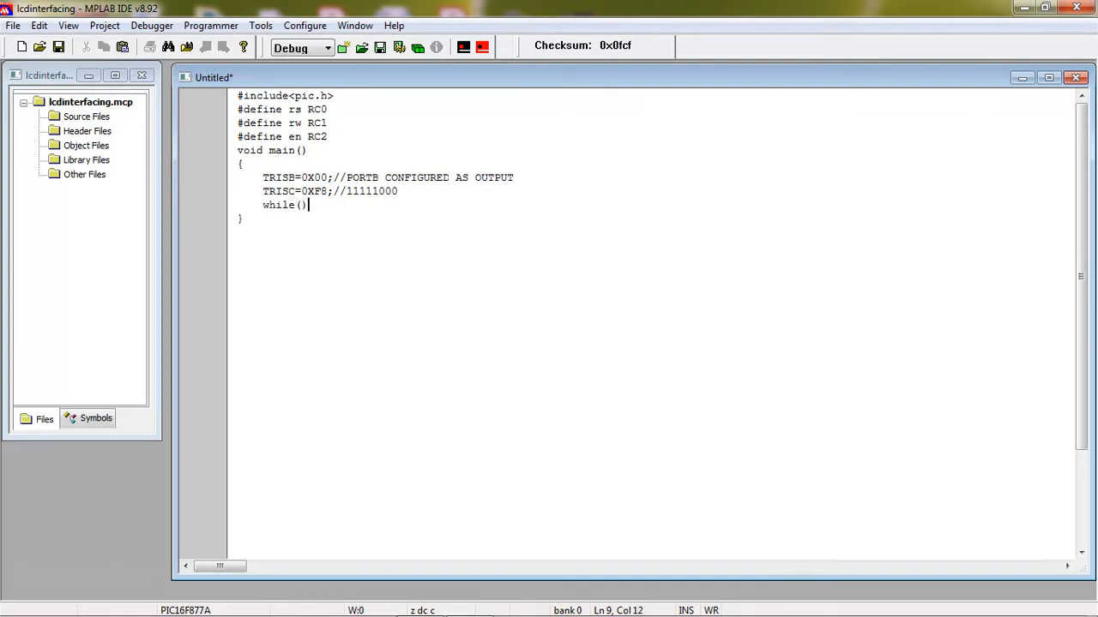
pyautogui.write('1')
pyautogui.write('{')
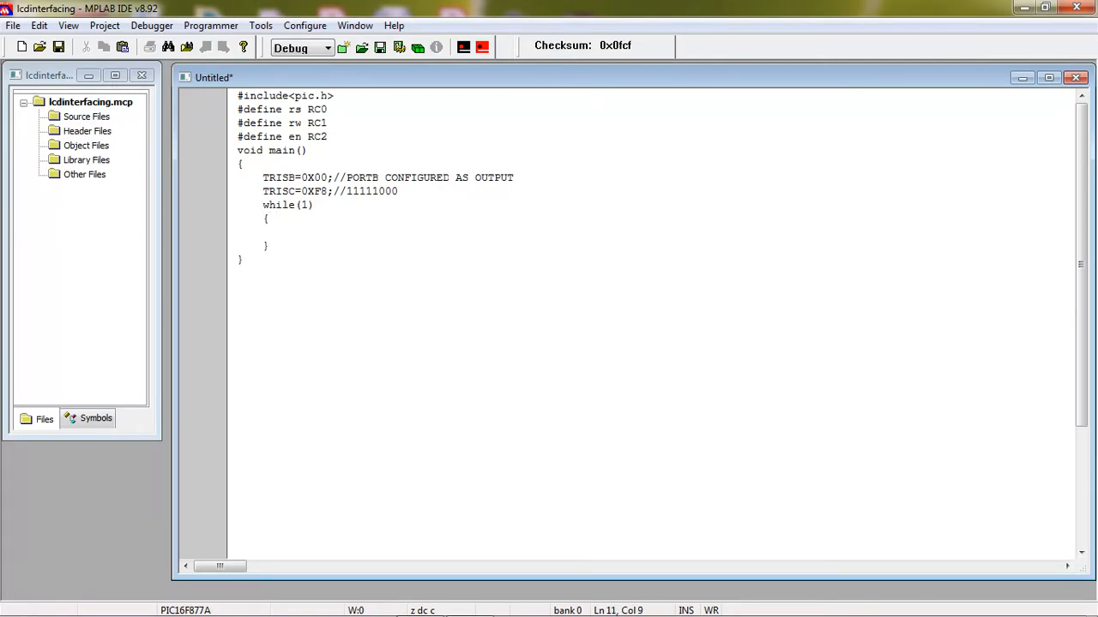
pyautogui.write('PORTB')
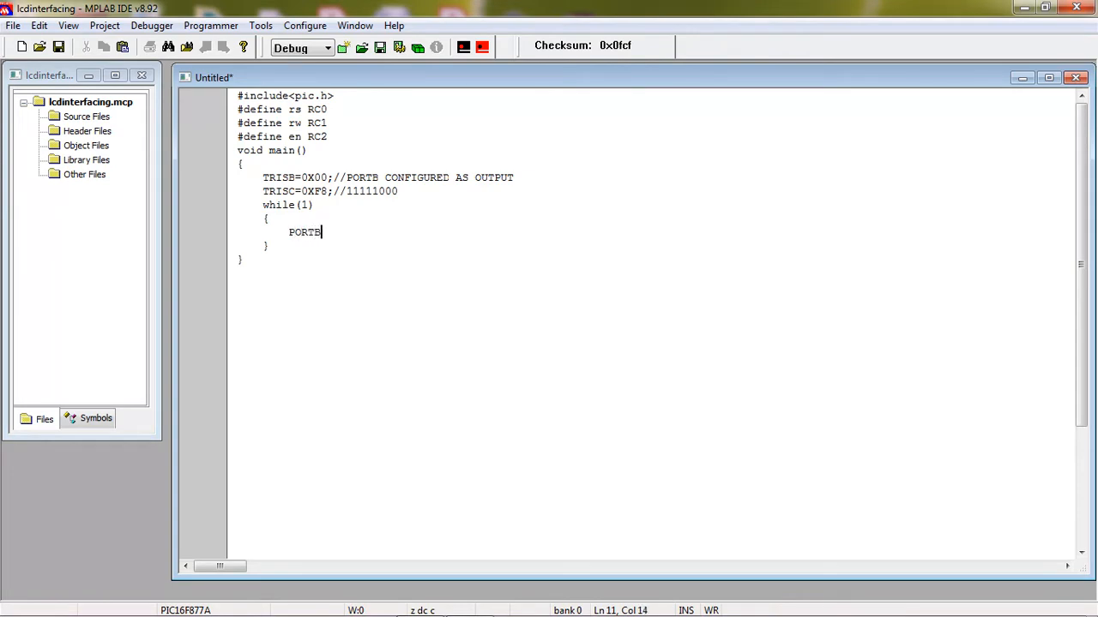
pyautogui.write('=0X')
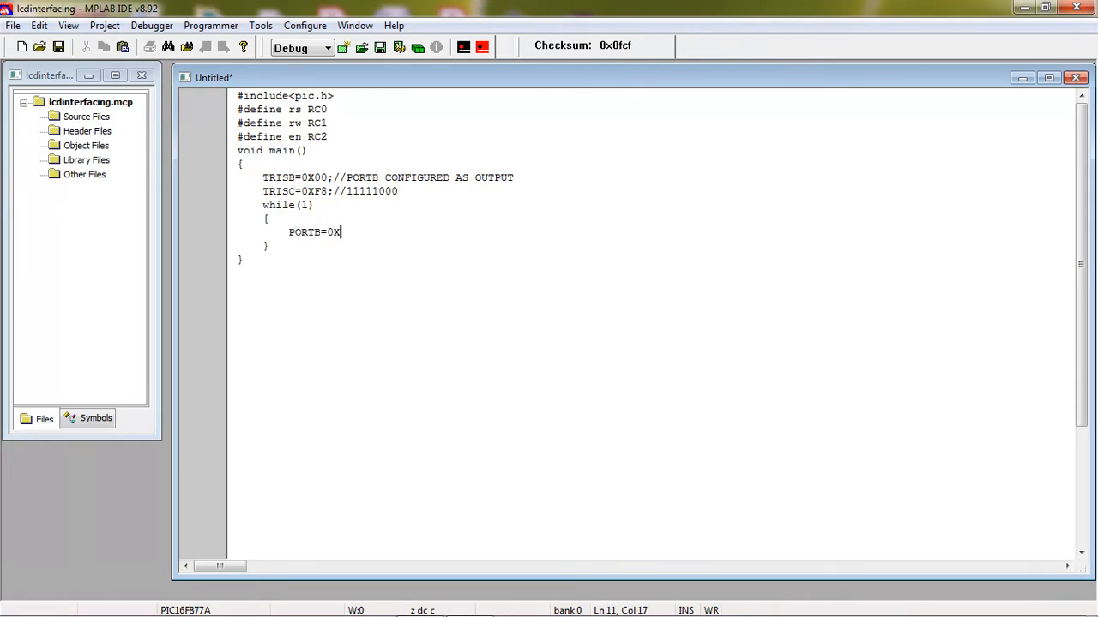
pyautogui.write('38;')
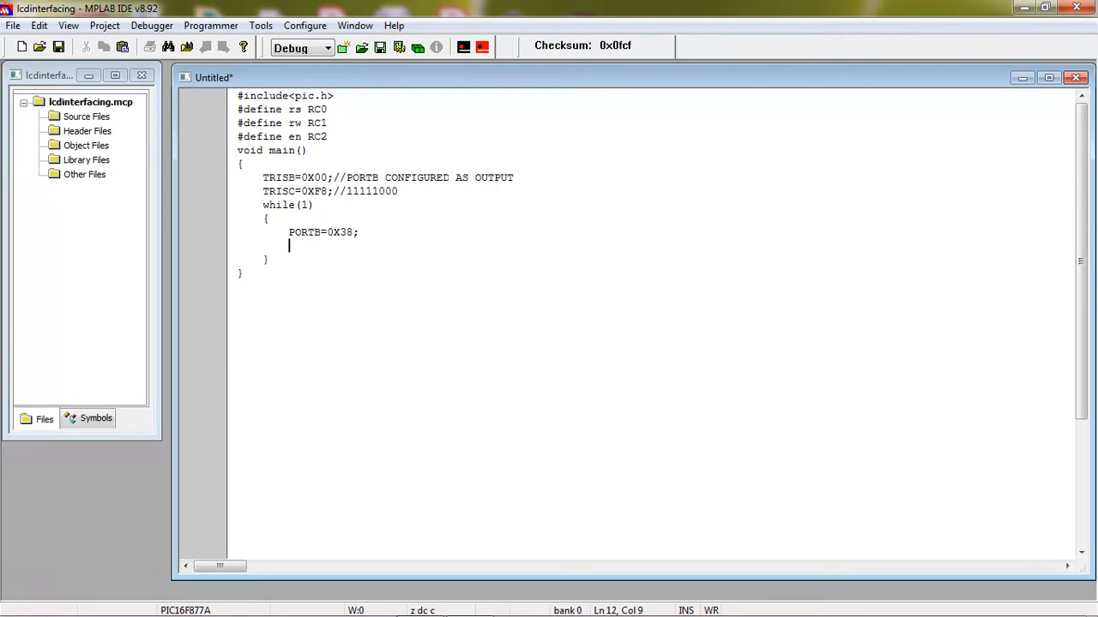
# Set rs=0, rw=0 and en=1 inside the loop body
pyautogui.write('rs=')
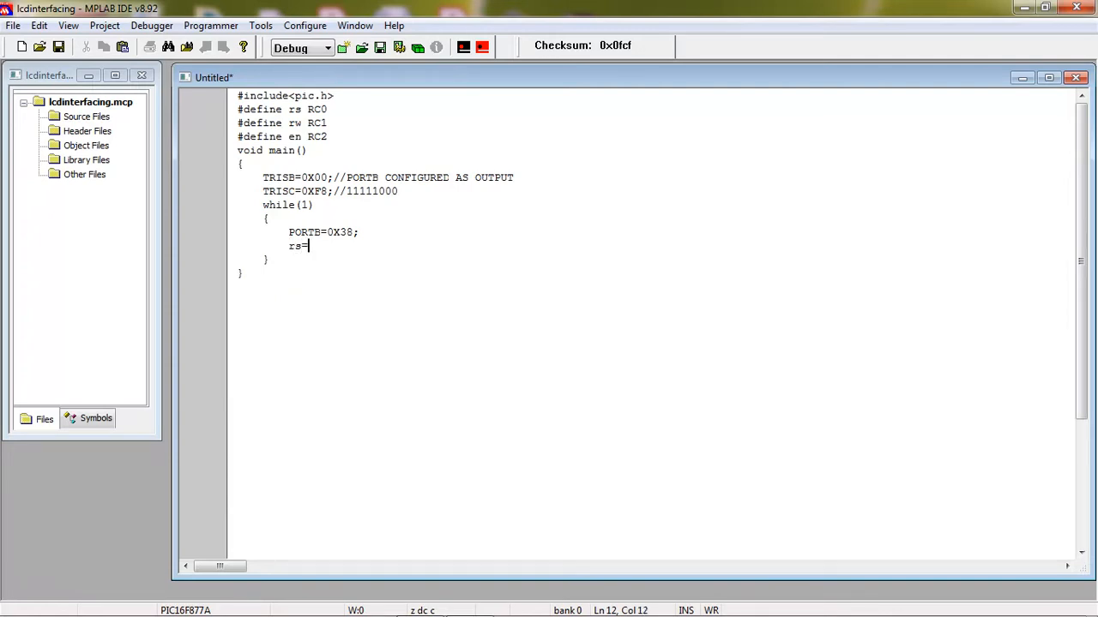
pyautogui.write('0;')
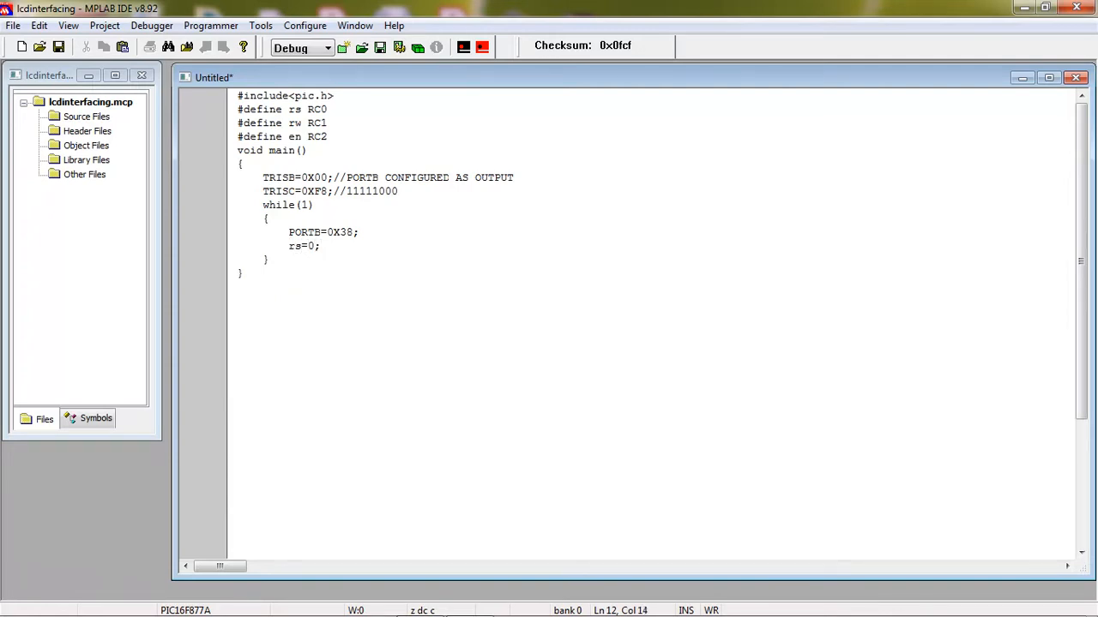
pyautogui.write('=')
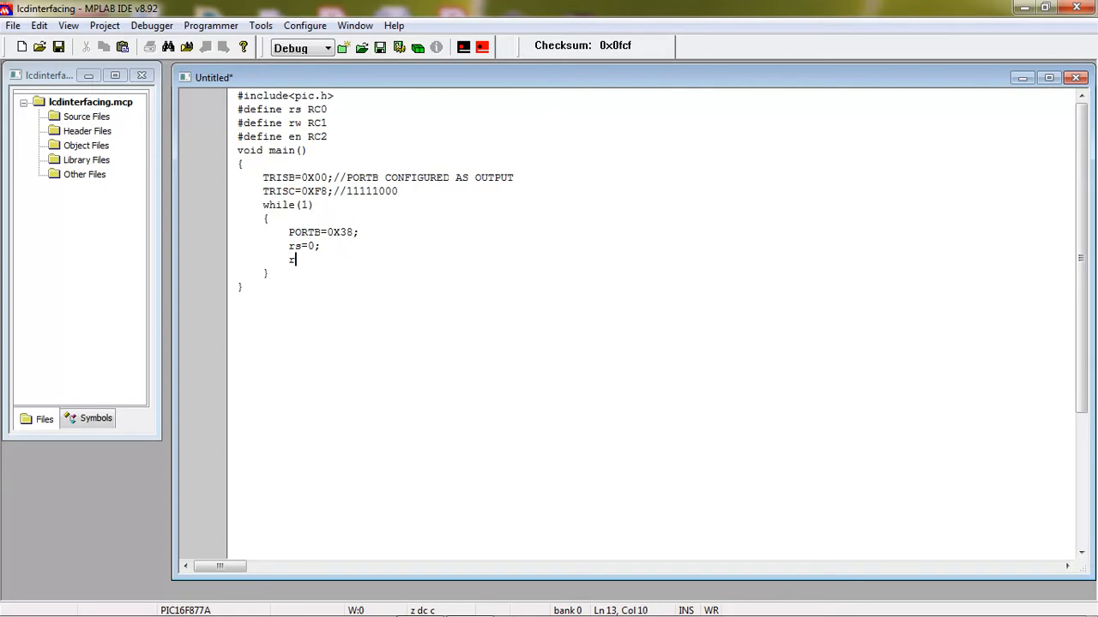
pyautogui.write('rw=')
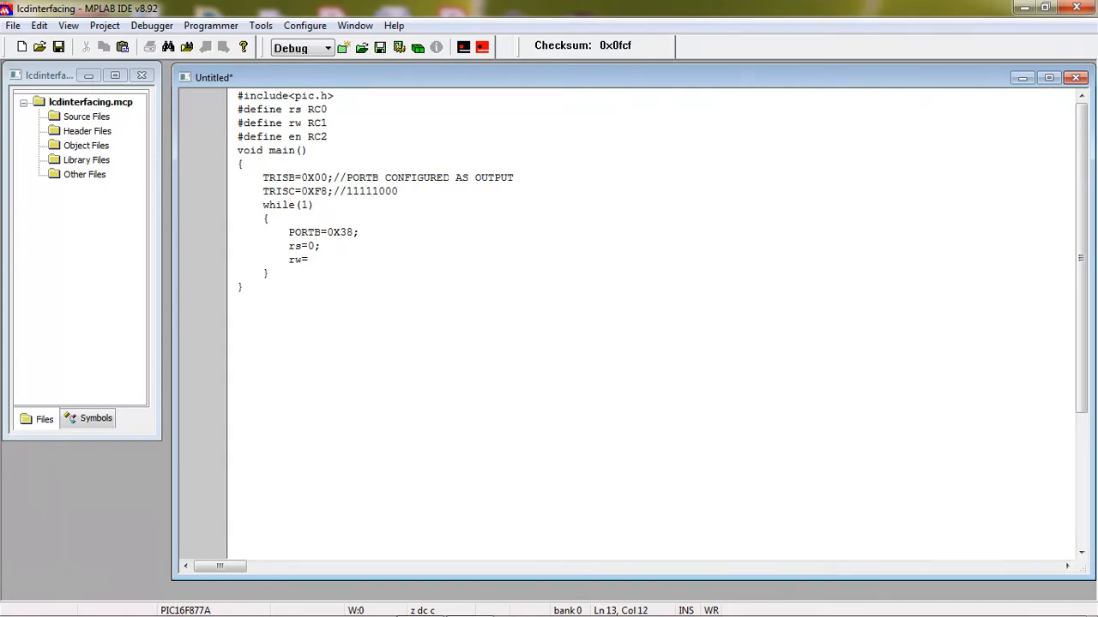
pyautogui.write('0;')
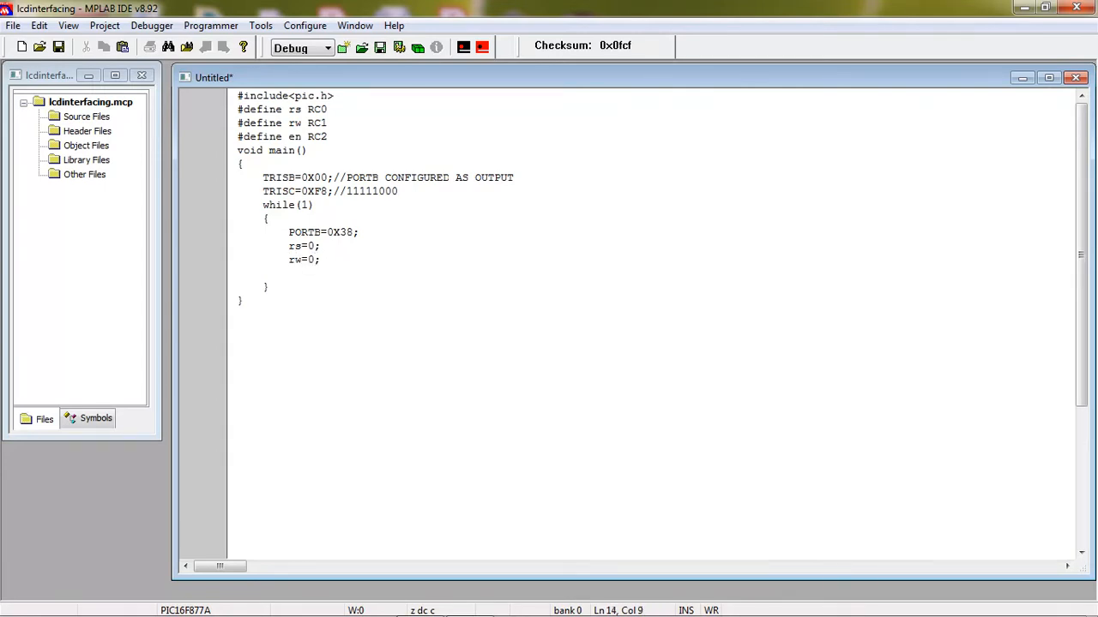
pyautogui.write('en=')
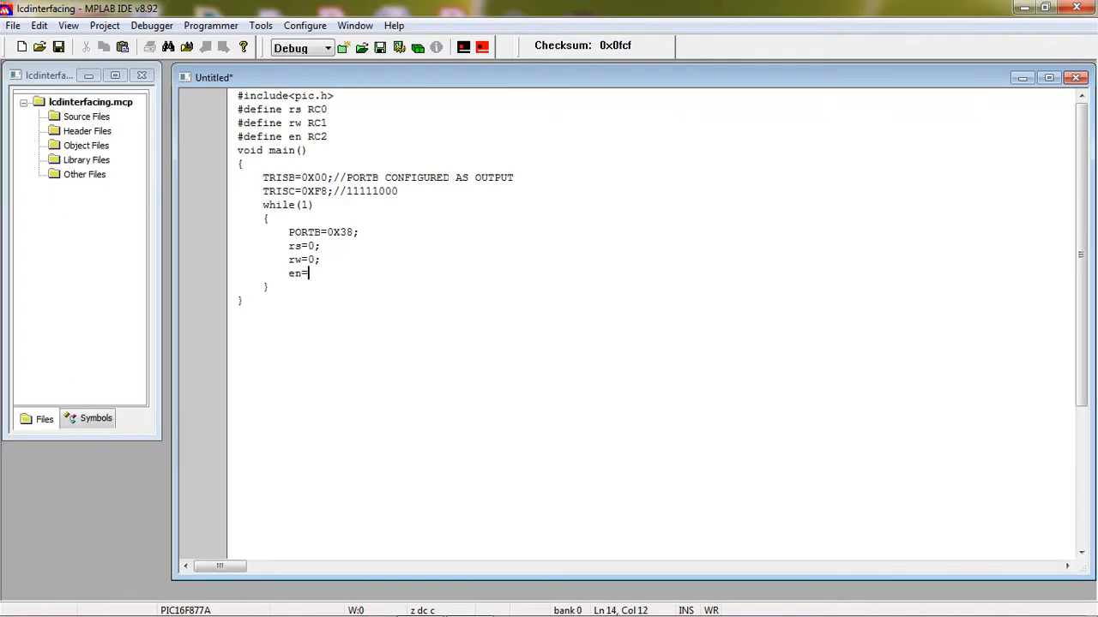
pyautogui.write('1;')
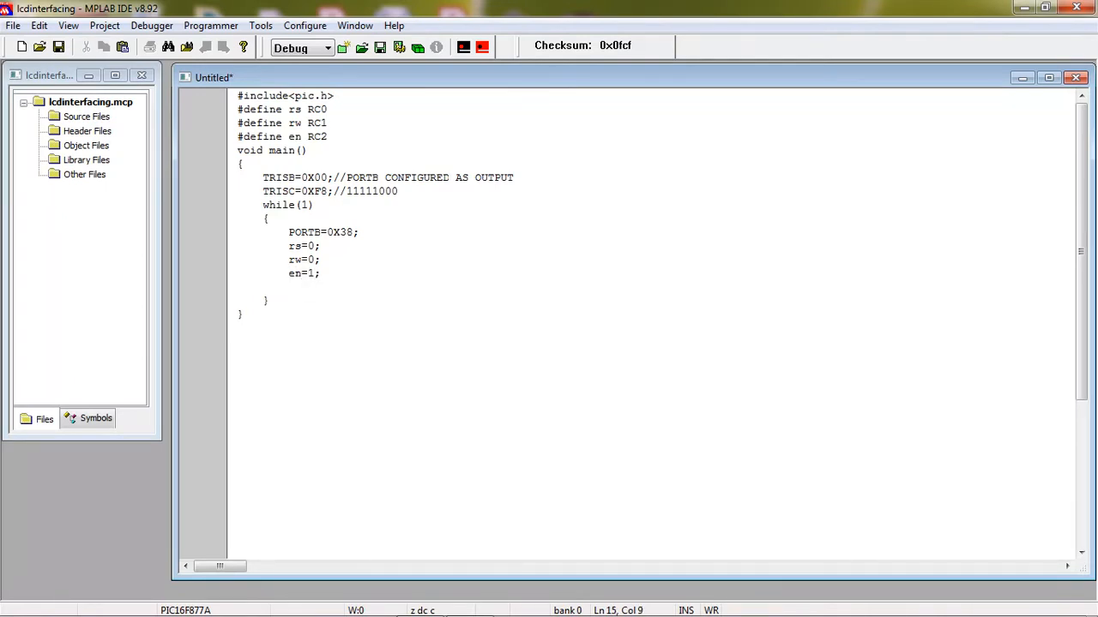
# Write the for loop counting v1 from 0 to 2500 and declare unsigned int v1 in main
pyautogui.write('for()')
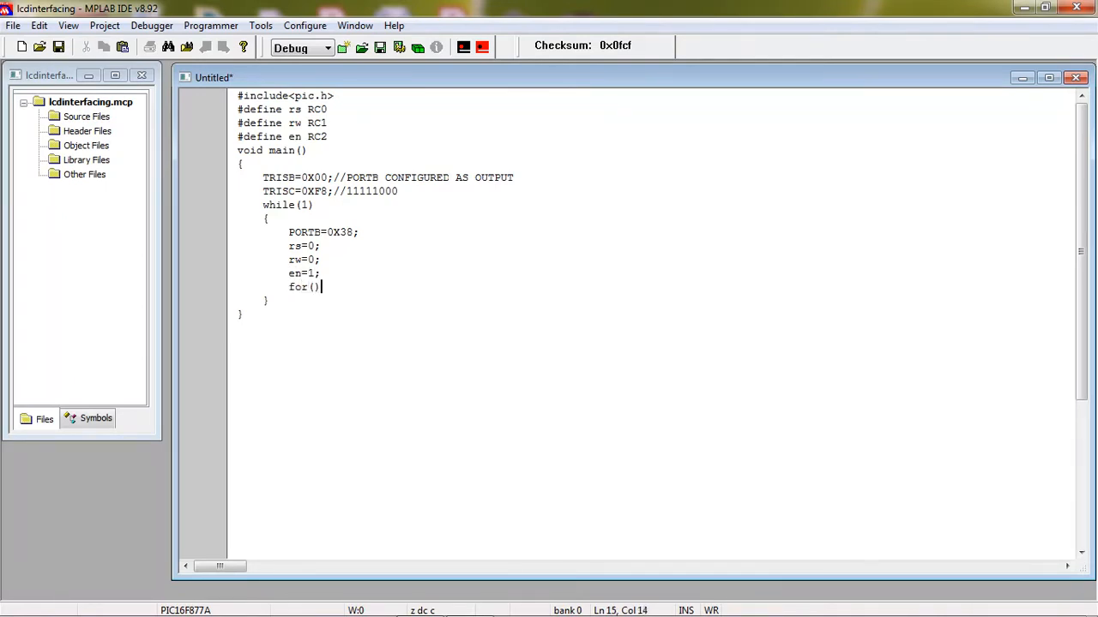
pyautogui.write('v1')
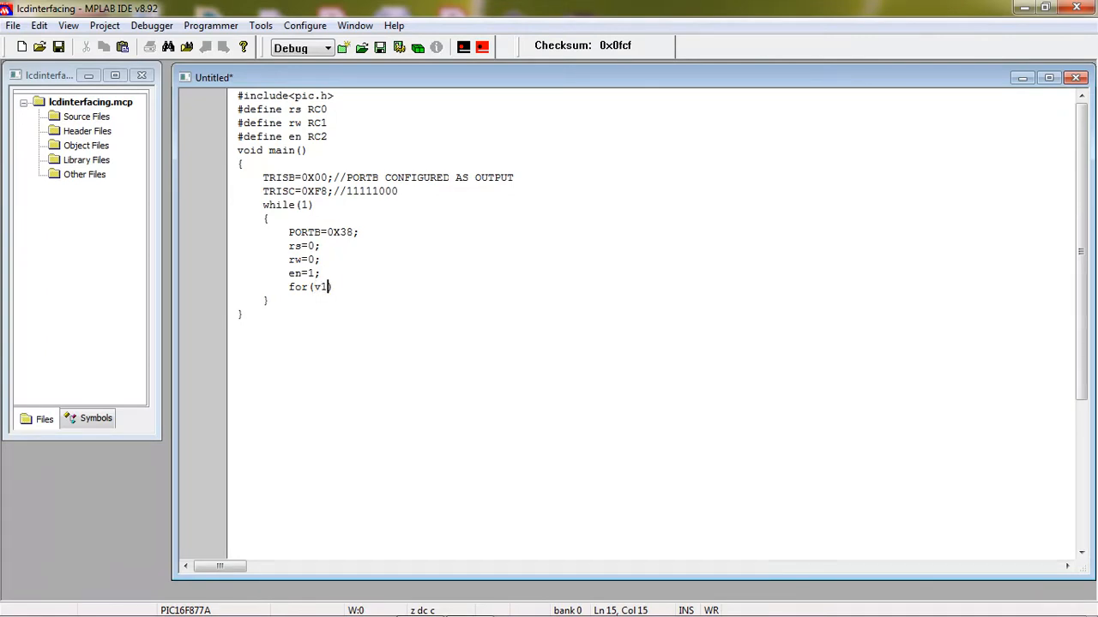
pyautogui.write('=0;v1)')
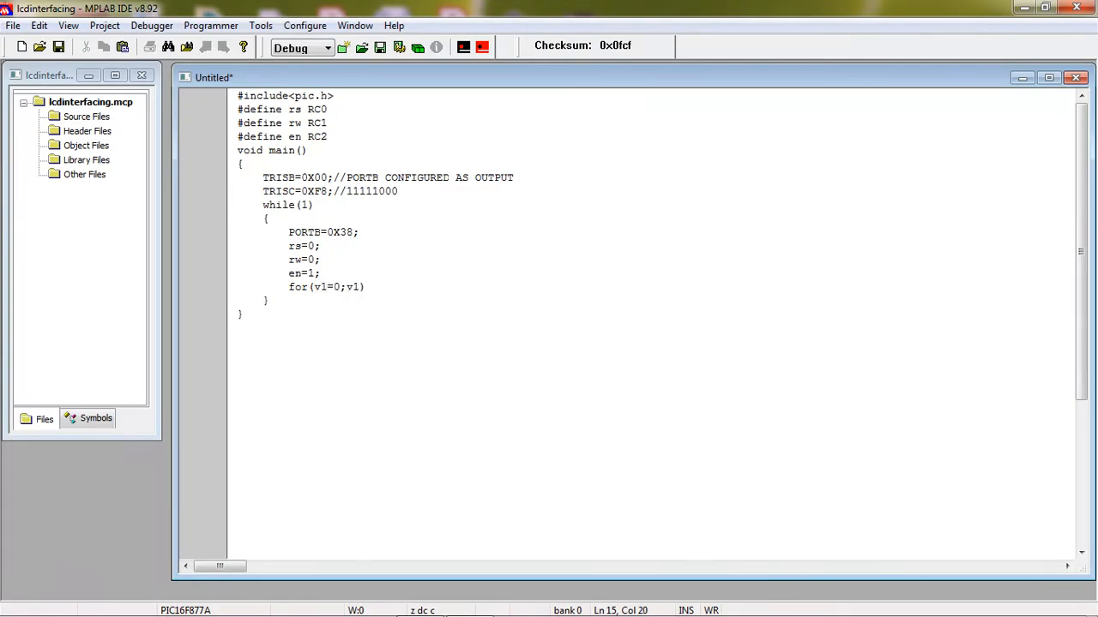
pyautogui.write('<v1<')
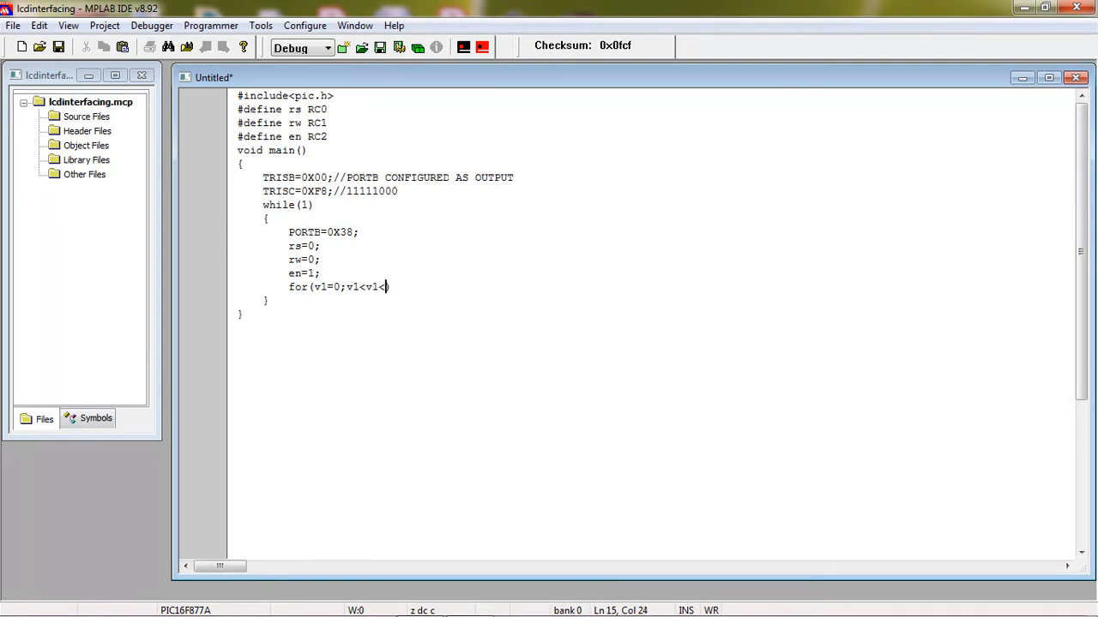
pyautogui.write('2500')
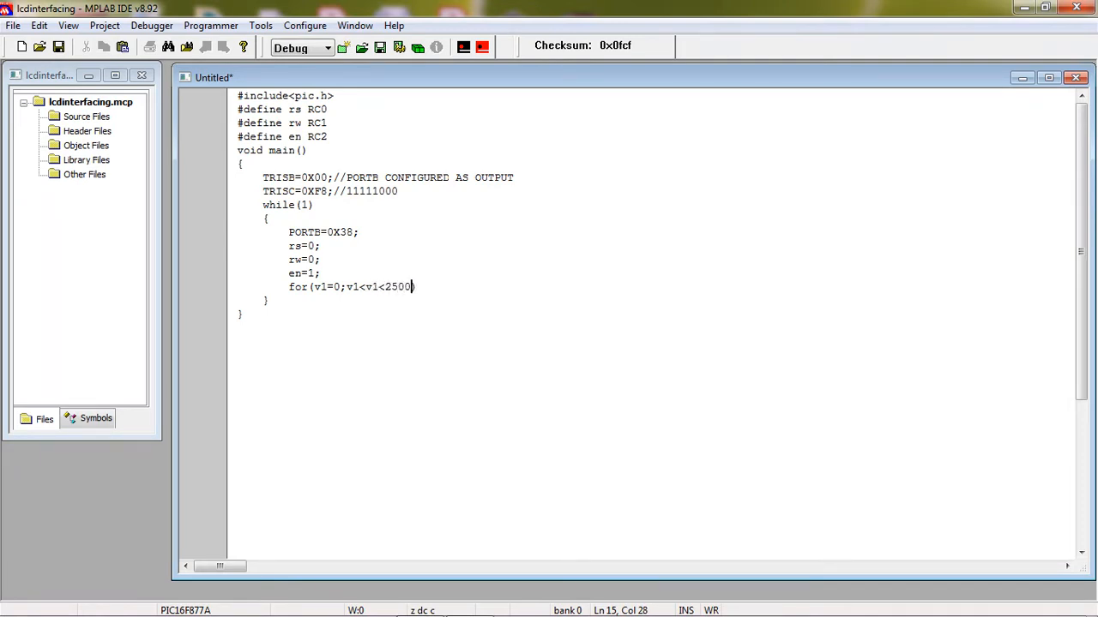
pyautogui.write(';')
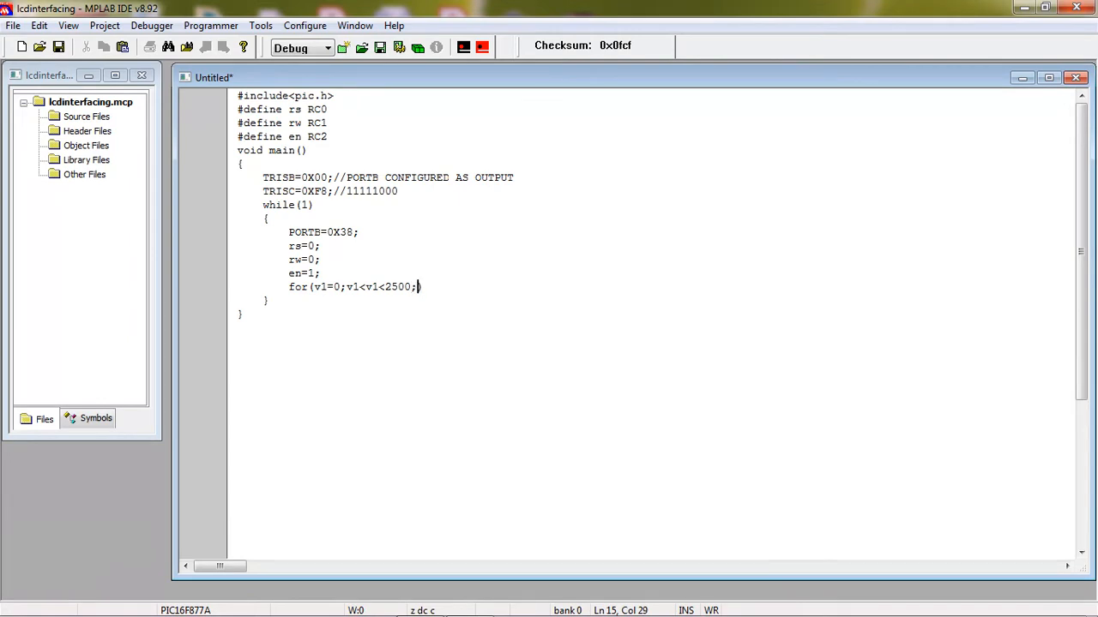
pyautogui.write('v1++)')
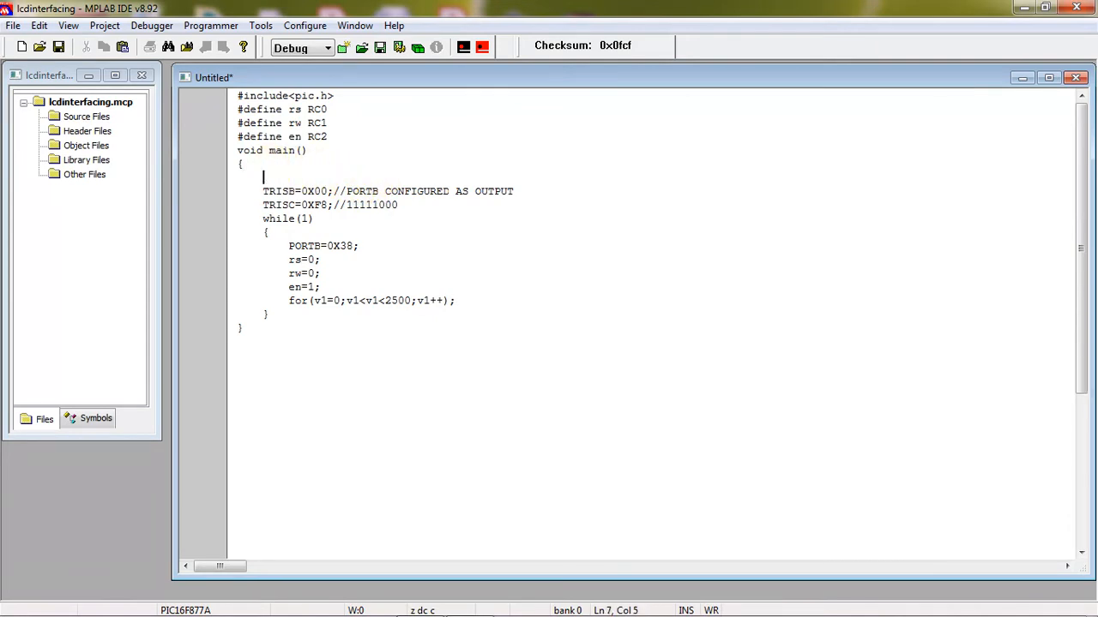
pyautogui.write('unsigned int v1')
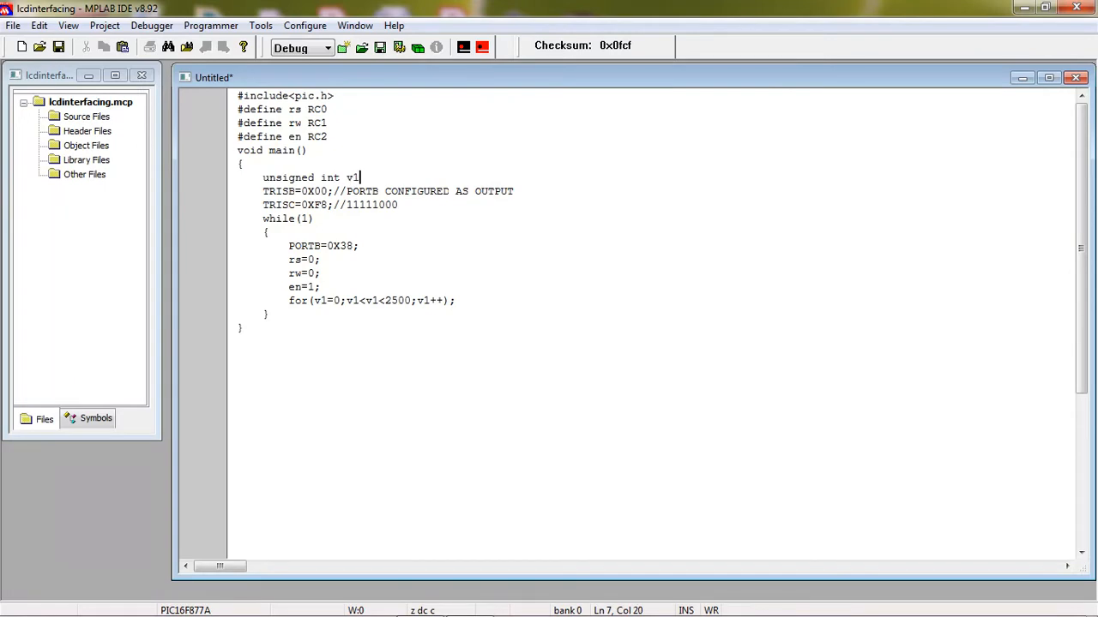
pyautogui.write(';')
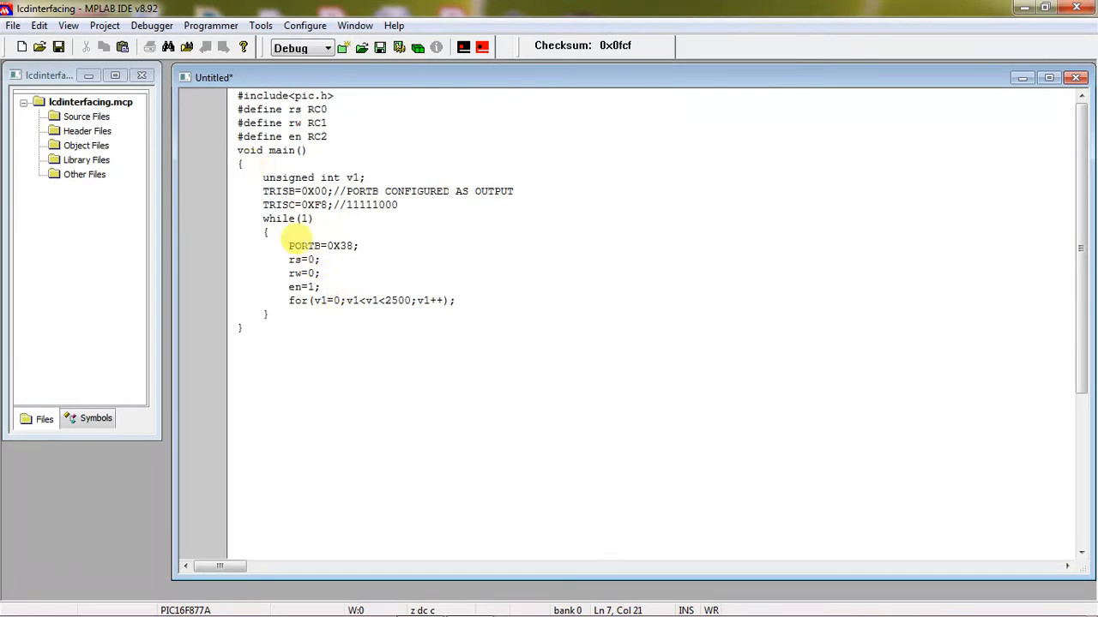
pyautogui.moveTo(352, 288)
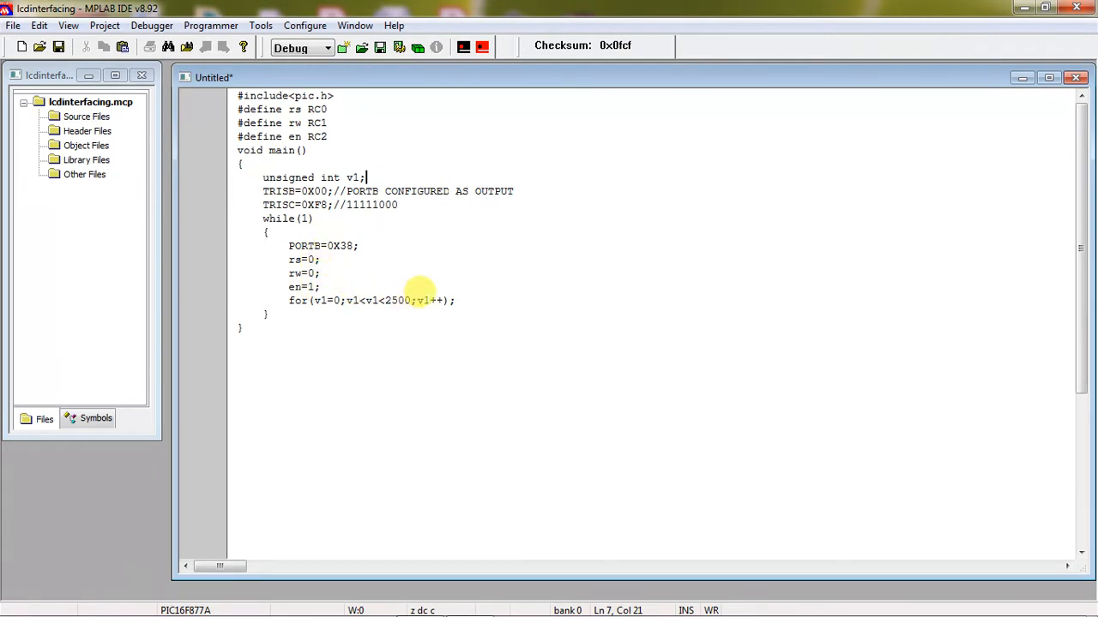
# Write 'en=0;' after the delay, then the next command 'PORTB=0x10;' line
pyautogui.write('e')
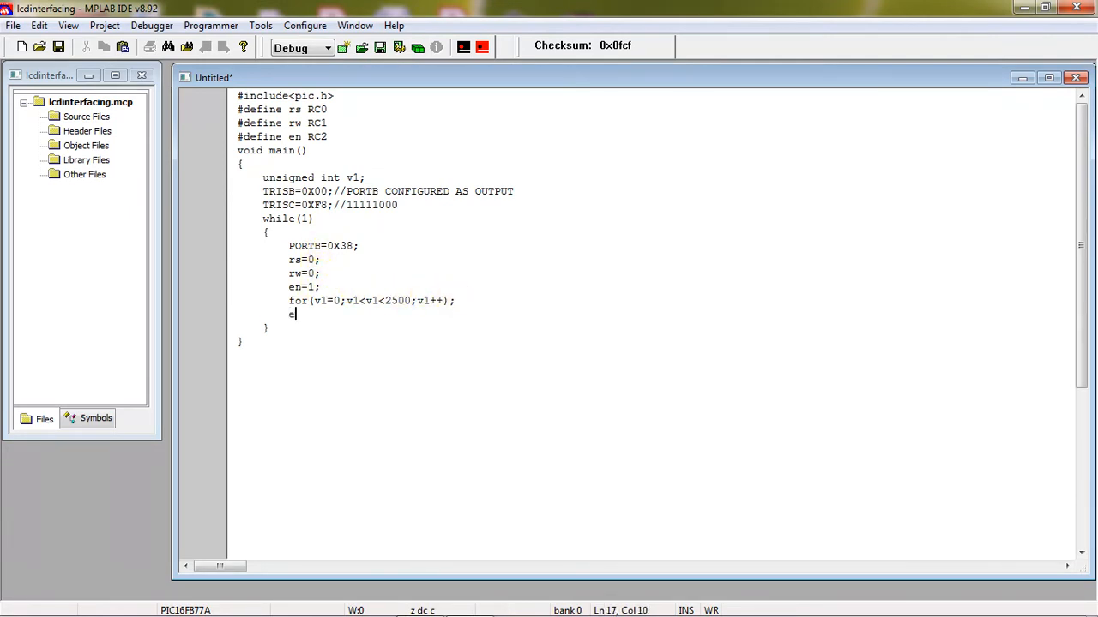
pyautogui.write('n=0;')
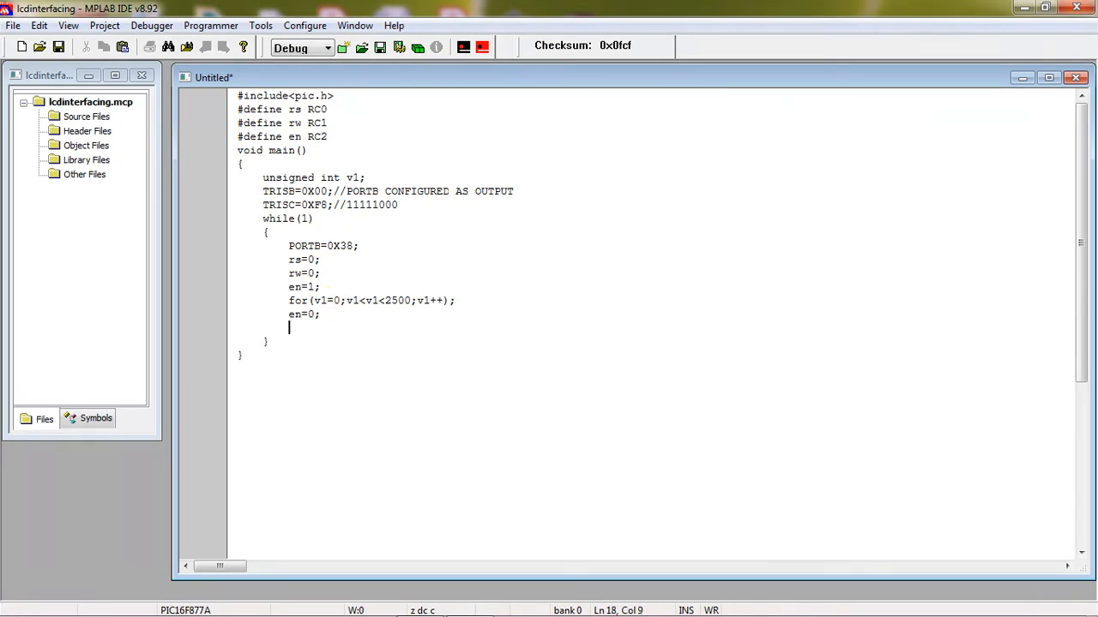
pyautogui.write('Po')
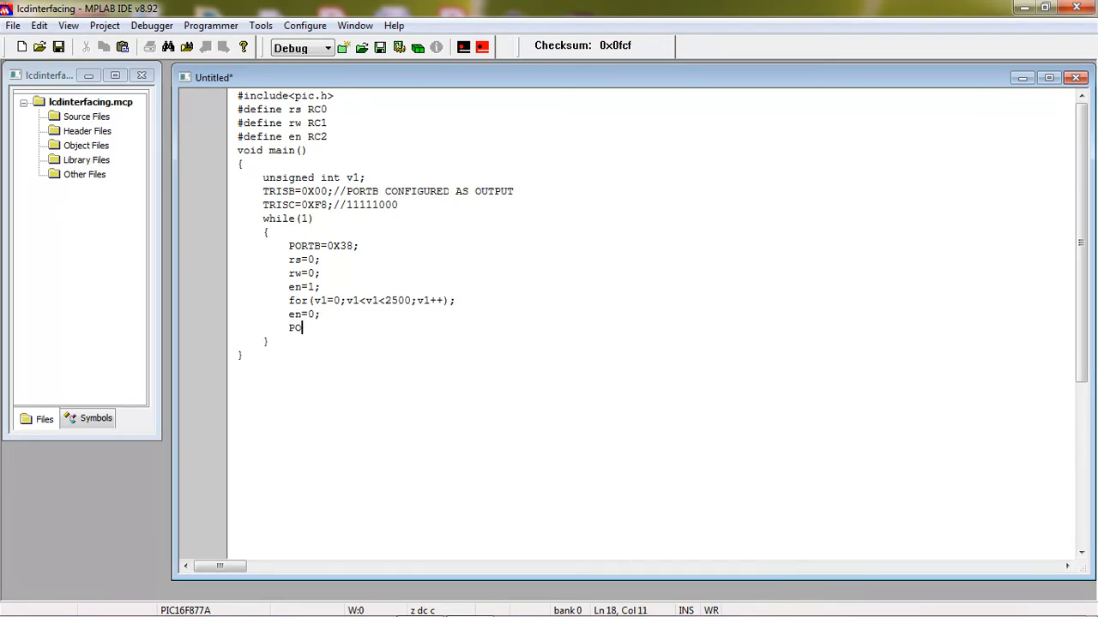
pyautogui.write('RTB')
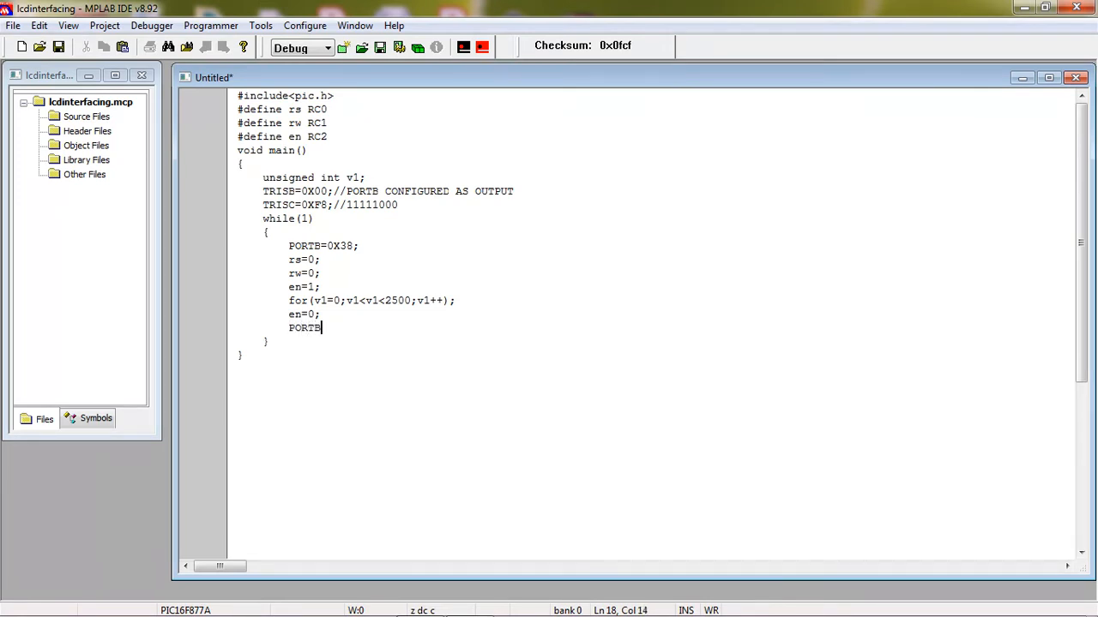
pyautogui.write('=')
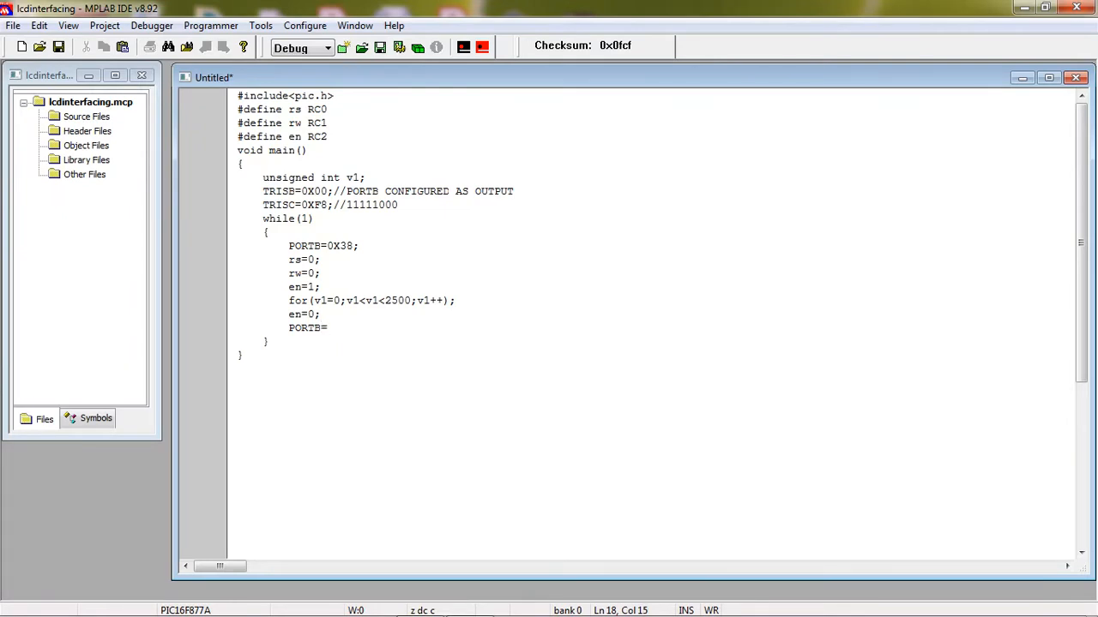
pyautogui.write('0x')
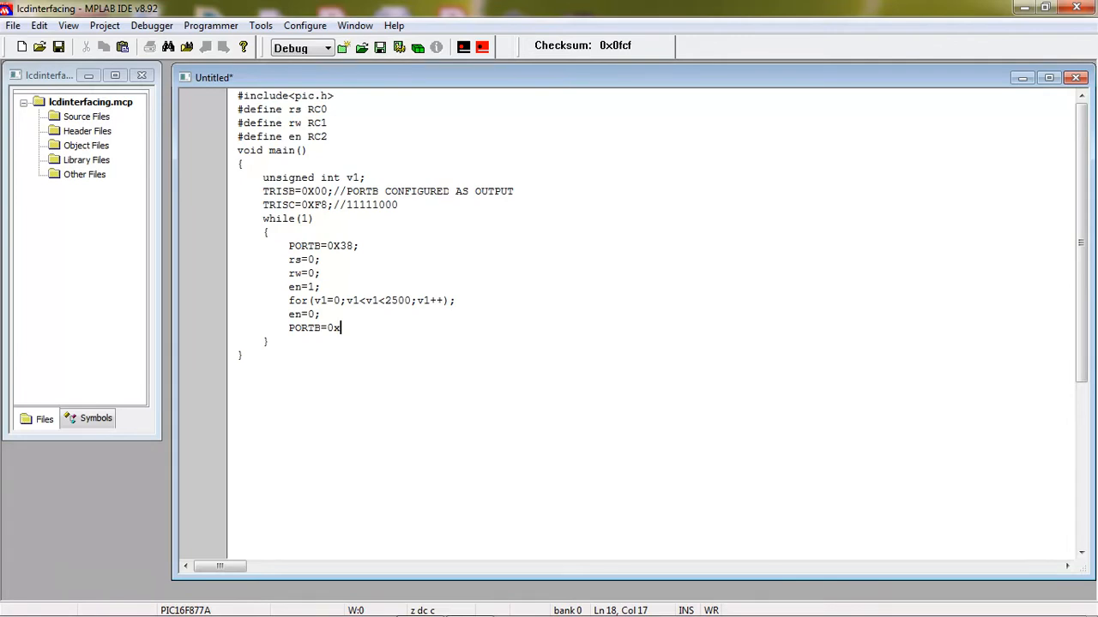
pyautogui.write('10')
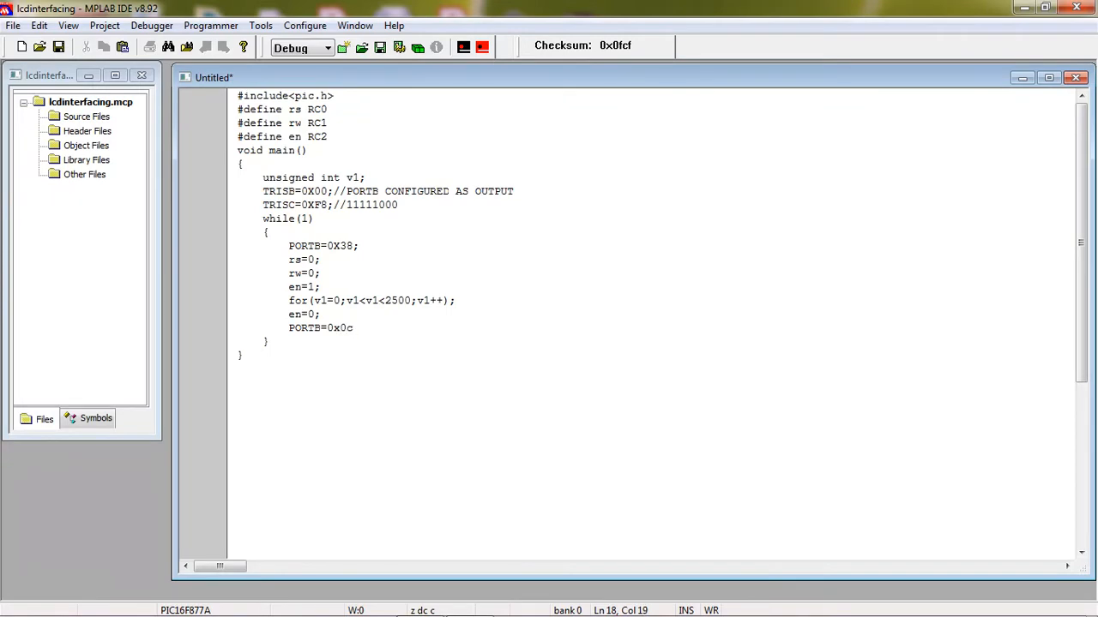
pyautogui.write(';')
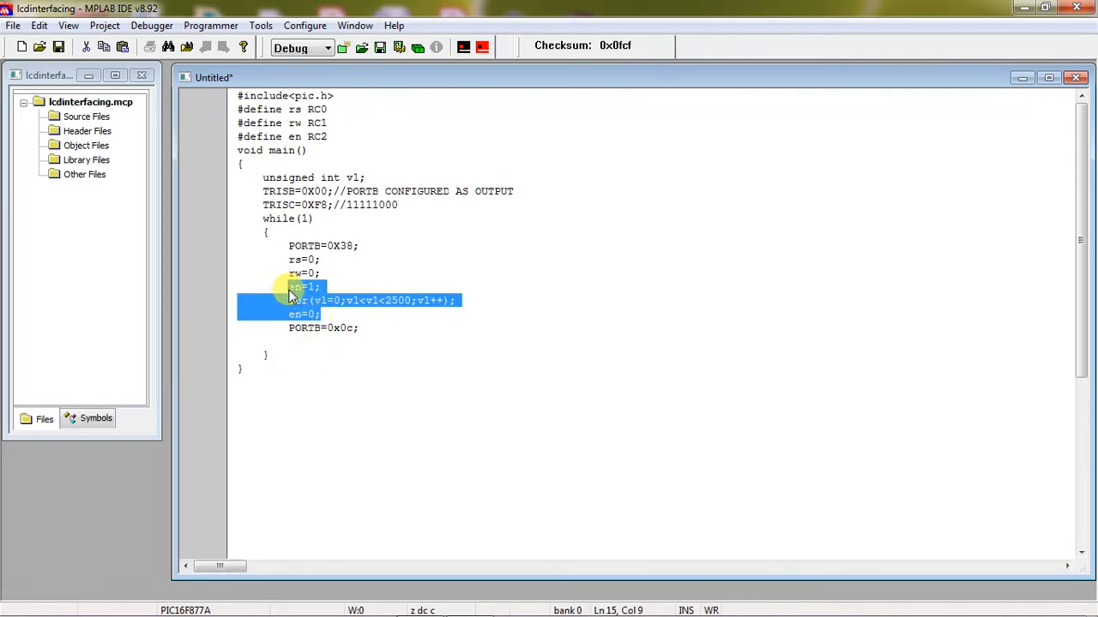
# Add 'en=1;' for the 0x0c command and a copied block with PORTB set to 0x10
pyautogui.click(291, 341)
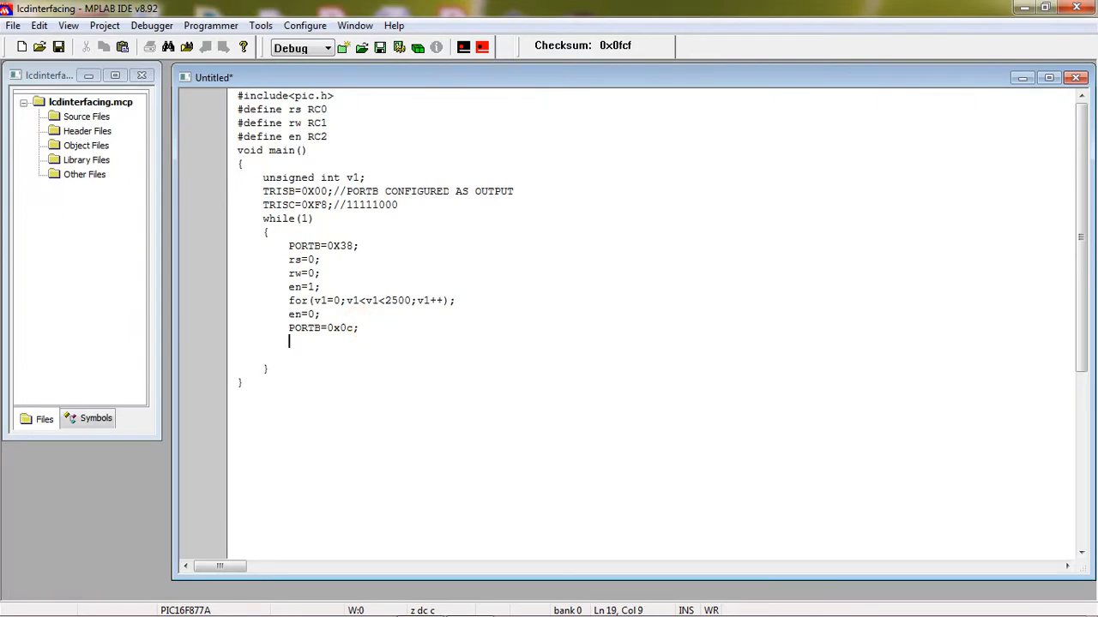
pyautogui.write('en=1;')
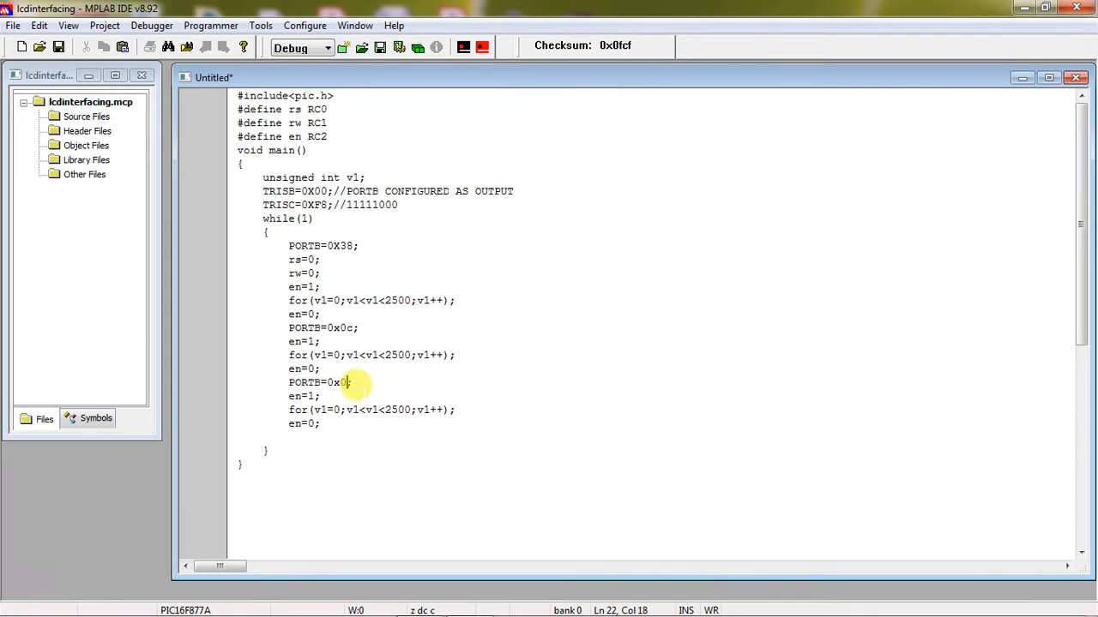
pyautogui.press('backspace')
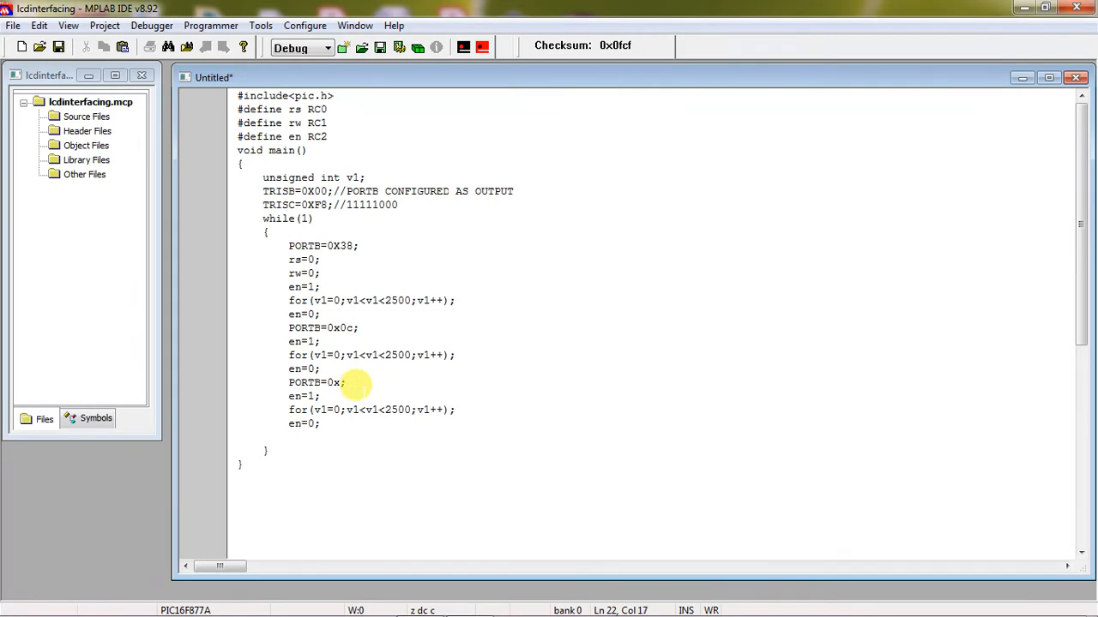
pyautogui.write('10')
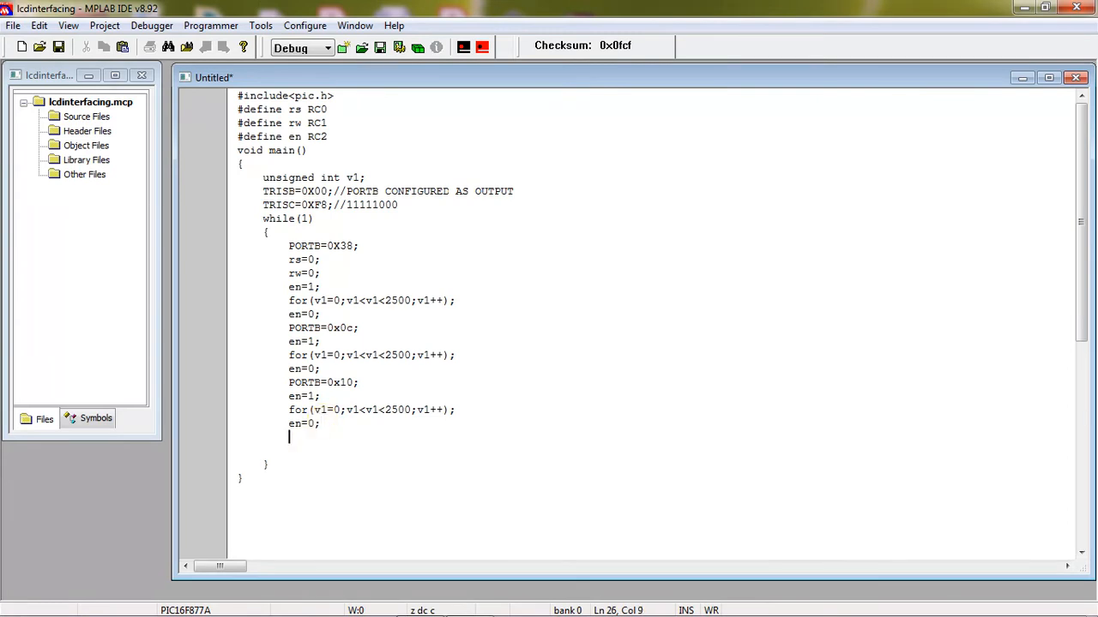
pyautogui.write('PORTB=0x0c;')
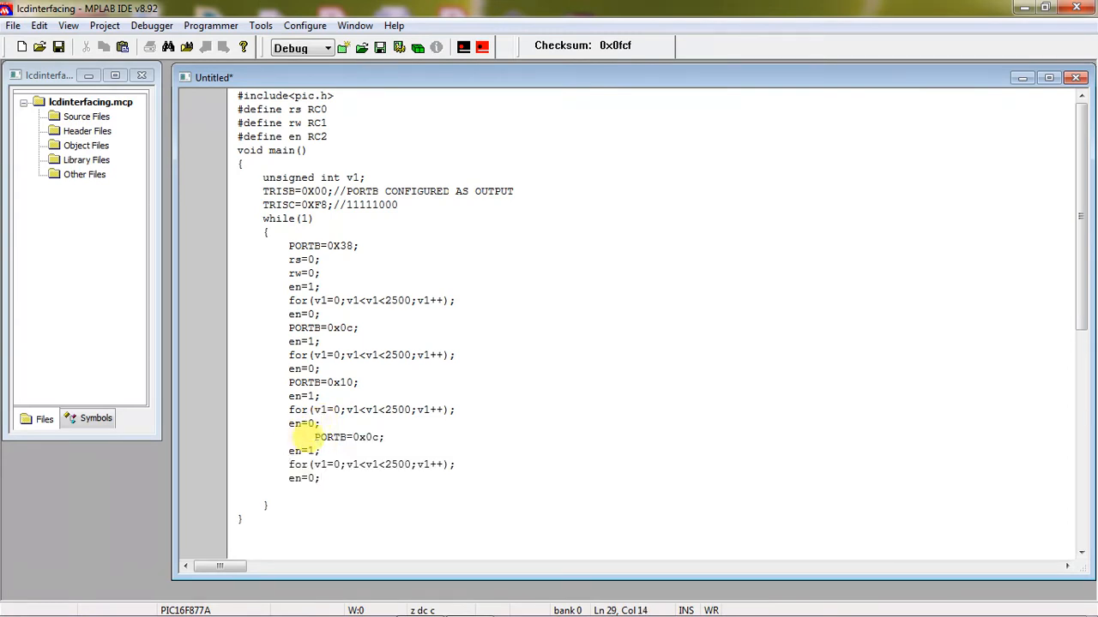
# Edit the second pasted block so its PORTB command value becomes 0x85
pyautogui.click(305, 424)
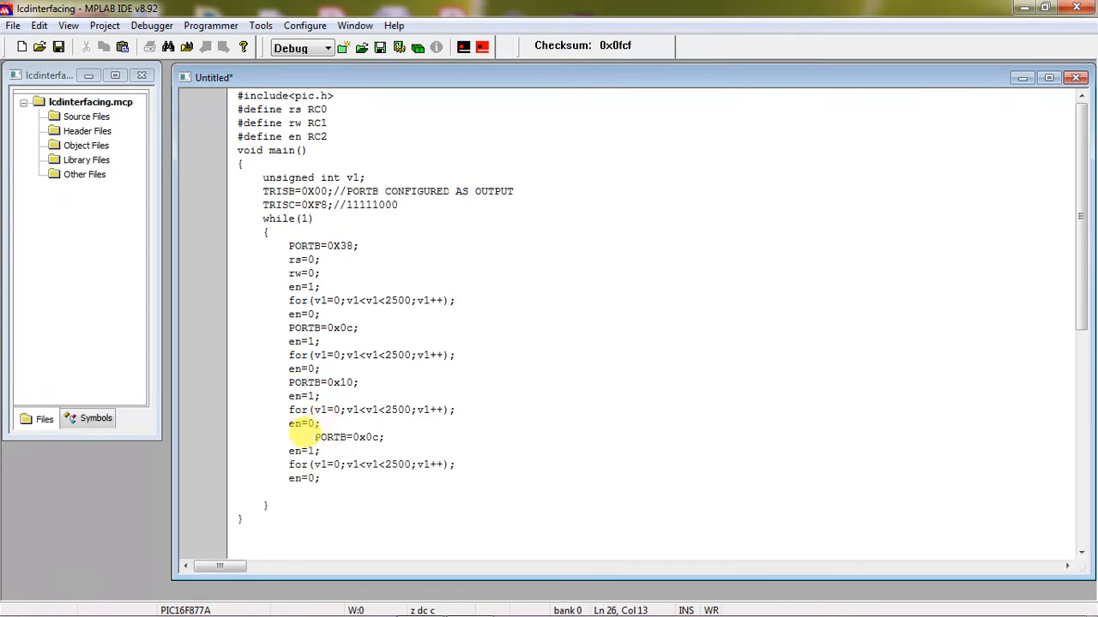
pyautogui.click(350, 437)
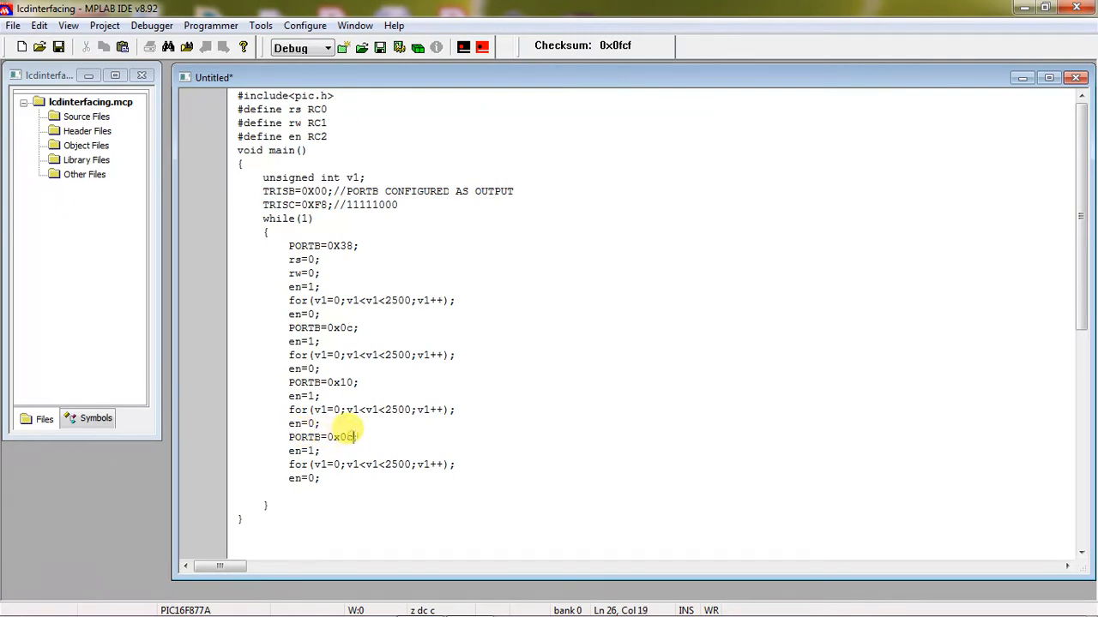
pyautogui.press('BackSpace')
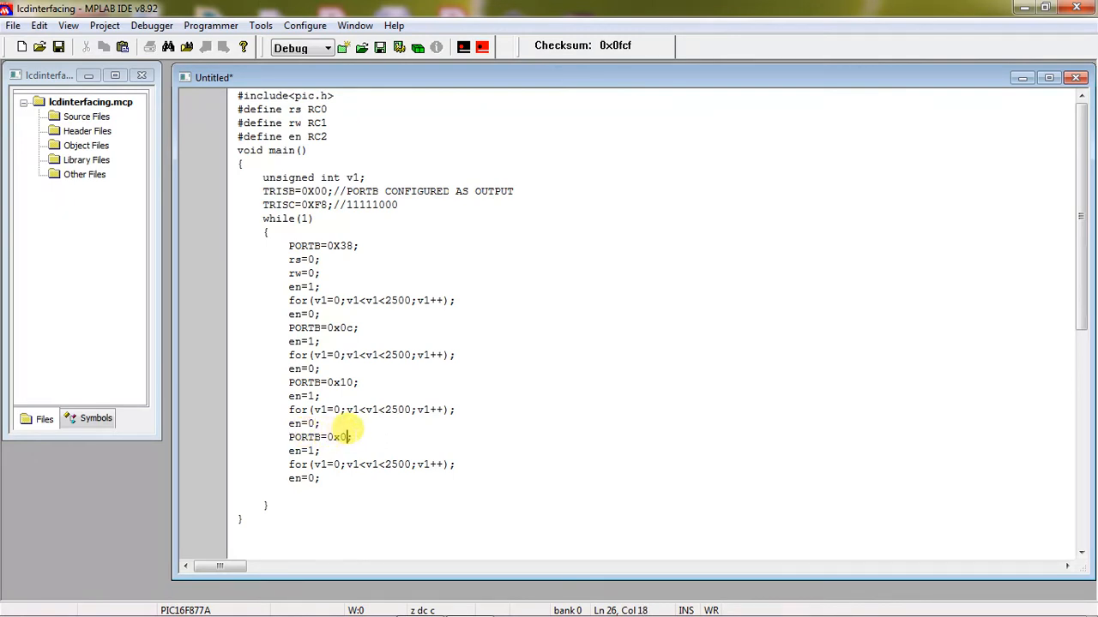
pyautogui.press('Backspace')
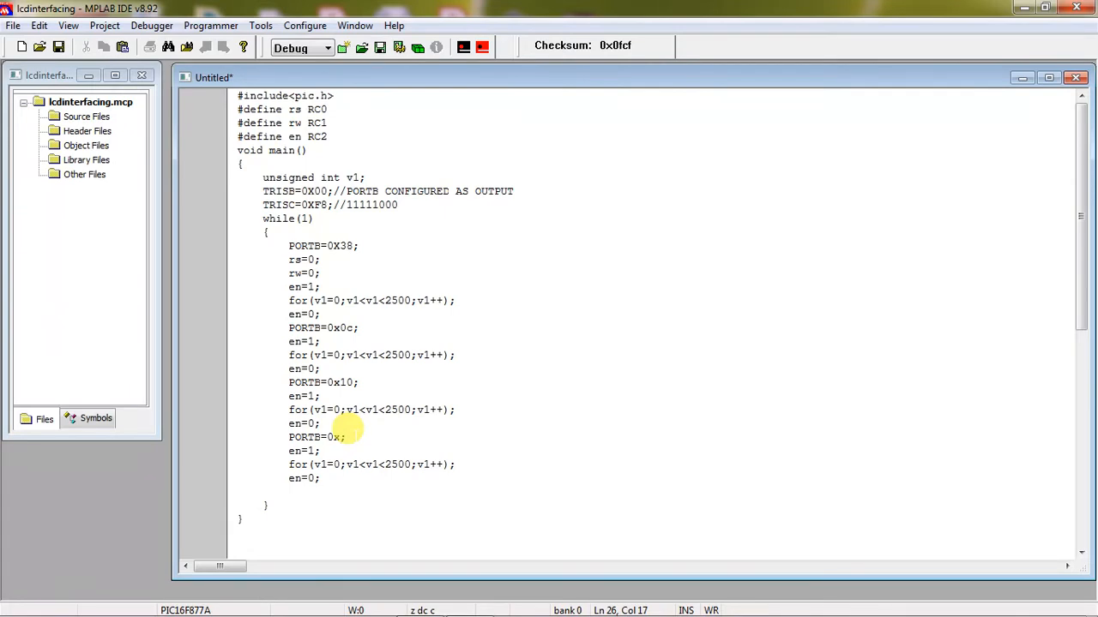
pyautogui.write('85')
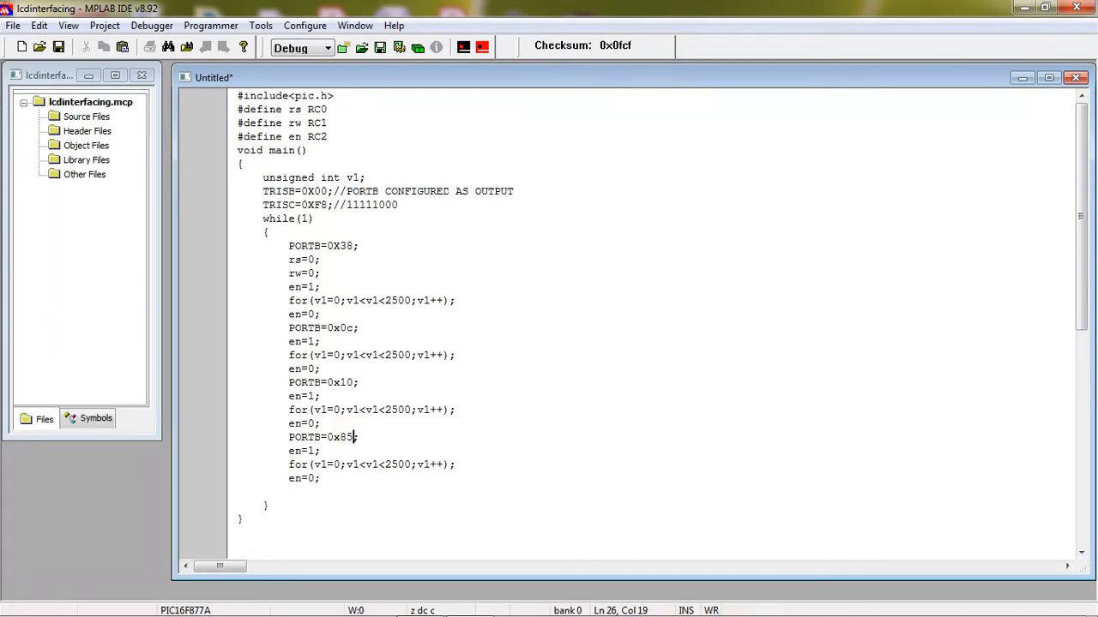
pyautogui.doubleClick(336, 437)
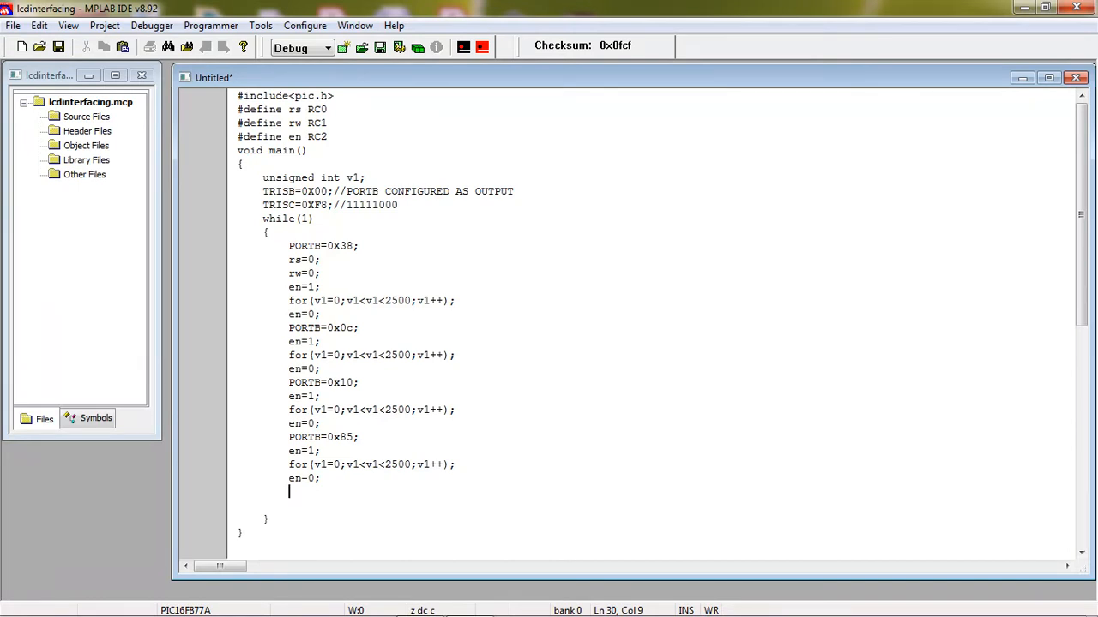
# Write PORTB='E'; rs=1; en=1; and the v1<2500 delay for-loop
pyautogui.write('PORTB=')
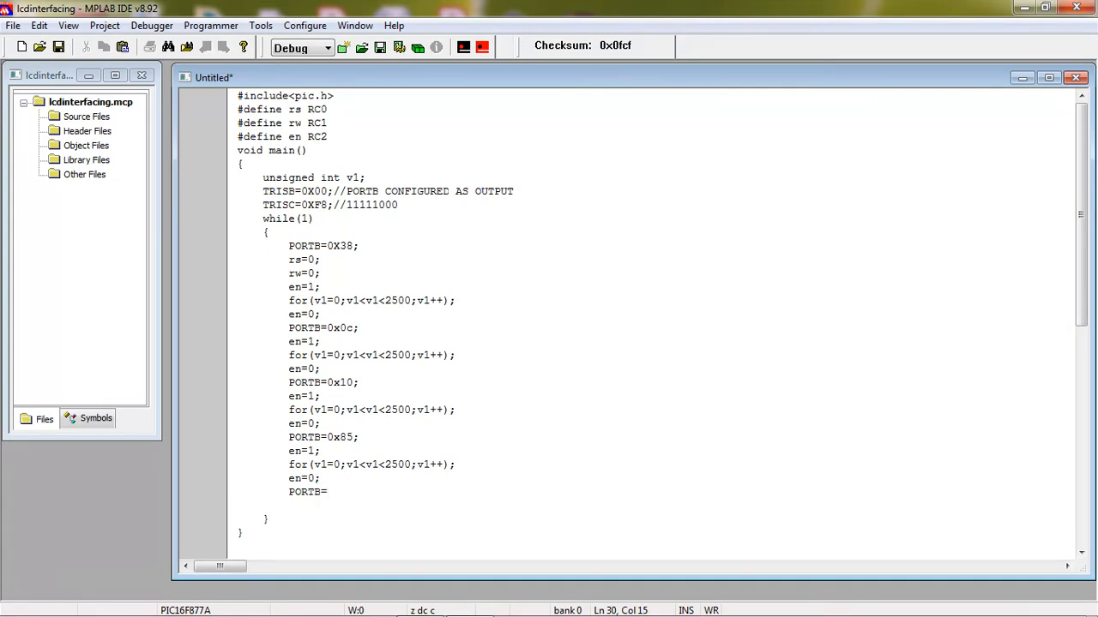
pyautogui.write("'e")
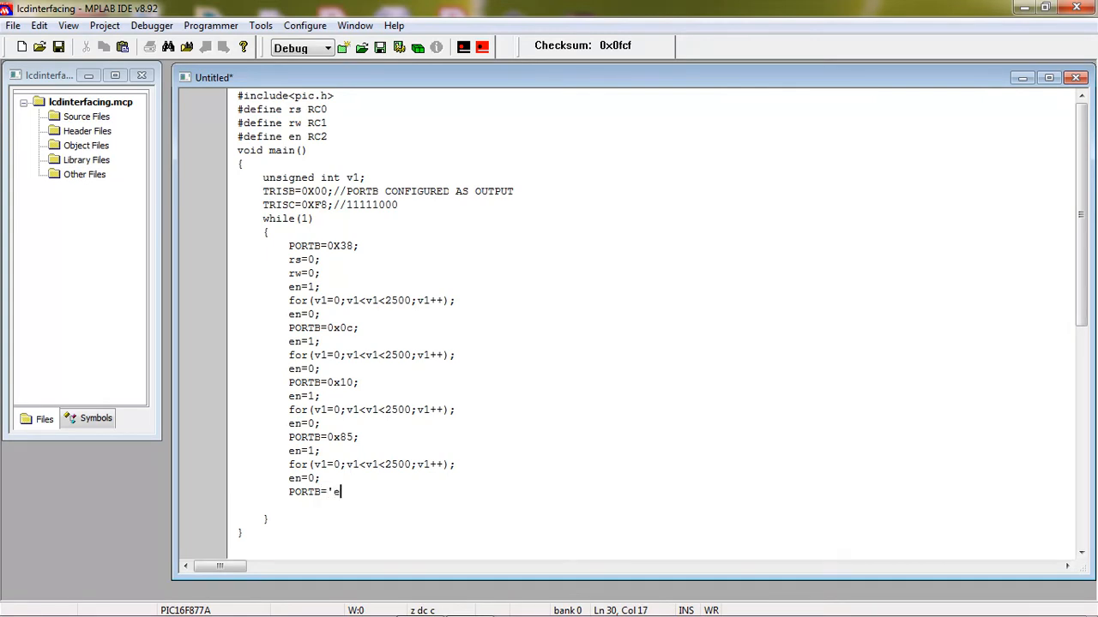
pyautogui.write("E';")
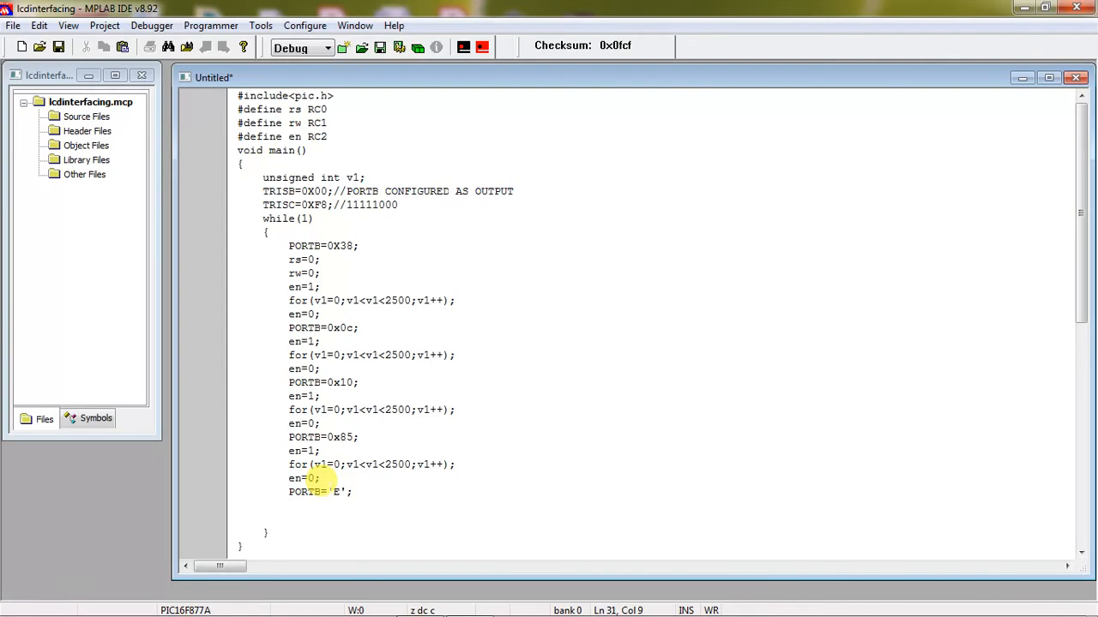
pyautogui.write('rs=1;')
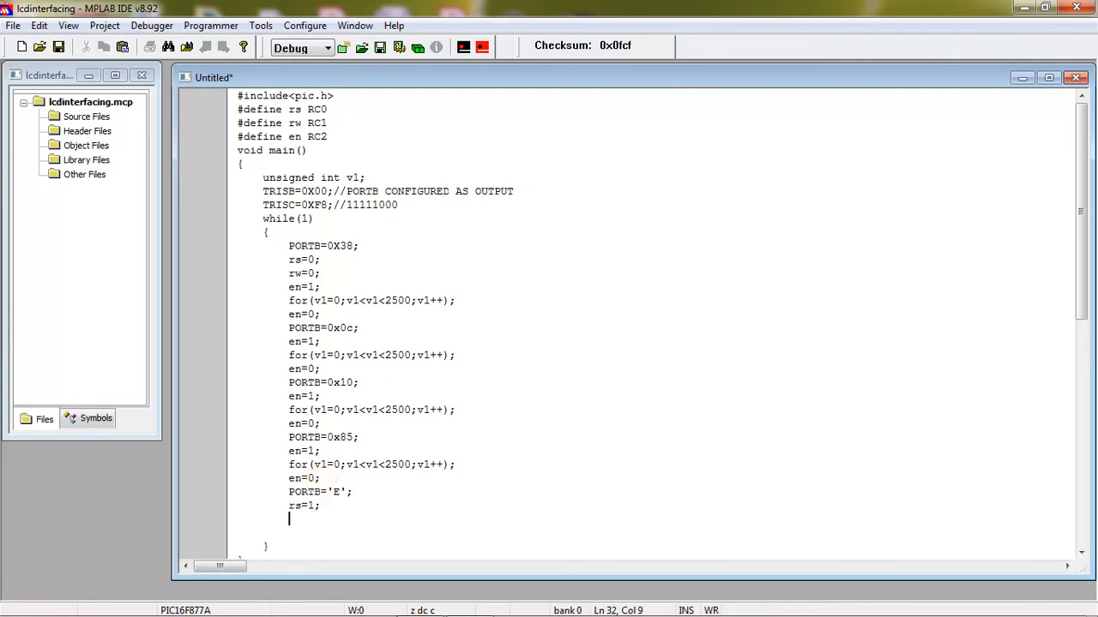
pyautogui.write('en=1;')
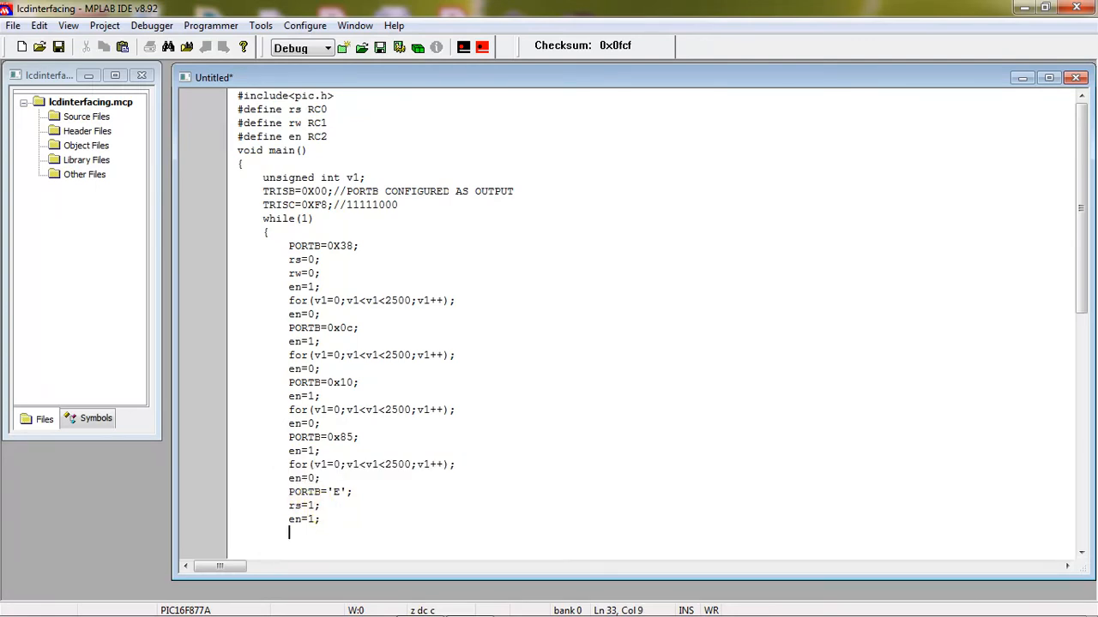
pyautogui.write('for(v1=0;v1<v1<2500;v1++);')
pyautogui.write('en=0;')
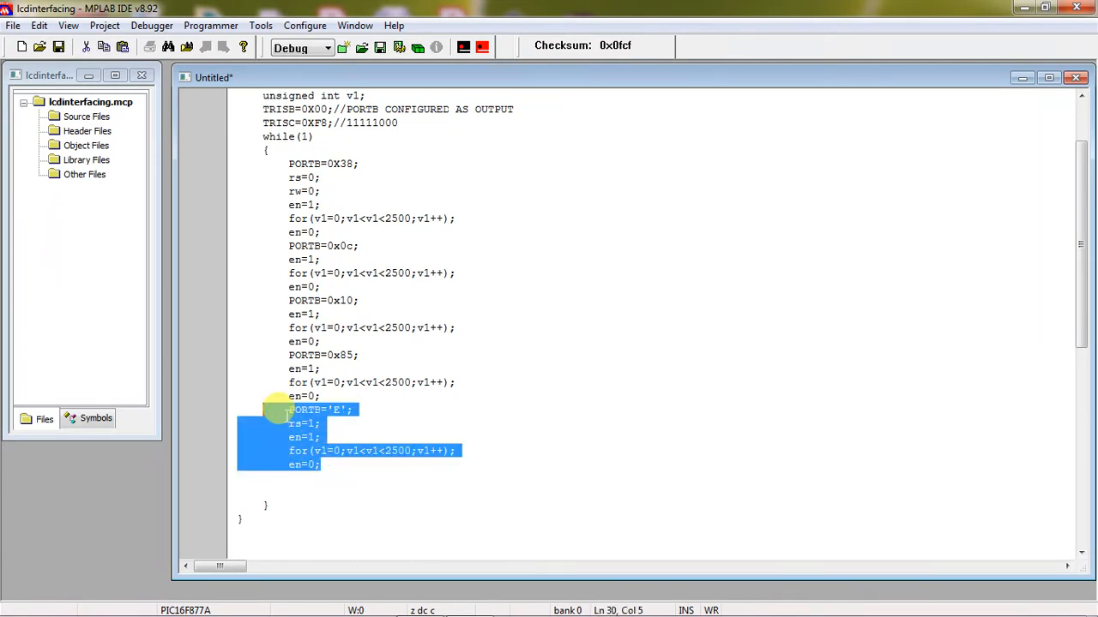
pyautogui.moveTo(288, 420)
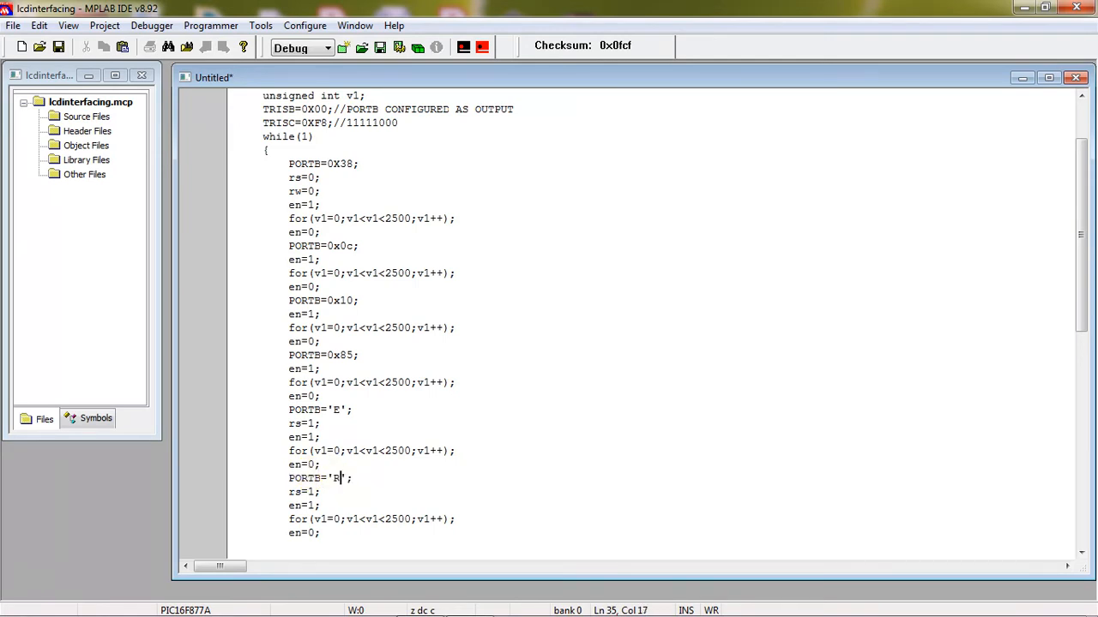
# Change the duplicated block's character from E to S
pyautogui.press('Backspace')
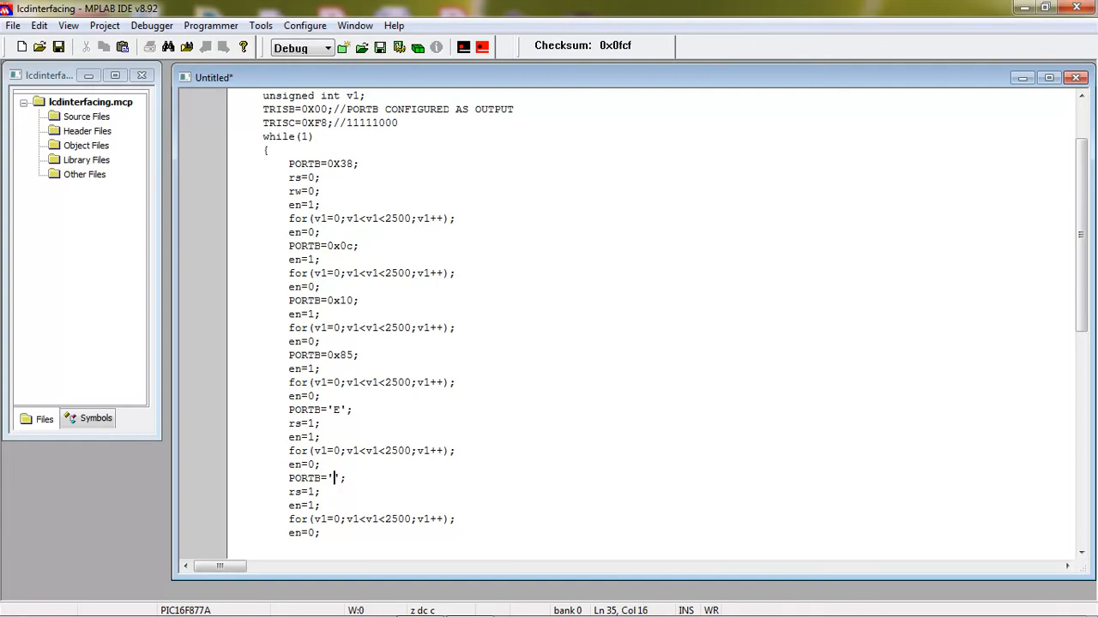
pyautogui.write('S')
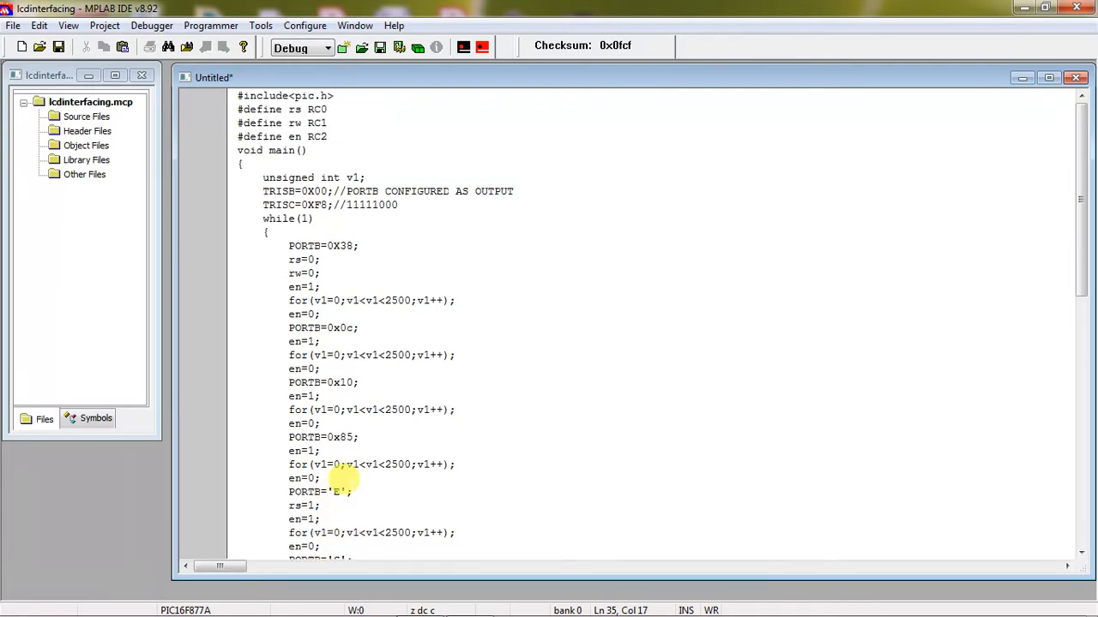
pyautogui.scroll(-3)
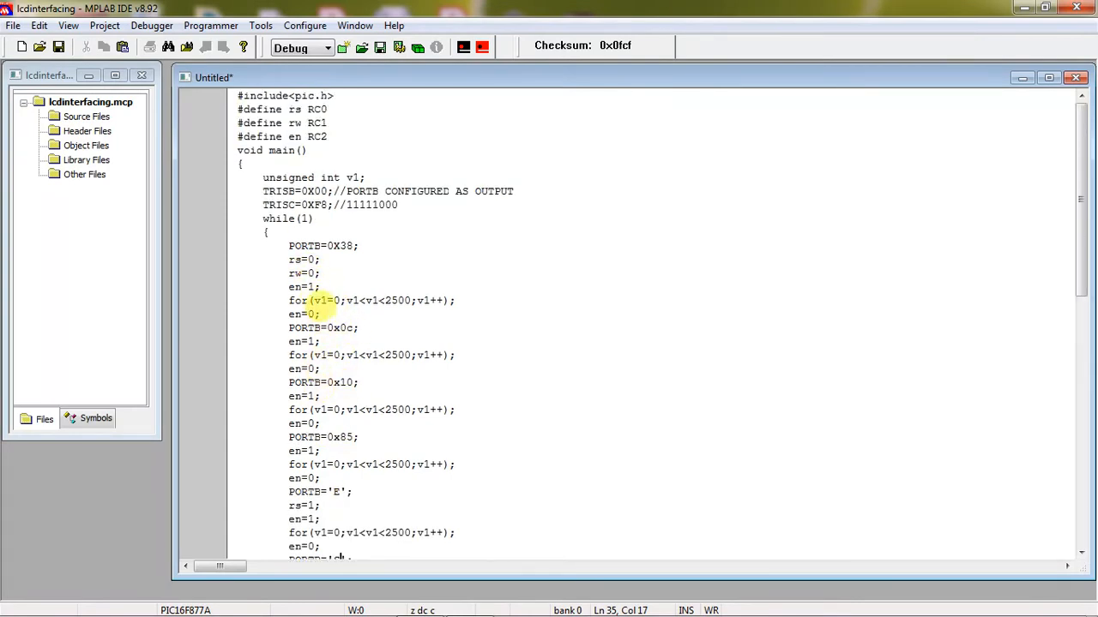
pyautogui.moveTo(368, 328)
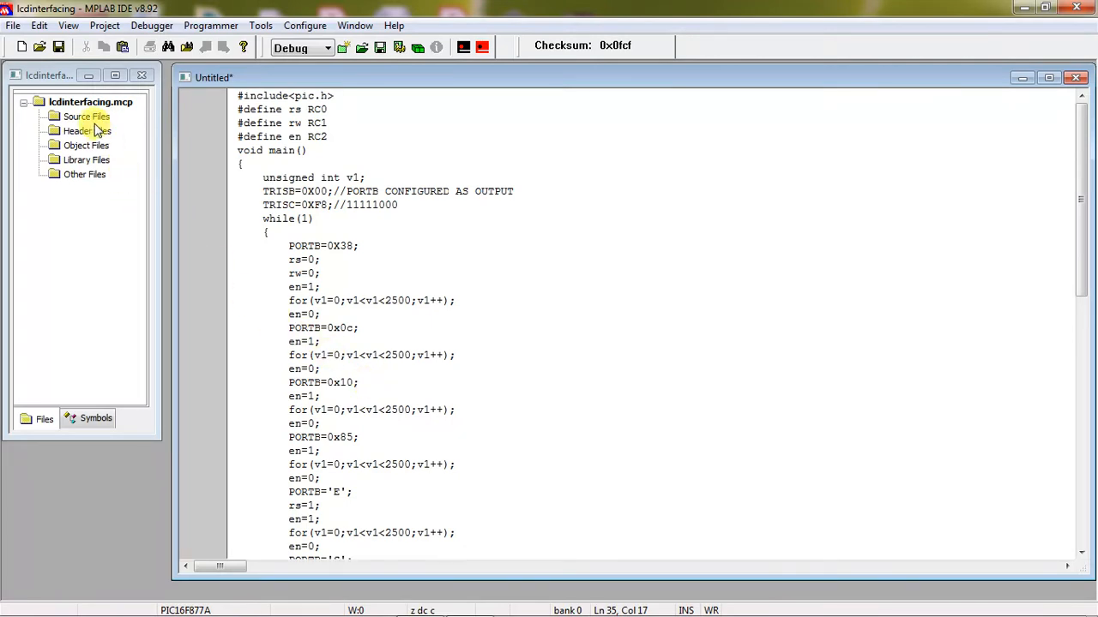
# Save the source as D:\PIC\lcdinterfacing.c via Save As
pyautogui.click(85, 117)
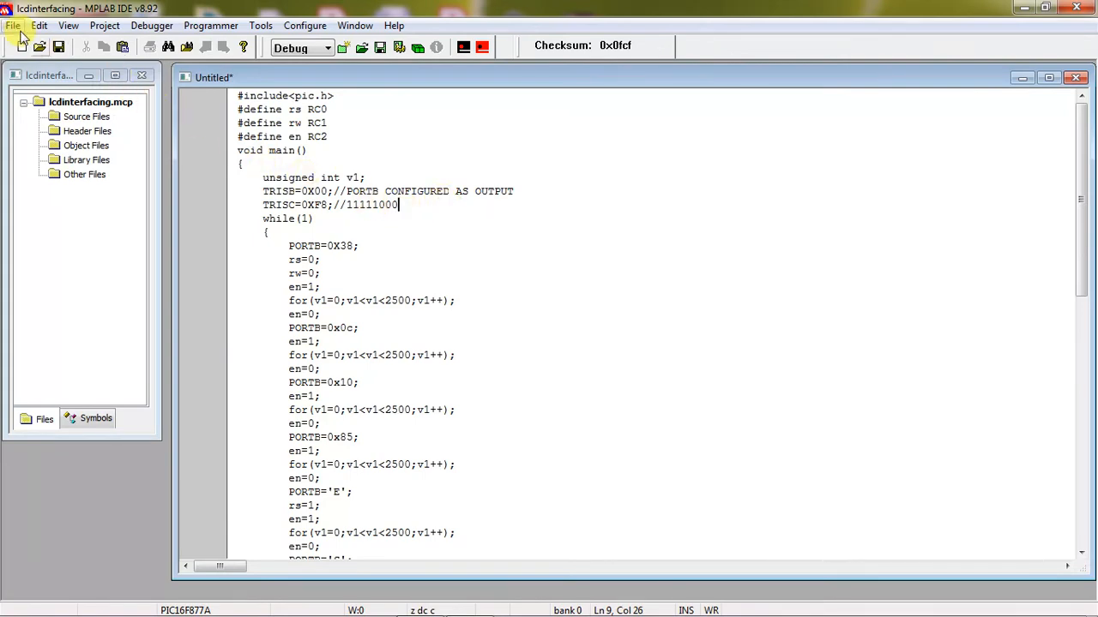
pyautogui.click(14, 26)
pyautogui.write('lcdinterfacing.c')
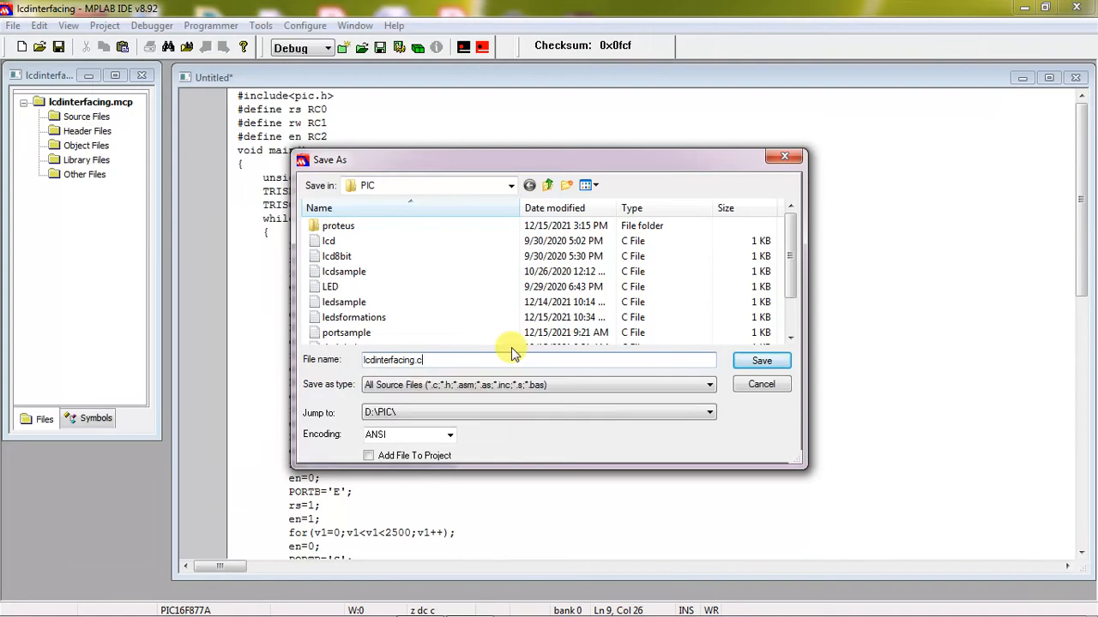
pyautogui.moveTo(762, 361)
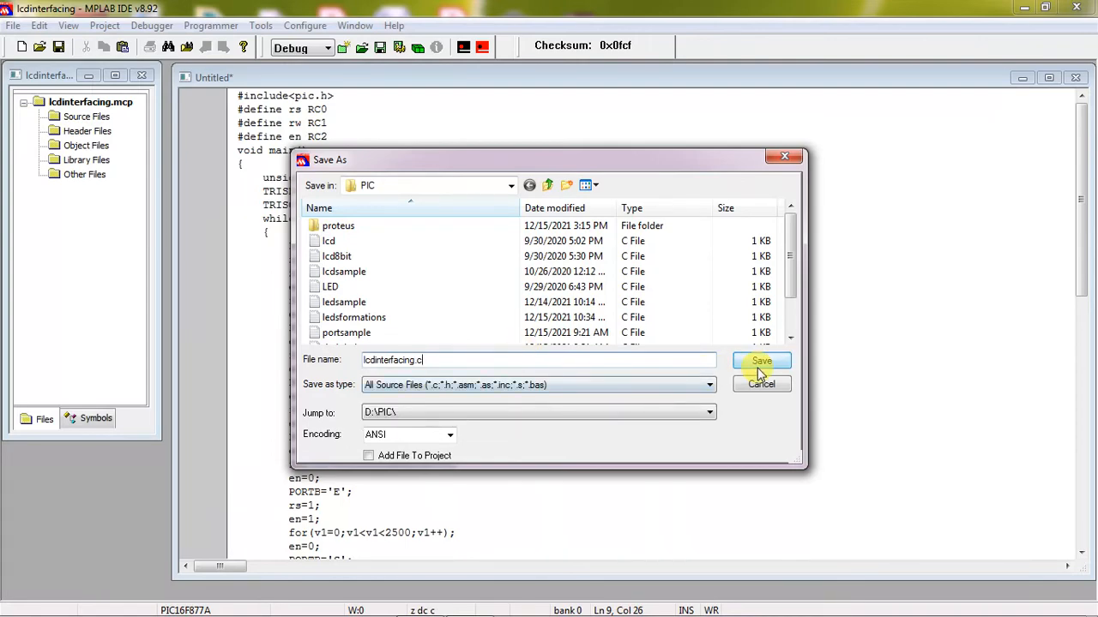
pyautogui.click(762, 360)
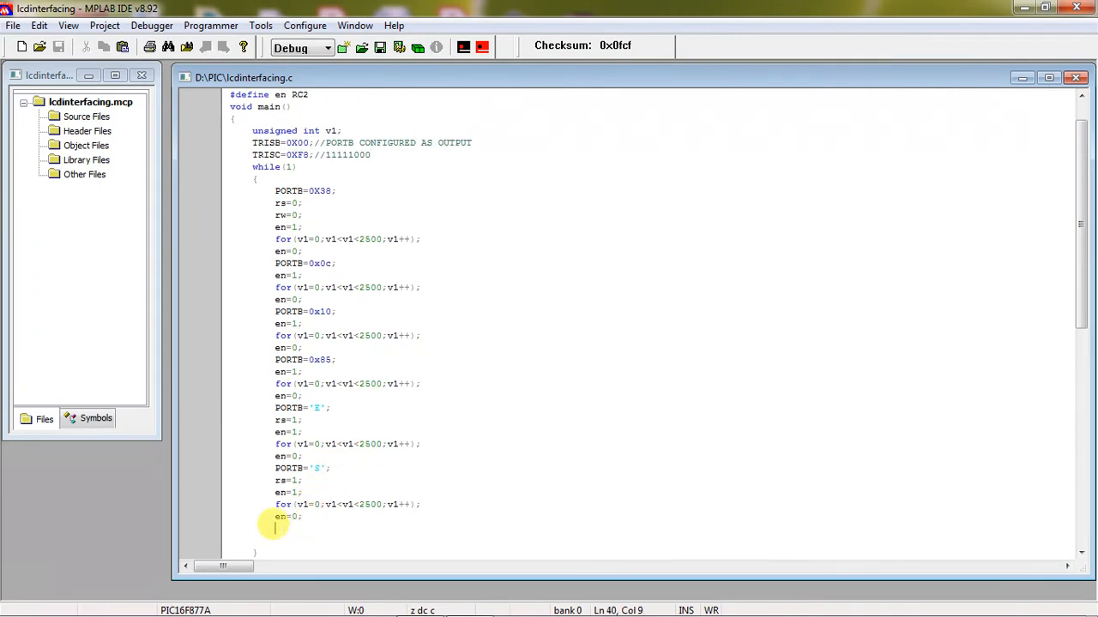
# Begin typing the while(1); statement after the final en=0
pyautogui.write('while(1);')
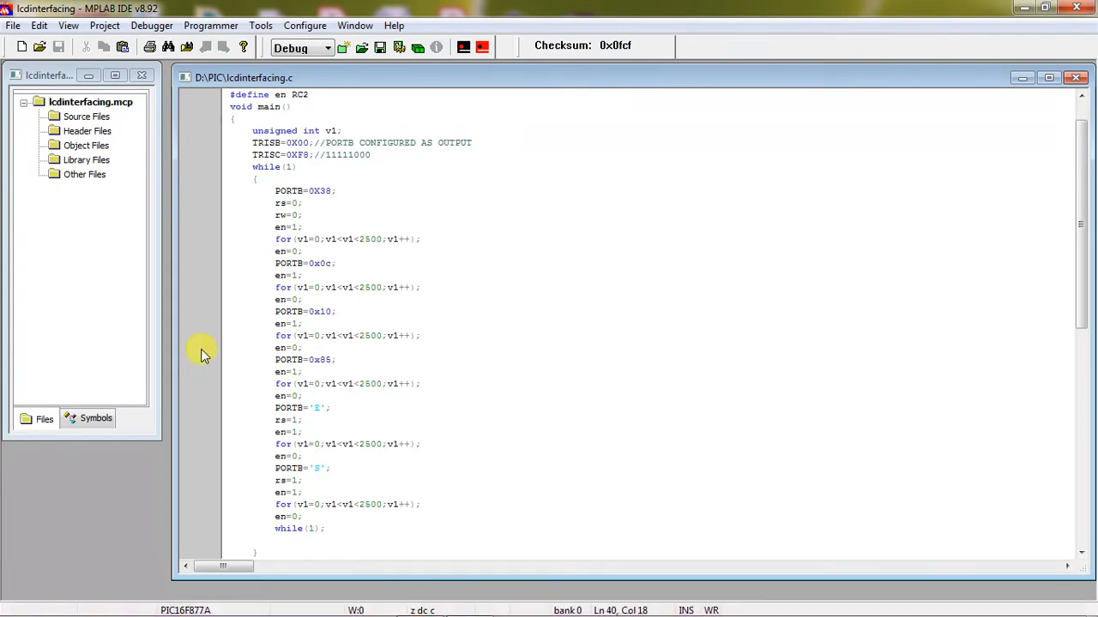
pyautogui.moveTo(215, 288)
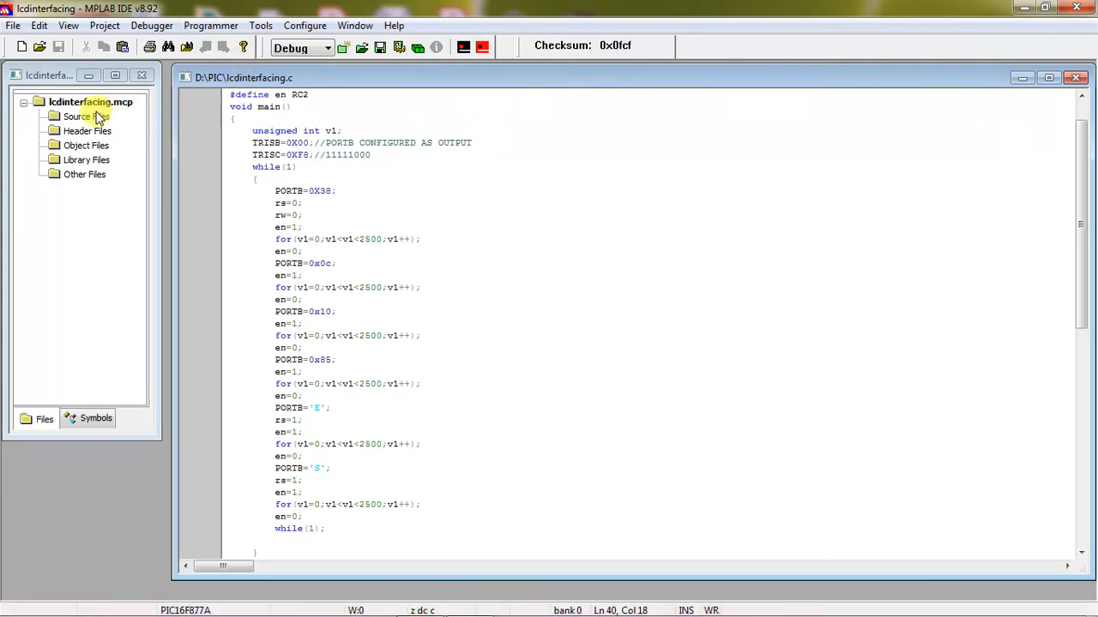
# Add lcdinterfacing.c under Source Files using Add Files from the project tree
pyautogui.rightClick(77, 117)
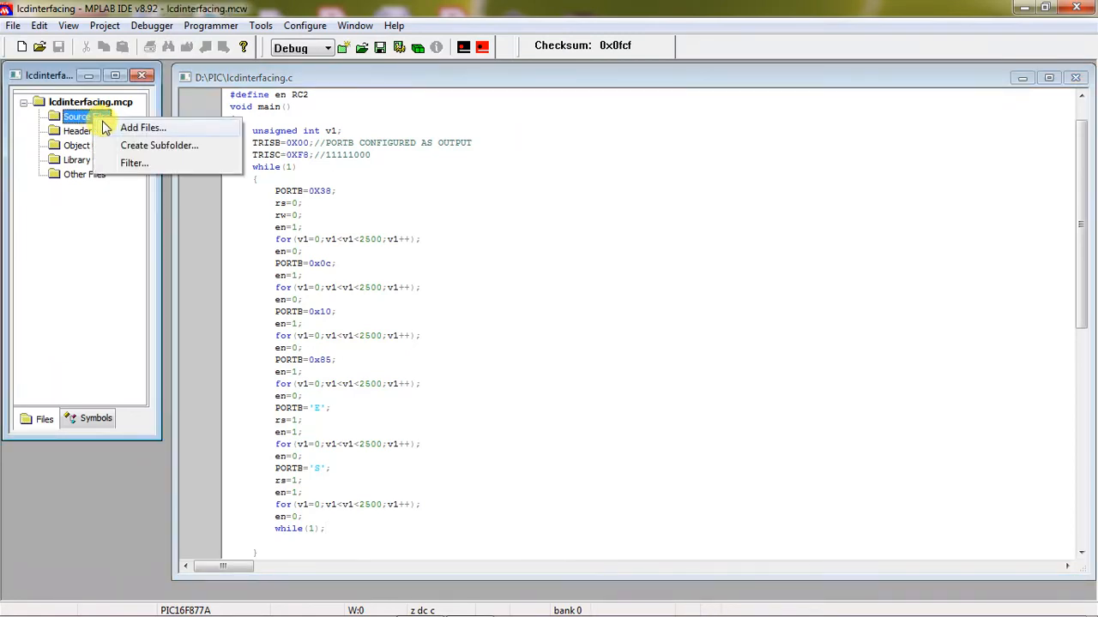
pyautogui.click(144, 126)
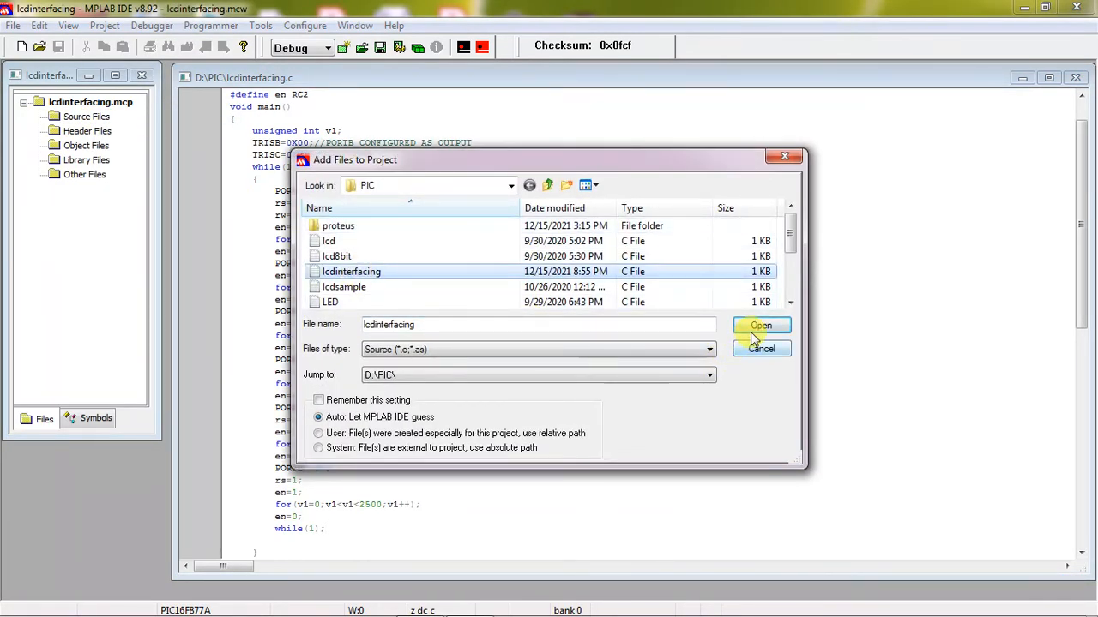
pyautogui.click(761, 326)
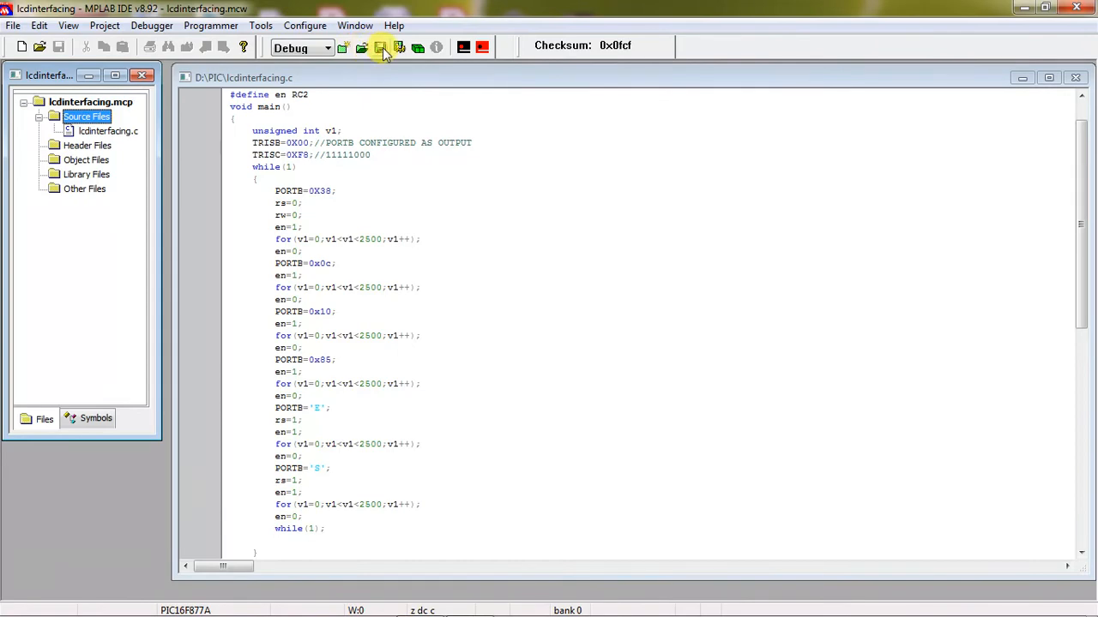
pyautogui.moveTo(484, 47)
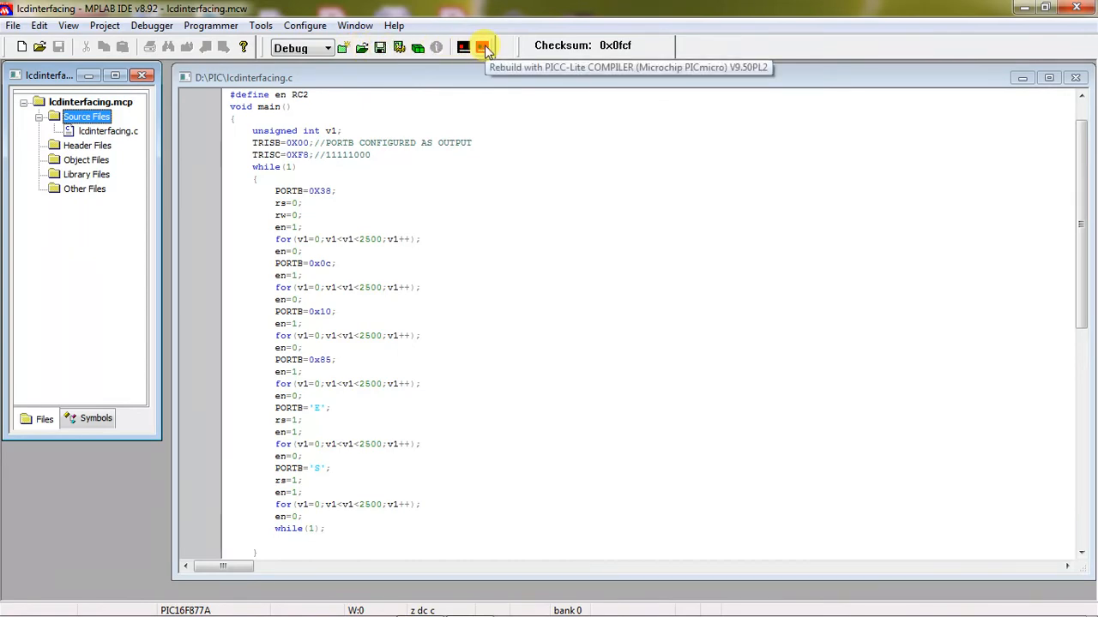
# Rebuild the project into lcdinterfacing.cof and dismiss the successful build report
pyautogui.click(484, 46)
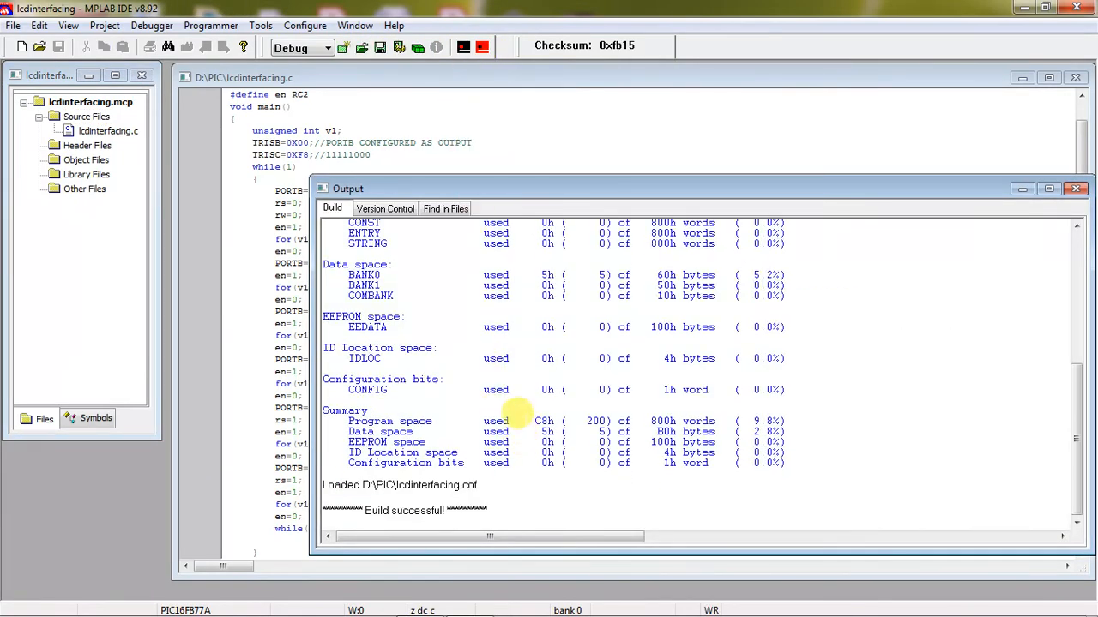
pyautogui.click(1074, 188)
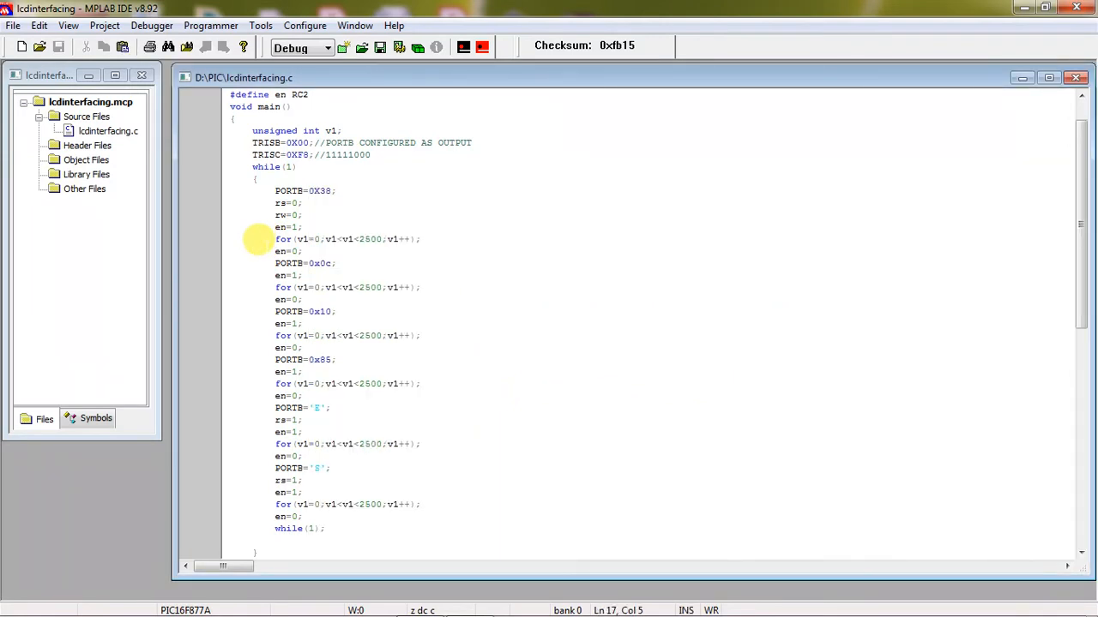
pyautogui.moveTo(226, 240)
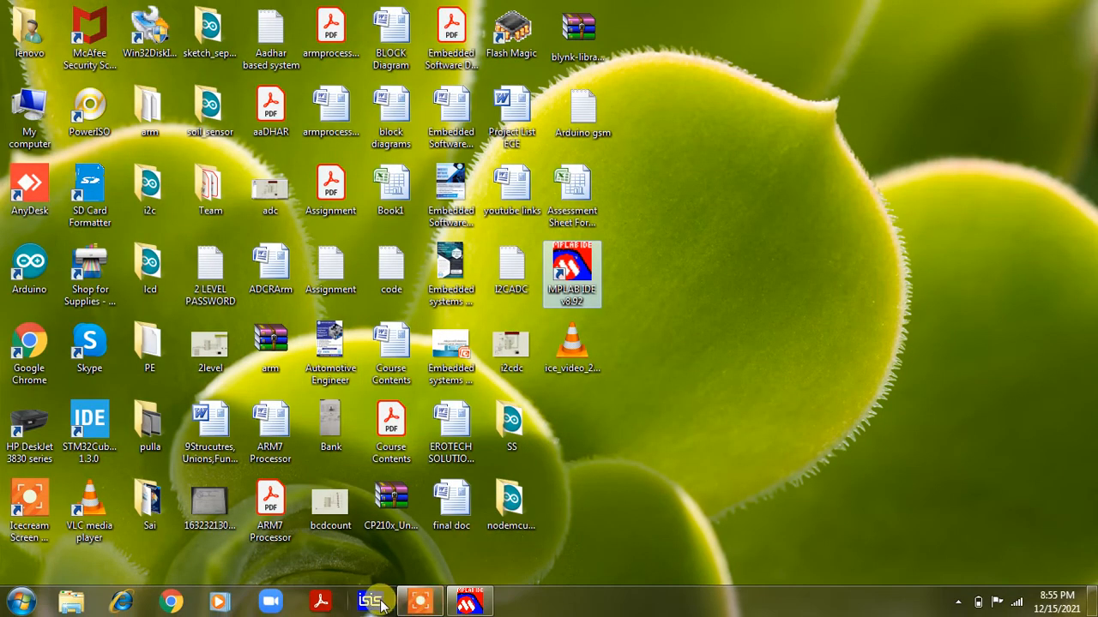
# Switch to ISIS and pick PIC16F877A and LM016L from the device library
pyautogui.click(374, 600)
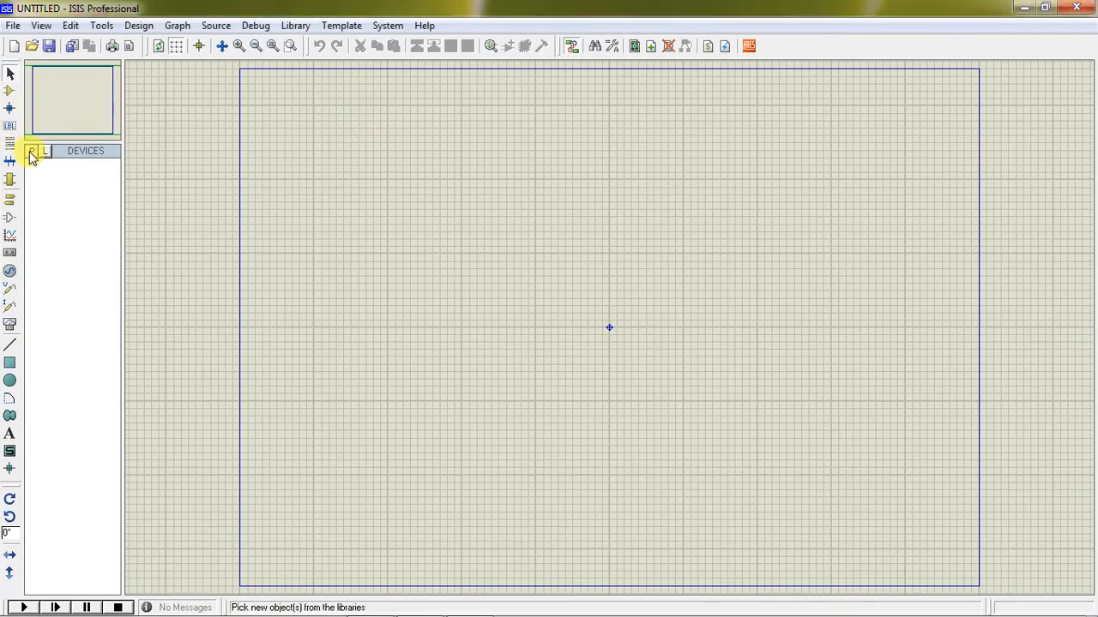
pyautogui.click(30, 151)
pyautogui.write('pic16f87')
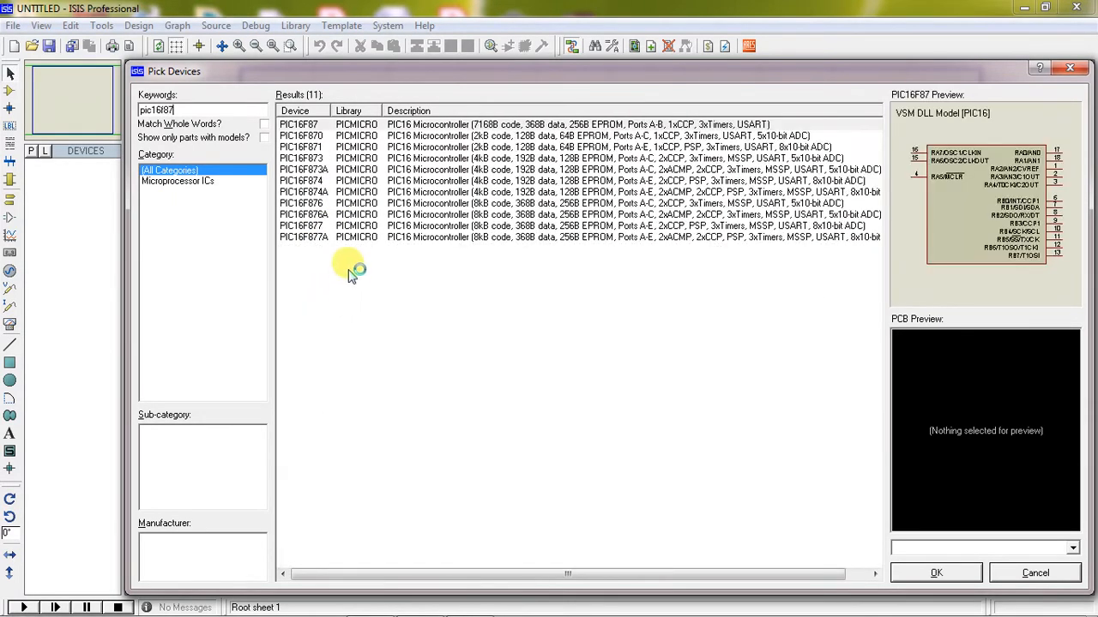
pyautogui.click(305, 237)
pyautogui.write('lcd')
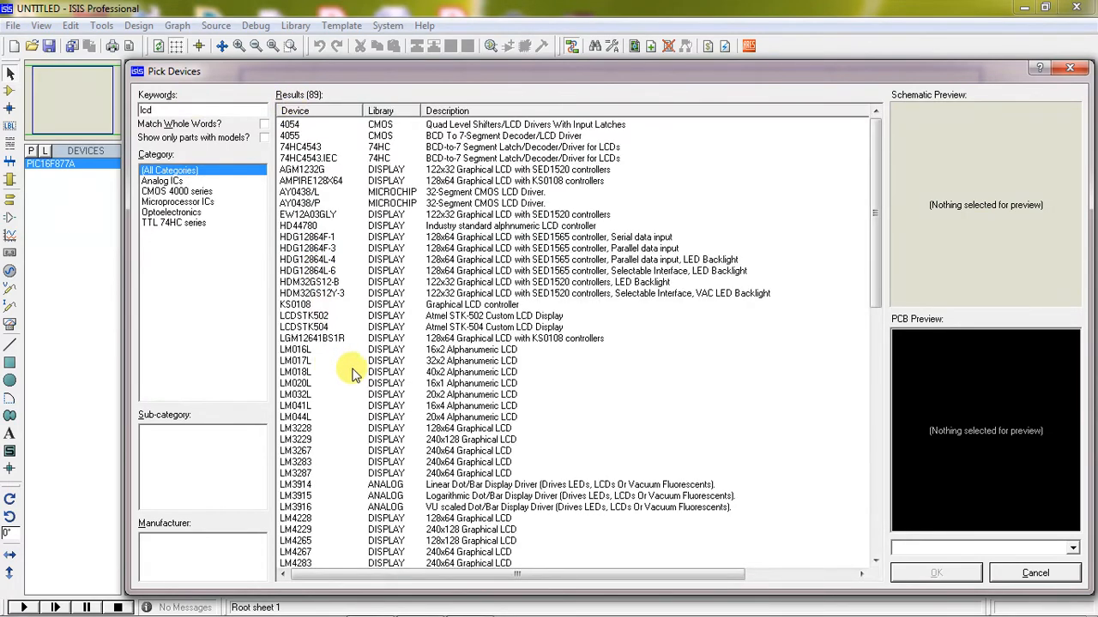
pyautogui.click(295, 350)
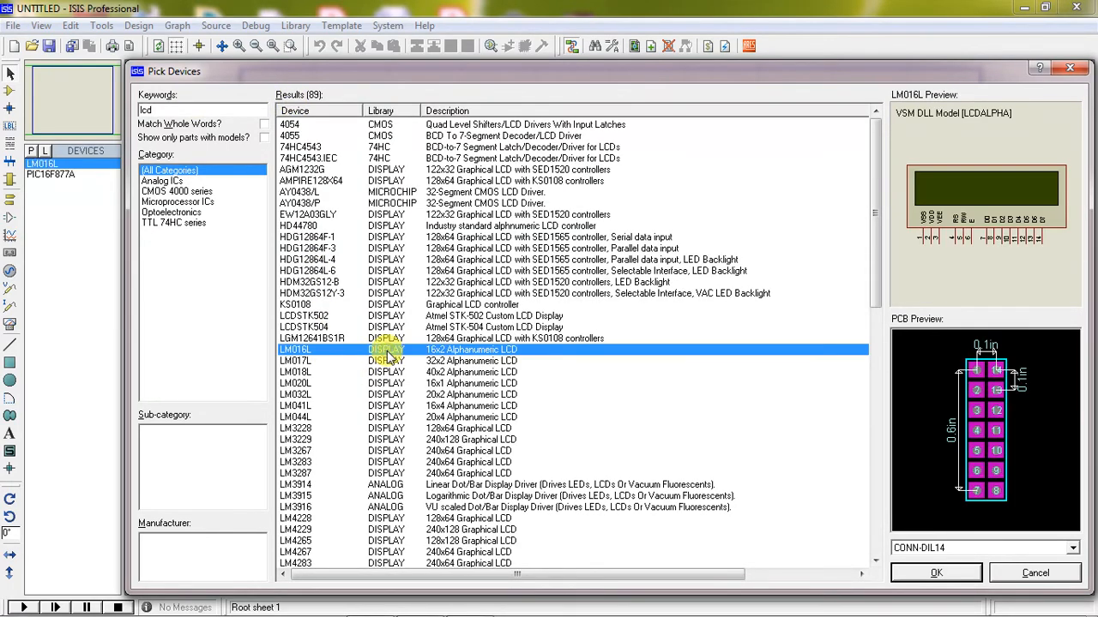
pyautogui.moveTo(1070, 70)
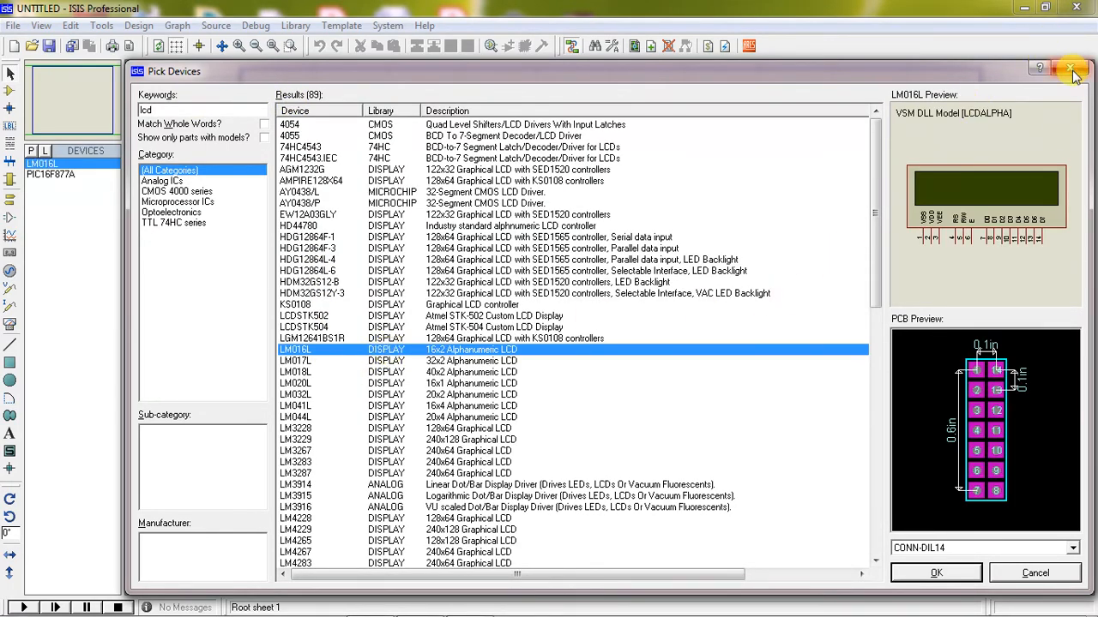
pyautogui.click(936, 573)
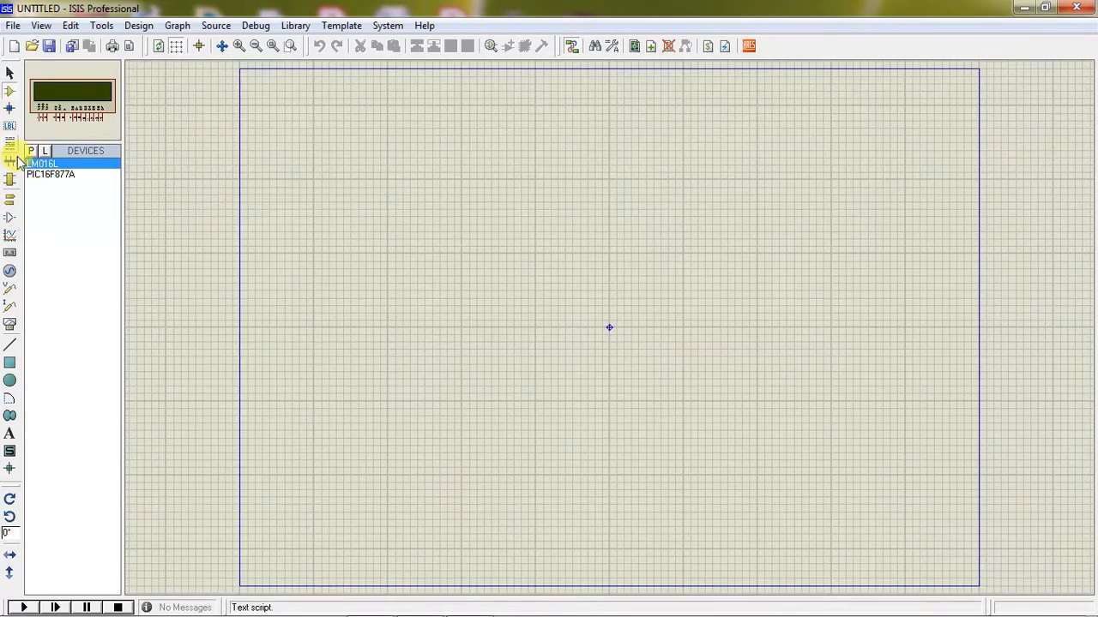
# Select the LM016L LCD from the parts list for placement on the sheet
pyautogui.click(52, 174)
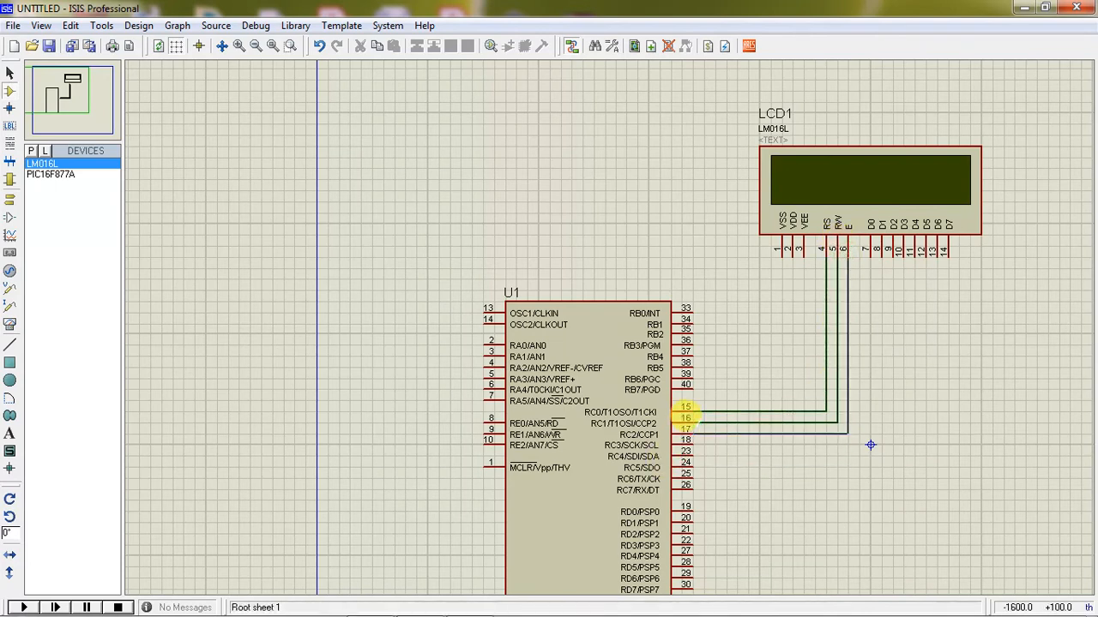
pyautogui.moveTo(686, 290)
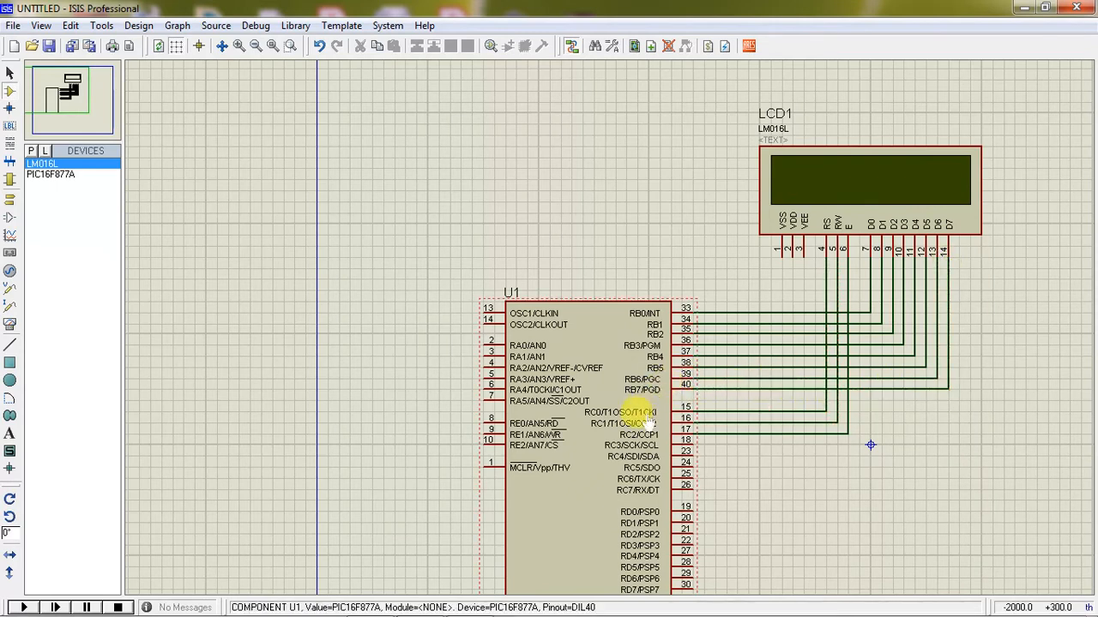
pyautogui.moveTo(545, 498)
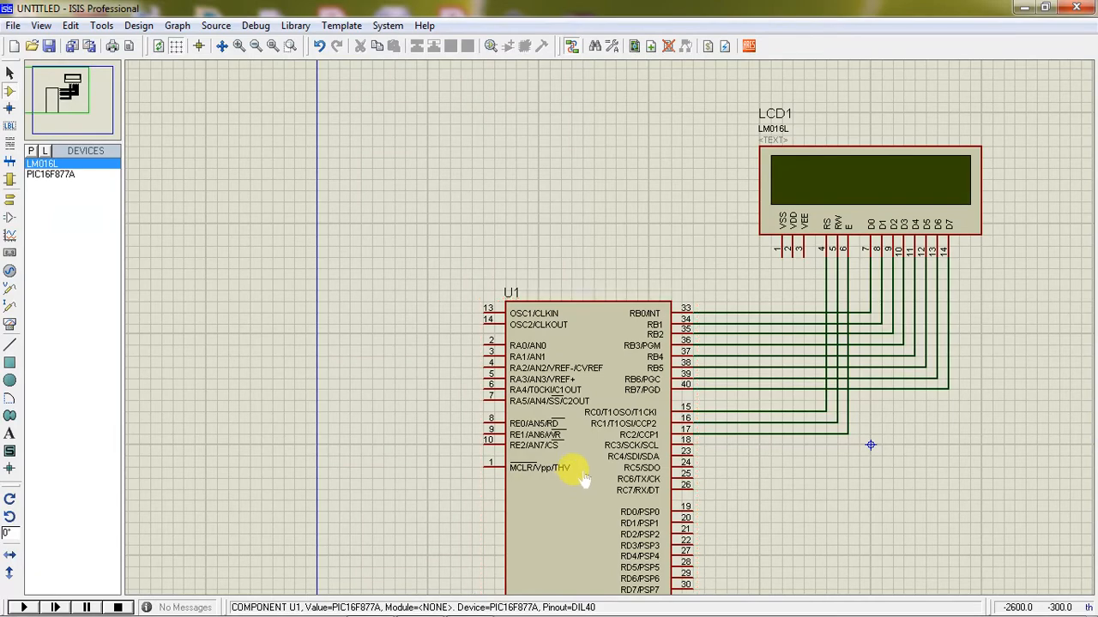
# Assign the lcdinterfacing HEX file from D:\PIC as U1's program file in the PIC16F877A properties
pyautogui.doubleClick(583, 477)
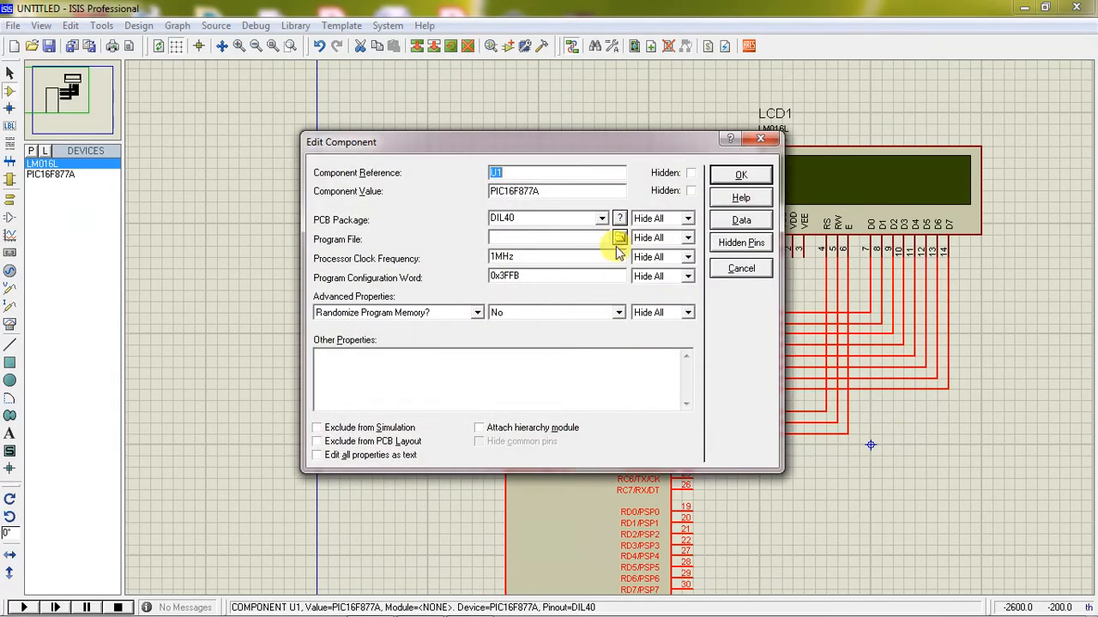
pyautogui.click(618, 236)
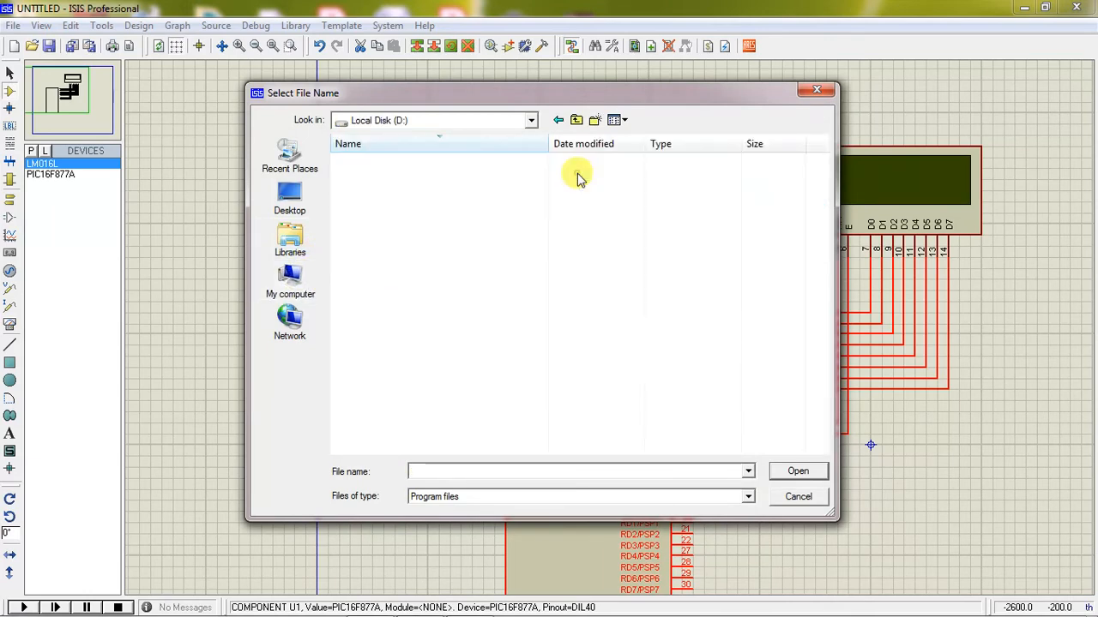
pyautogui.click(371, 391)
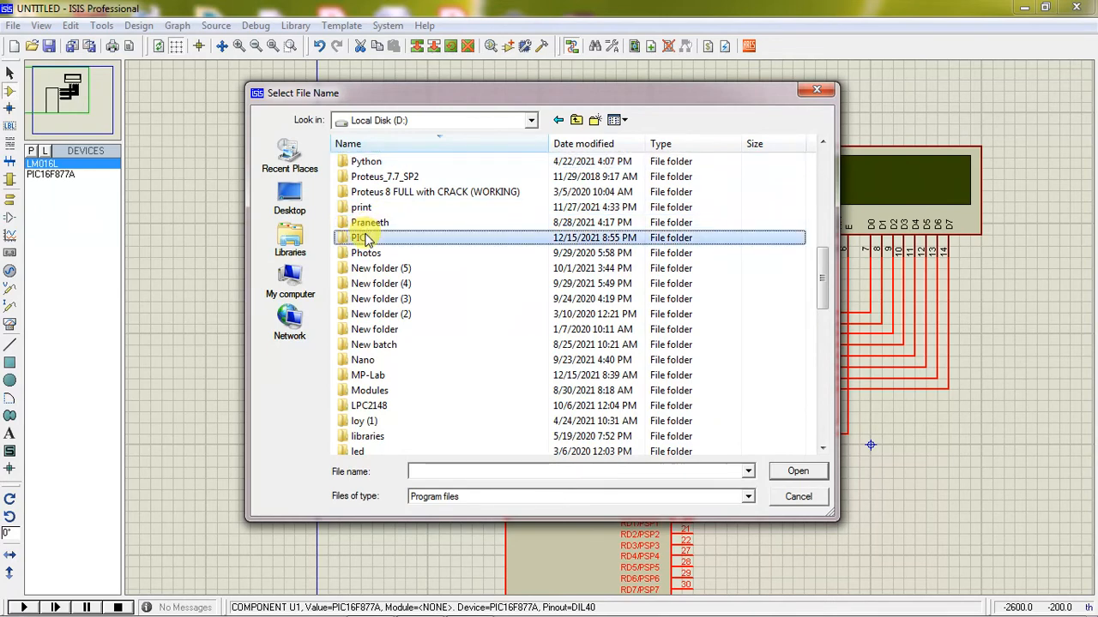
pyautogui.doubleClick(360, 237)
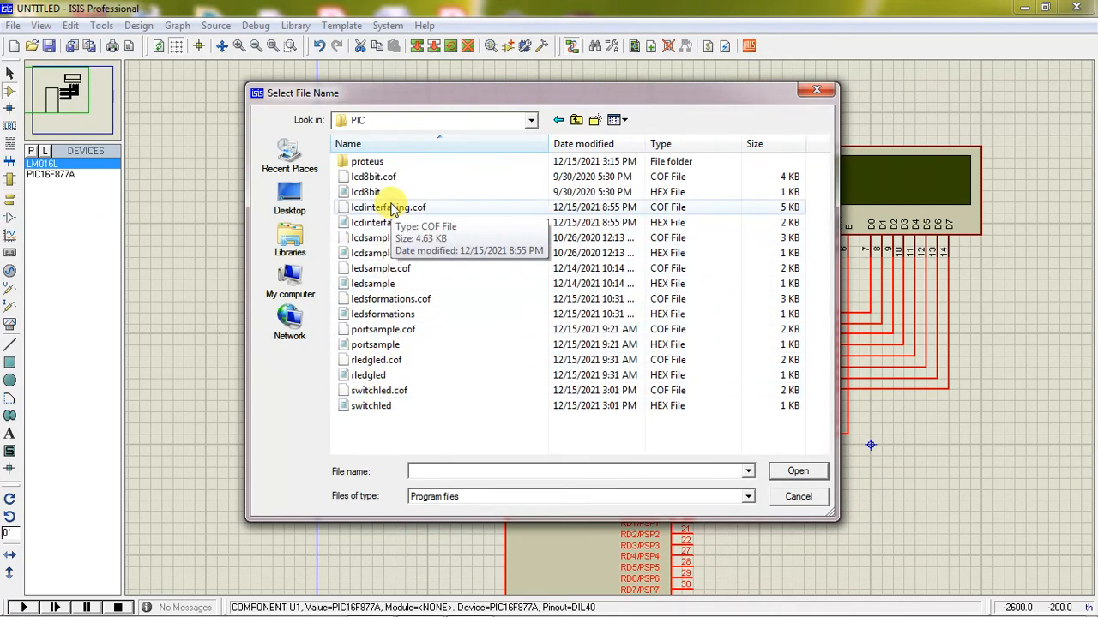
pyautogui.click(381, 223)
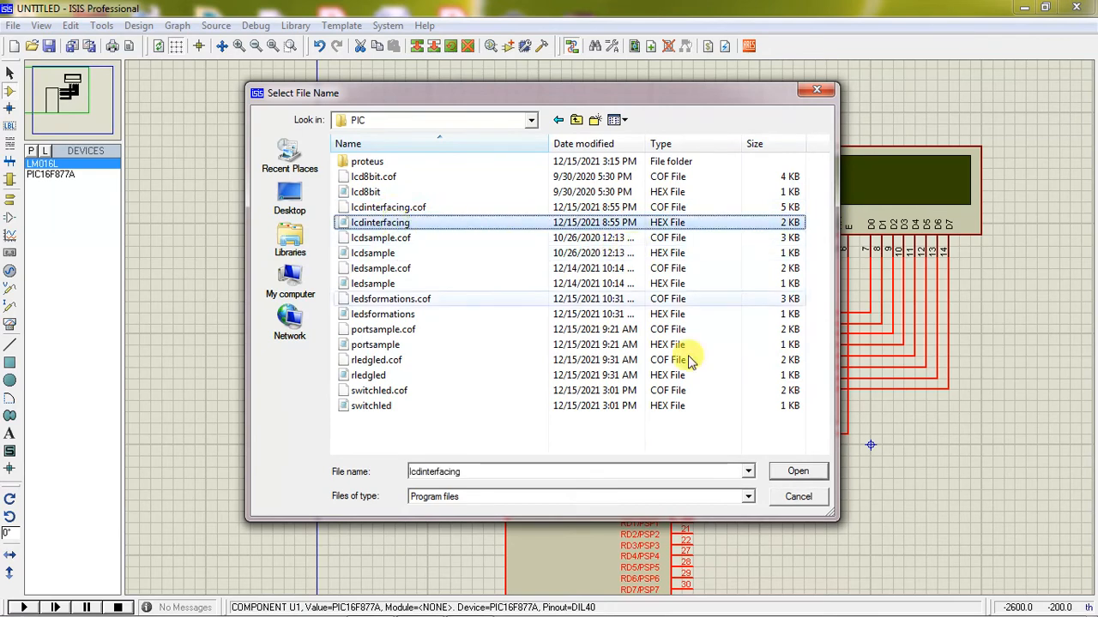
pyautogui.click(796, 470)
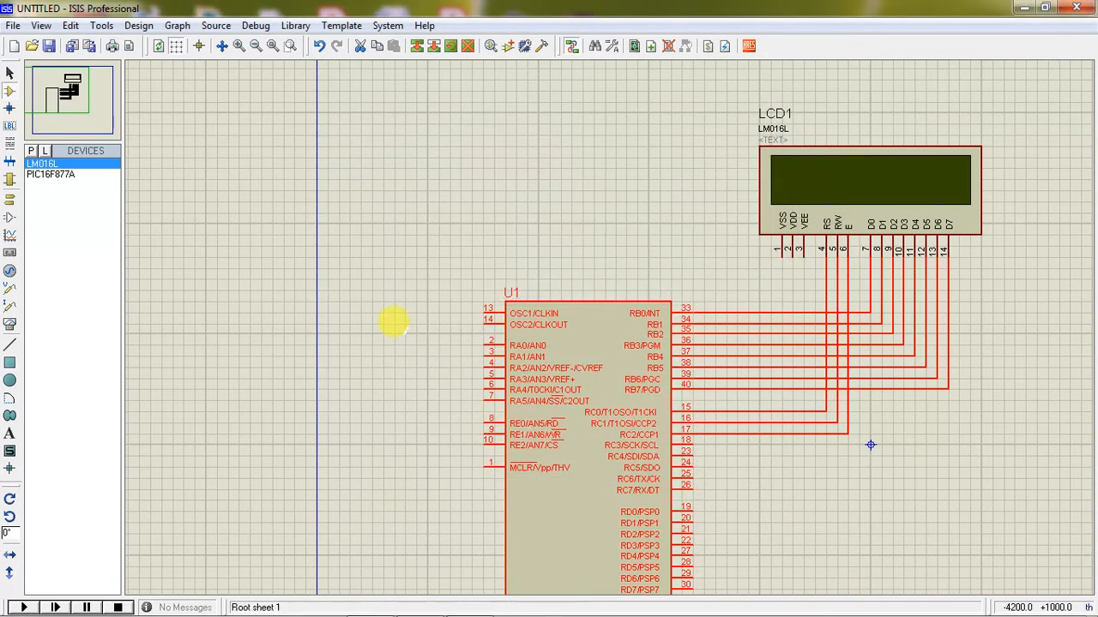
# Start the simulation so the LCD shows ES, then return to the lcdinterfacing.c source
pyautogui.click(24, 607)
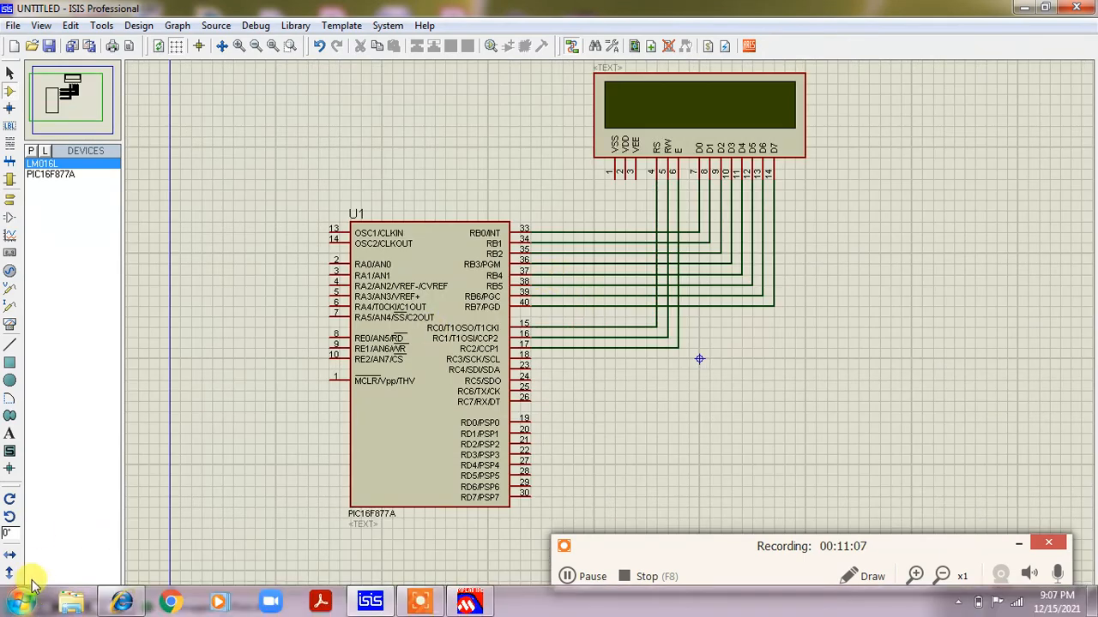
pyautogui.click(24, 607)
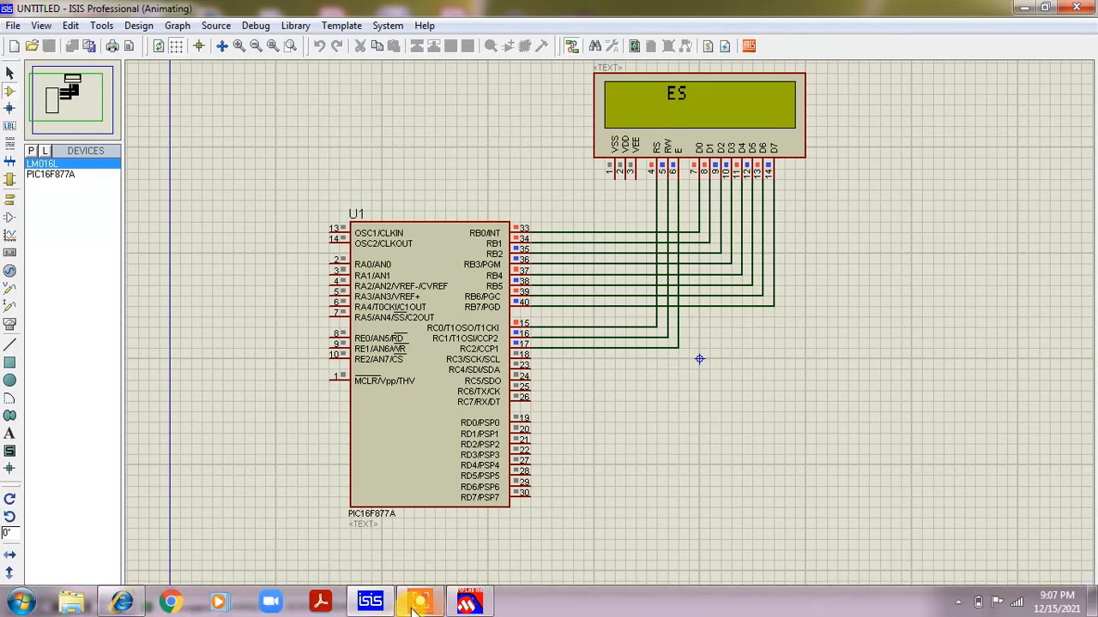
pyautogui.click(419, 601)
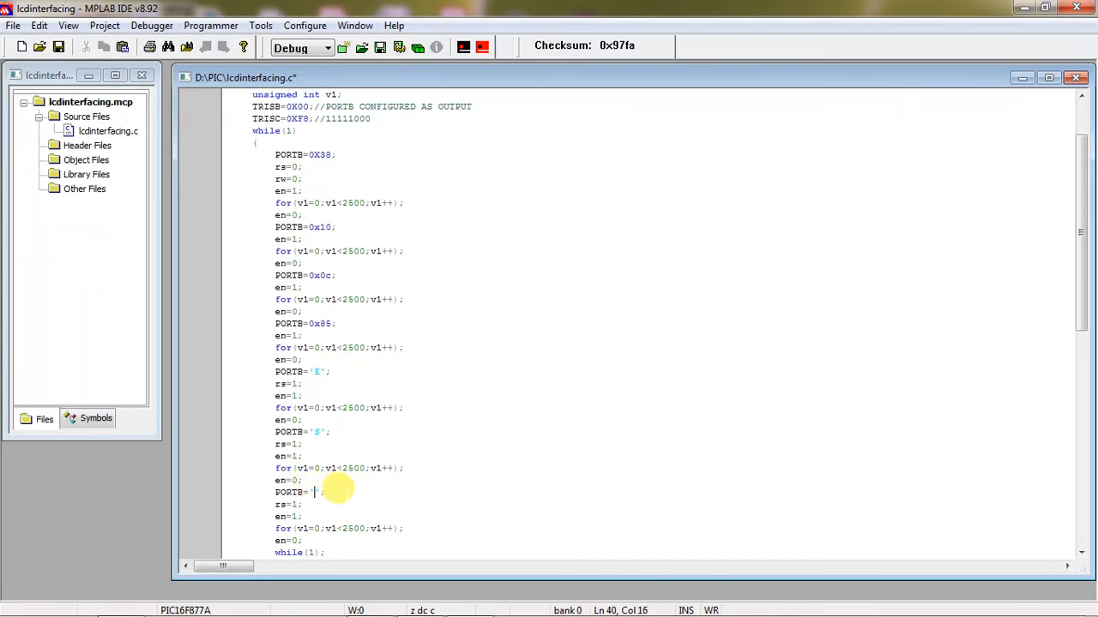
# Remove a stray character in lcdinterfacing.c and add character-write blocks so the message spells ESHYD
pyautogui.write('h')
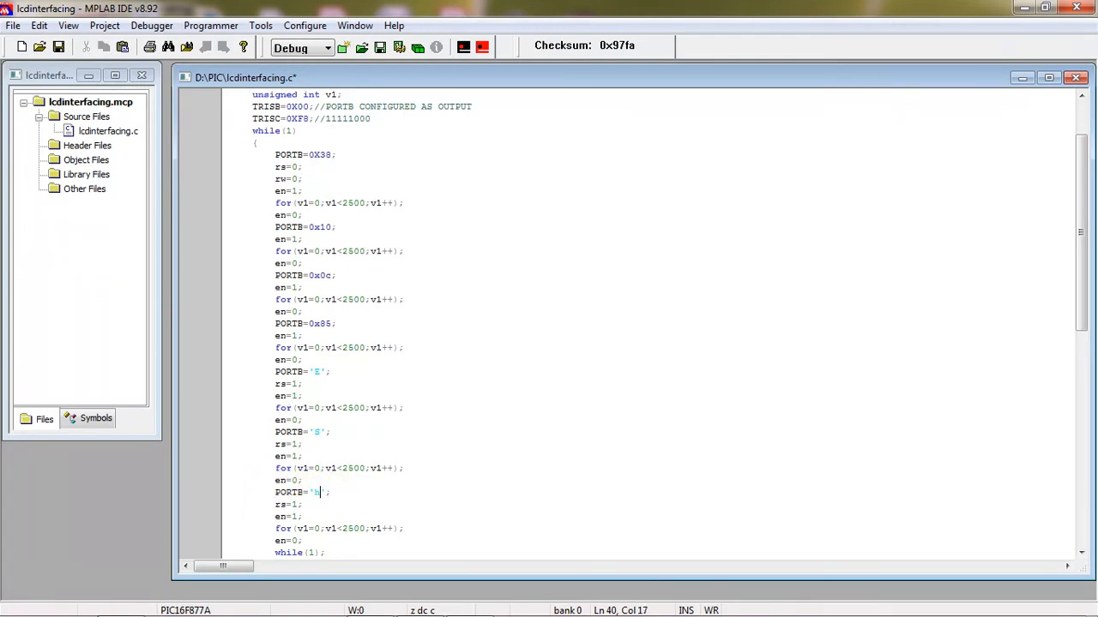
pyautogui.press('Backspace')
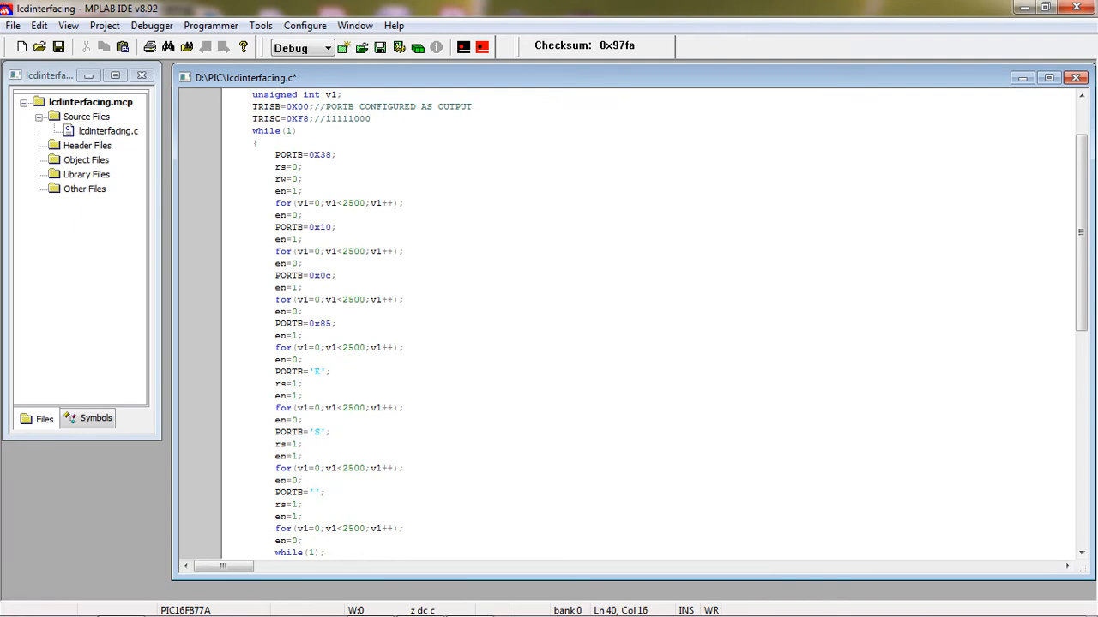
pyautogui.scroll(-3)
pyautogui.write('H')
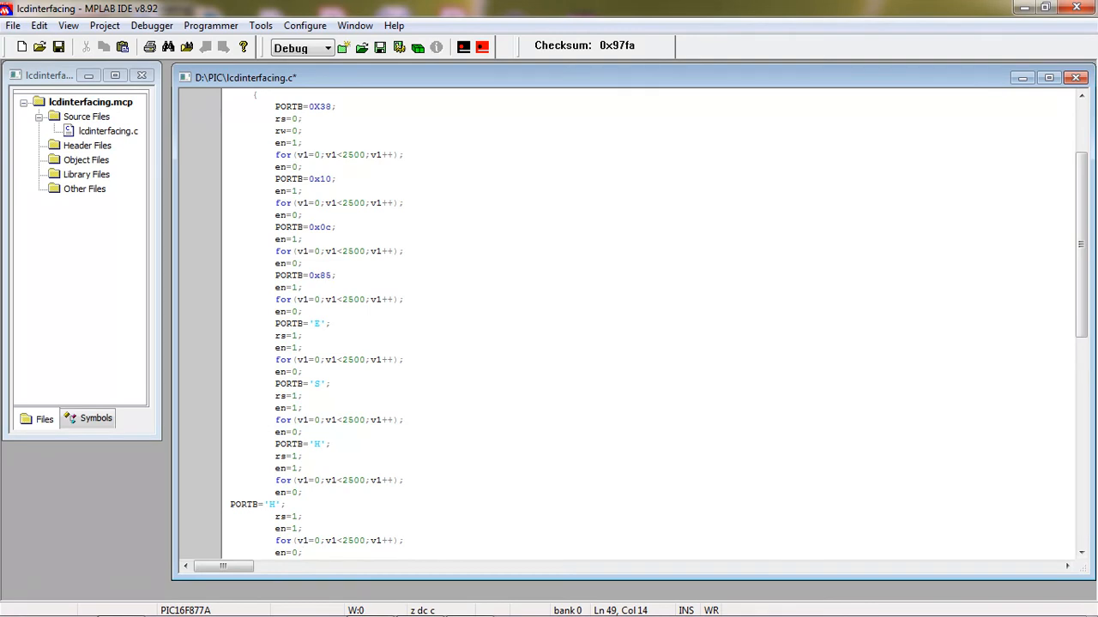
pyautogui.scroll(-3)
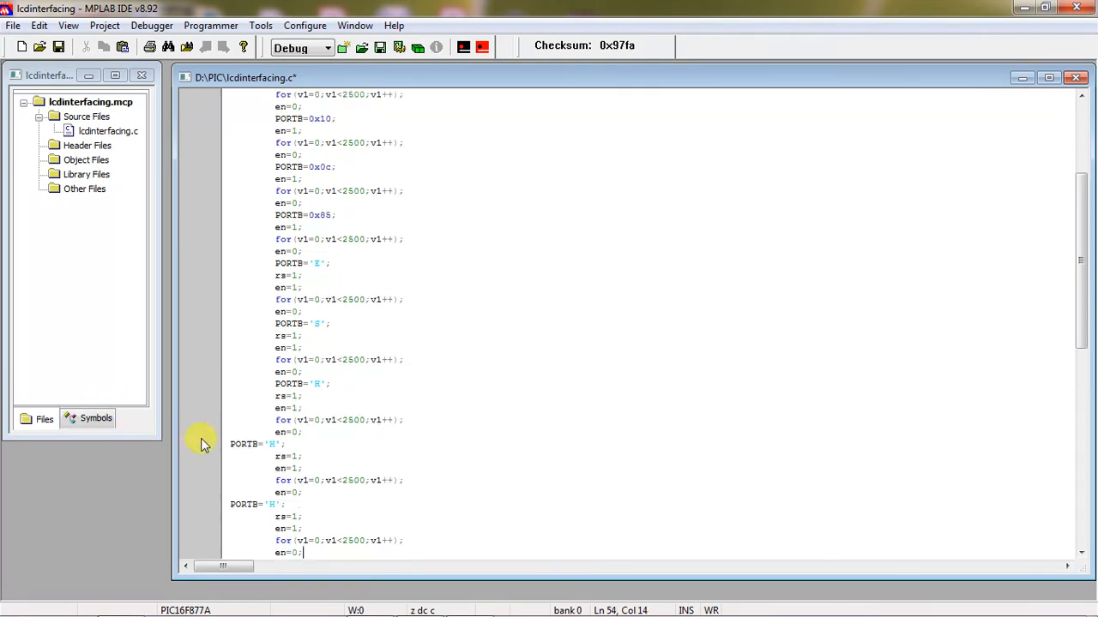
pyautogui.click(274, 442)
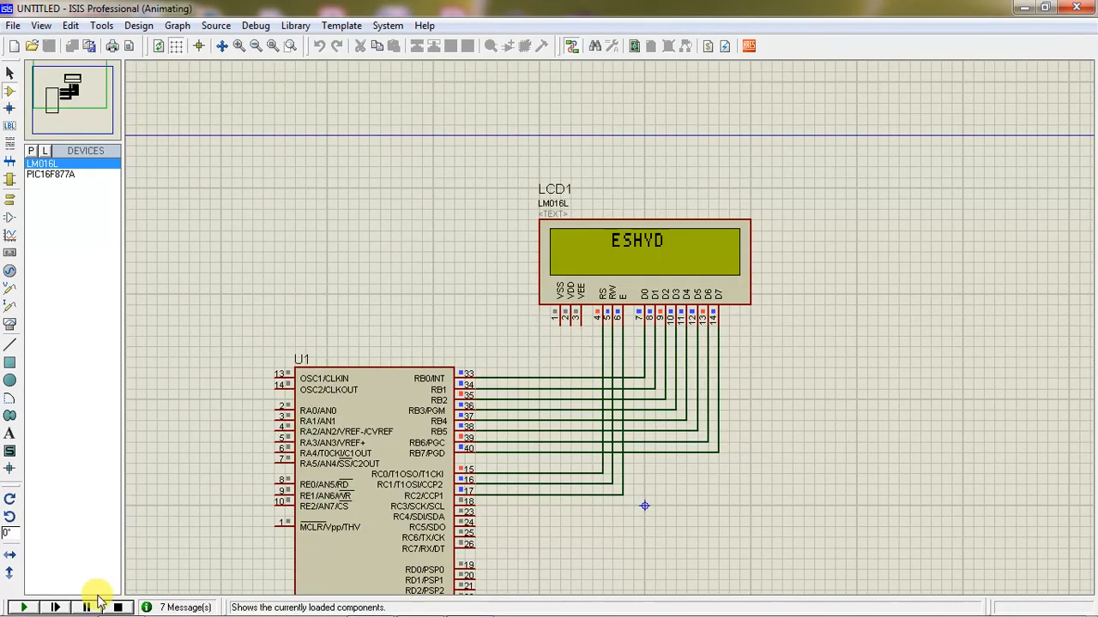
# Stop the running simulation after the LCD reads ESHYD
pyautogui.click(117, 607)
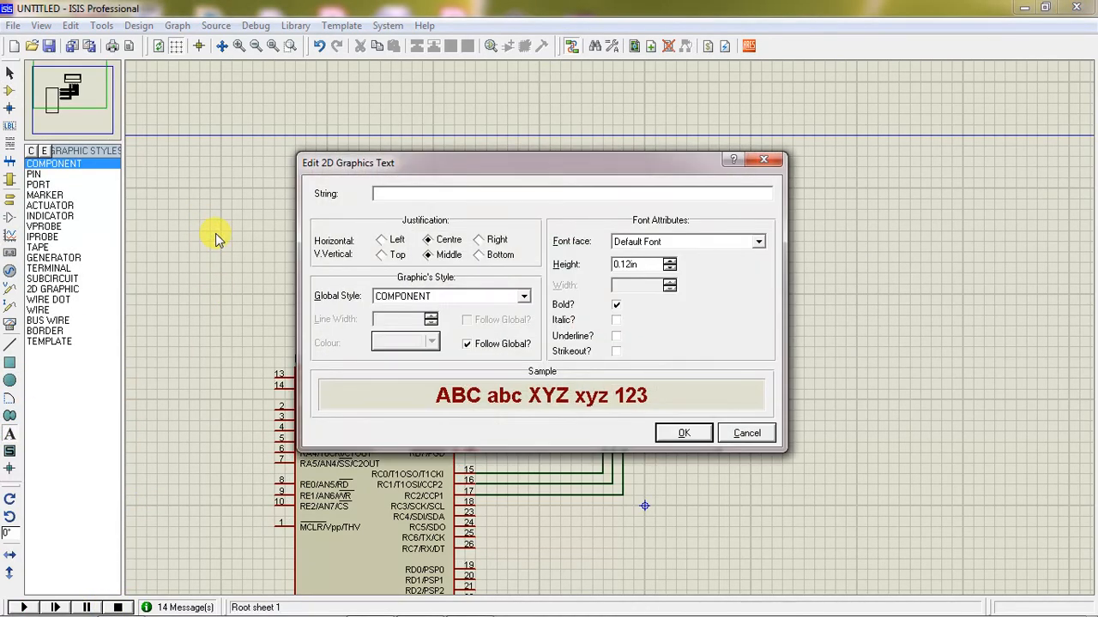
# Enter the 2D text '16X2 LCD INTERFACING' with a larger height and confirm it
pyautogui.write('16')
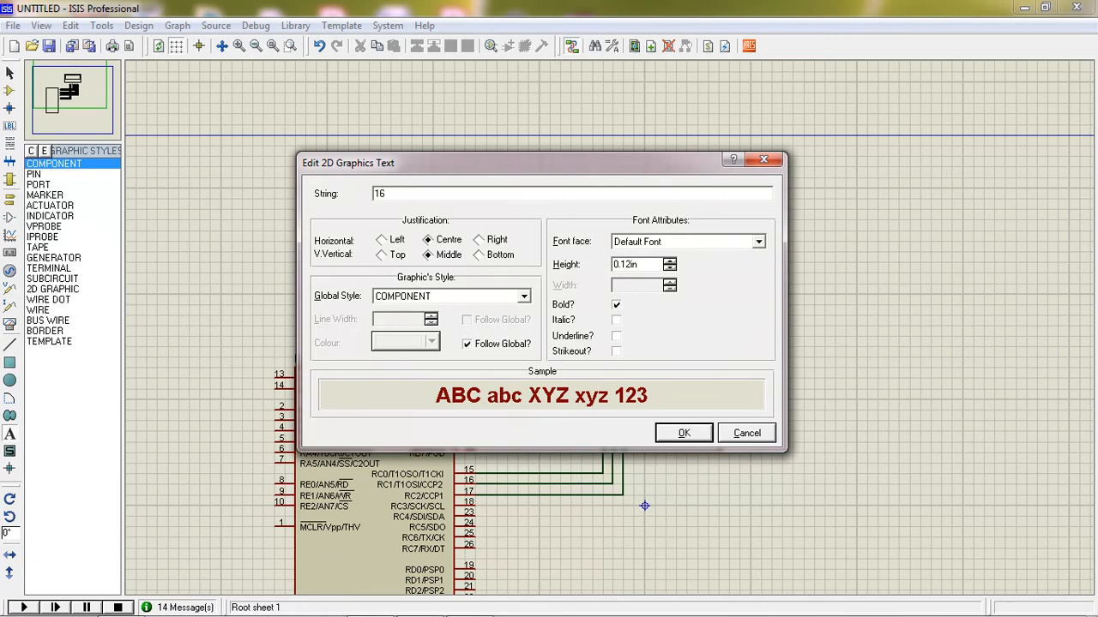
pyautogui.write('X2 LCD')
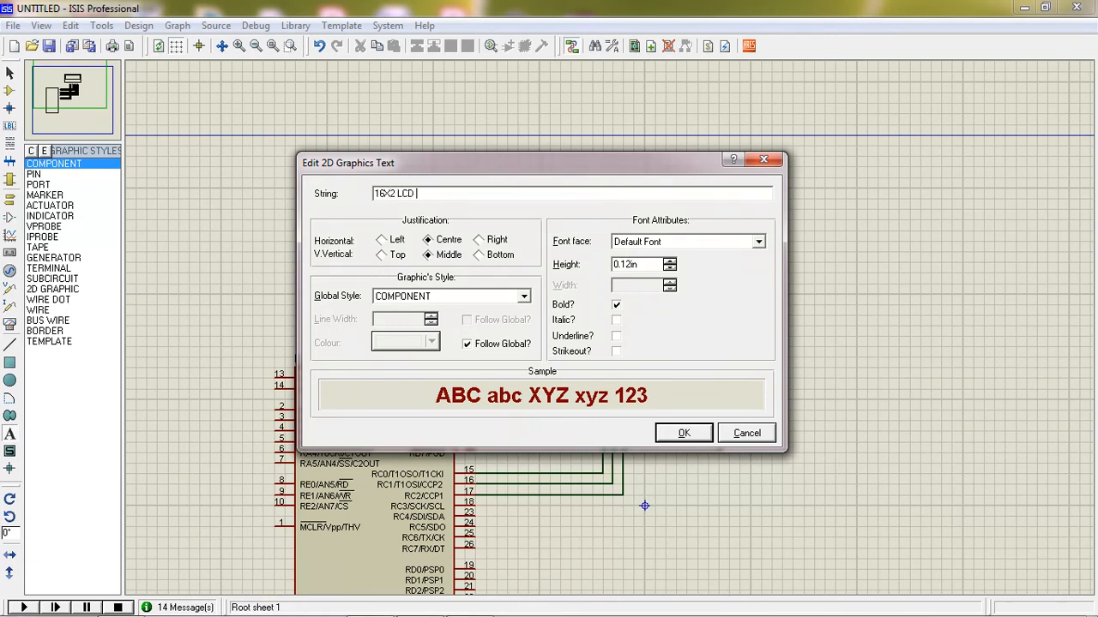
pyautogui.write('INTERFAC')
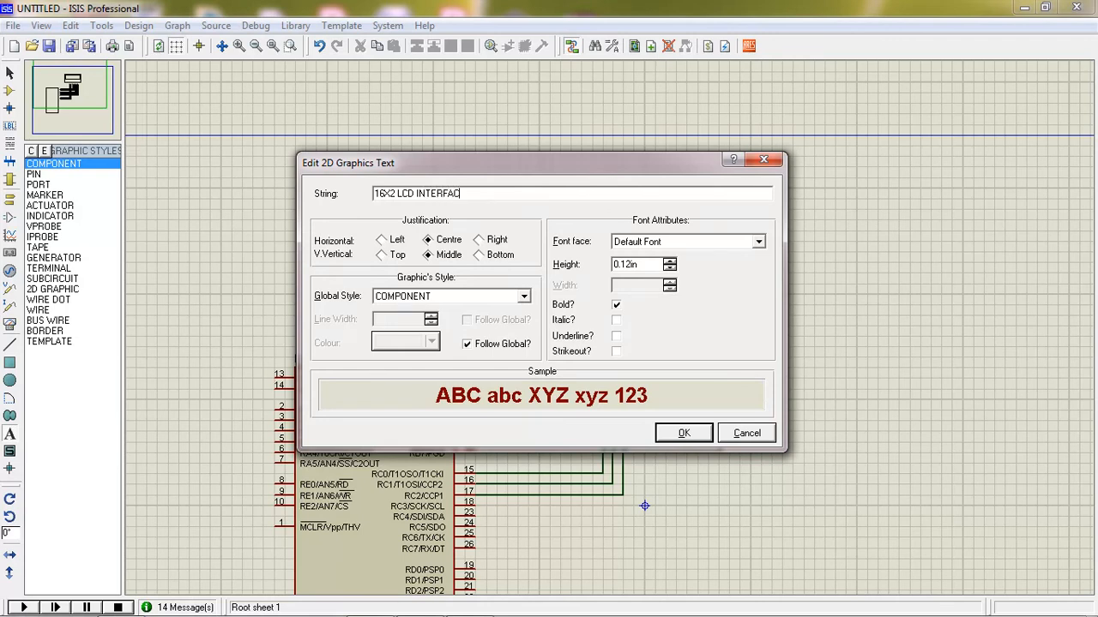
pyautogui.write('ING')
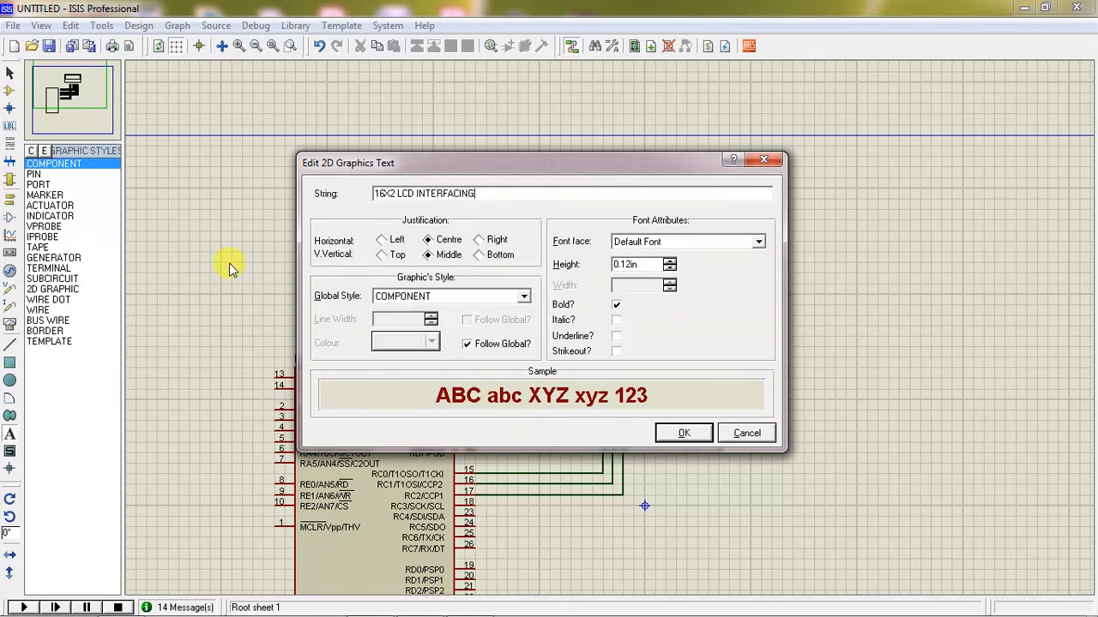
pyautogui.click(634, 264)
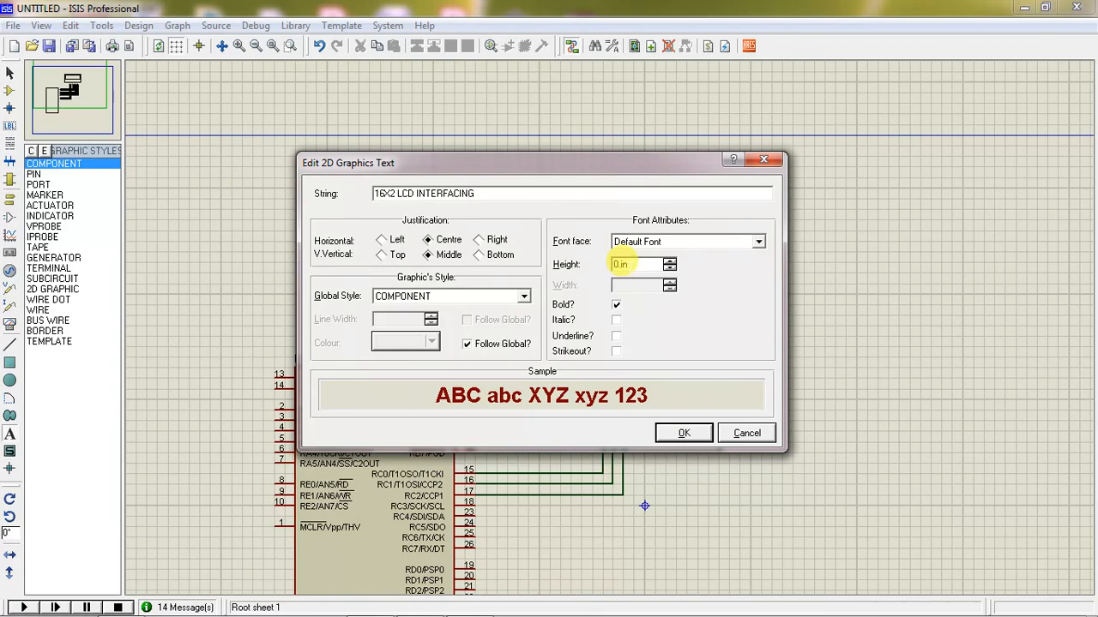
pyautogui.click(683, 432)
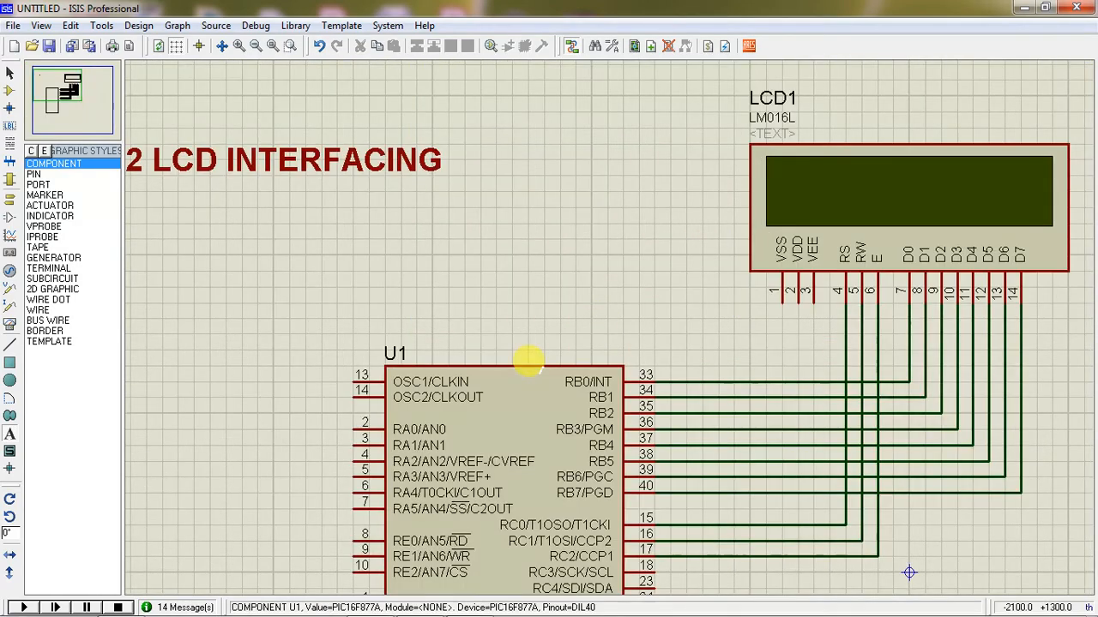
# Place the title above the microcontroller and LCD on the schematic
pyautogui.scroll(-3)
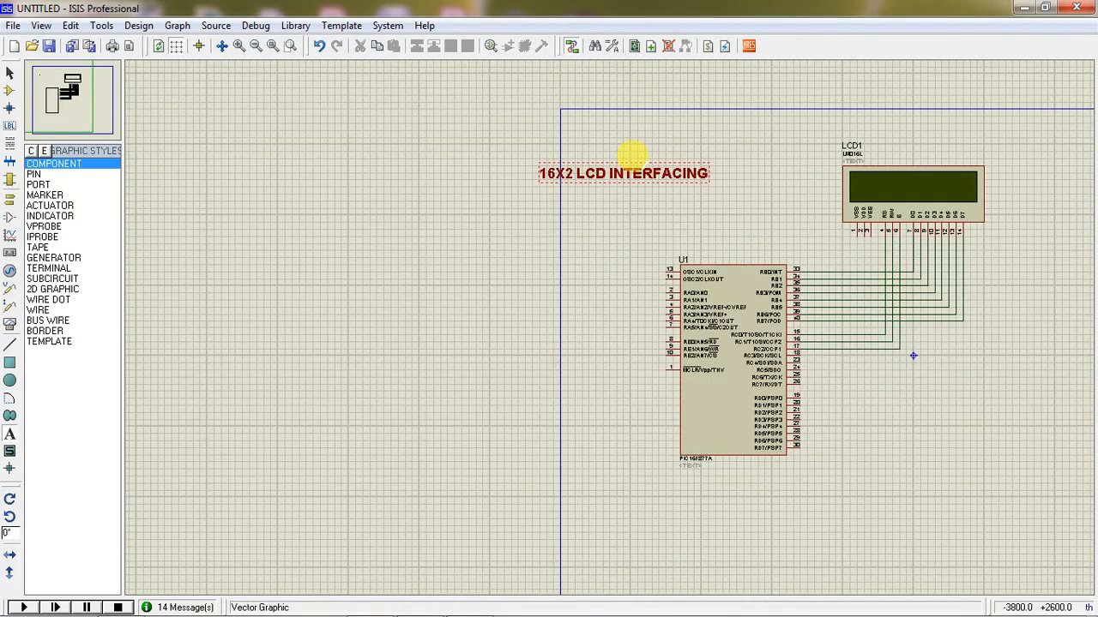
pyautogui.moveTo(625, 172); pyautogui.dragTo(700, 180)
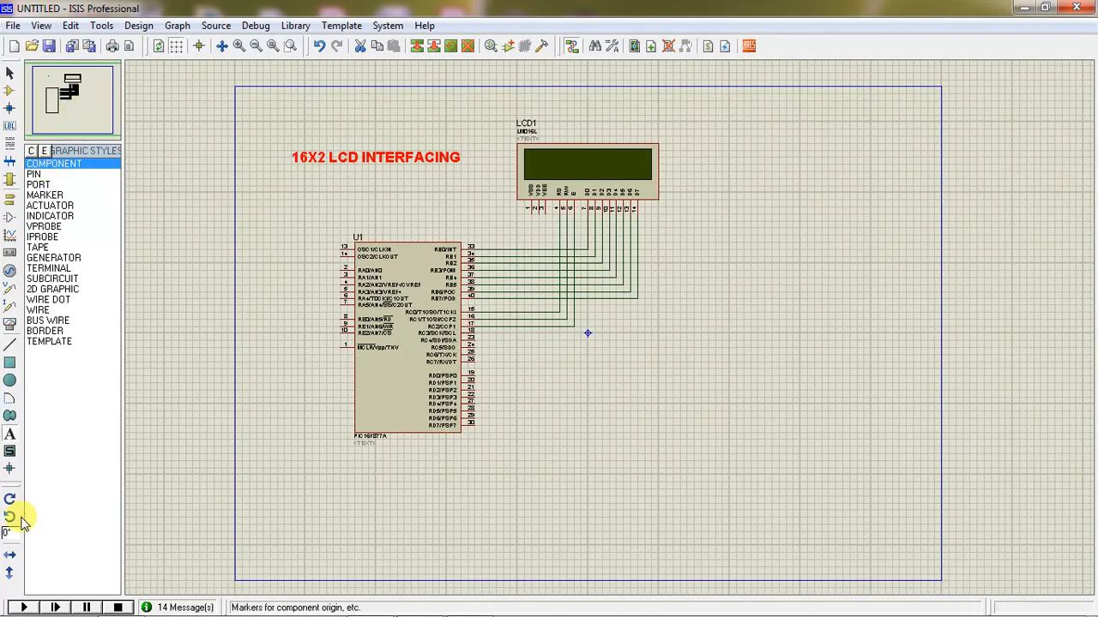
# Run the simulation of the titled schematic so the LCD displays ESHYD
pyautogui.click(24, 607)
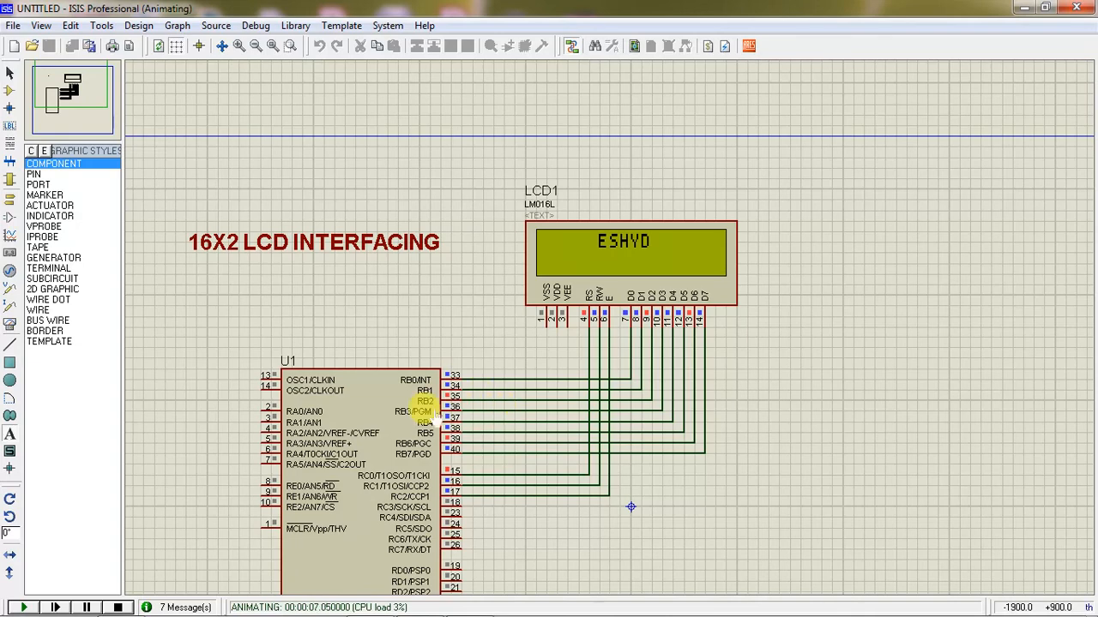
pyautogui.moveTo(394, 476)
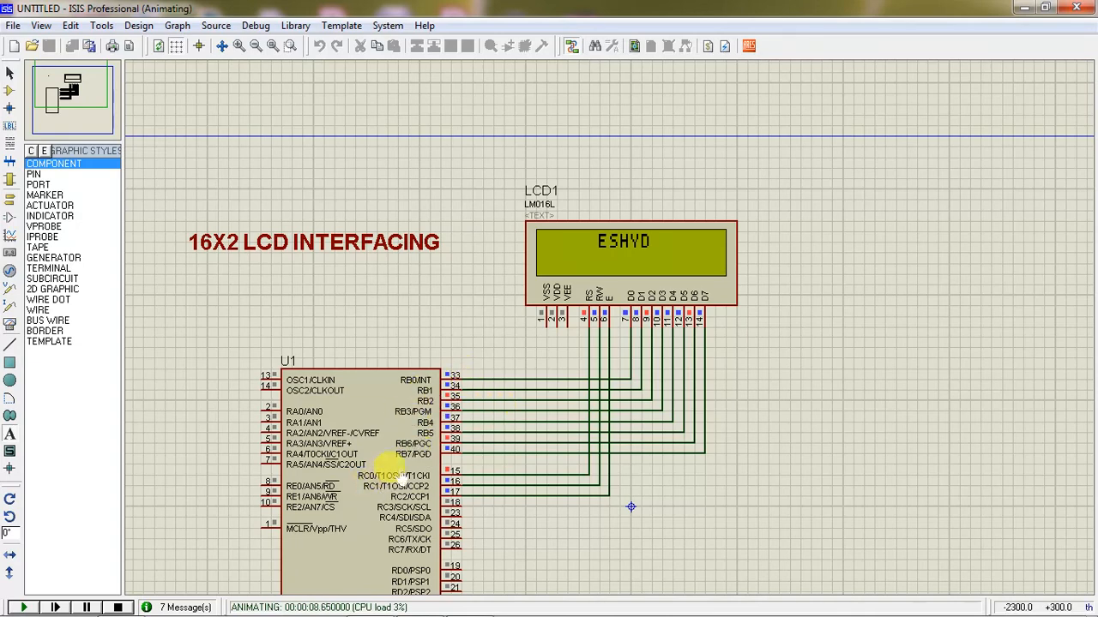